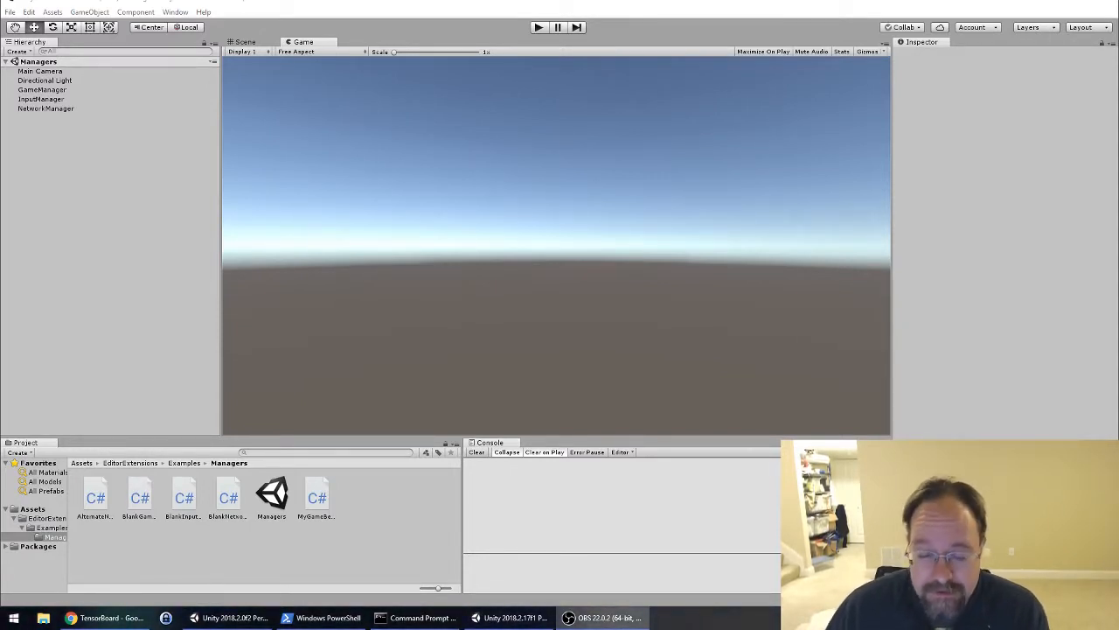
mouse_move(517, 284)
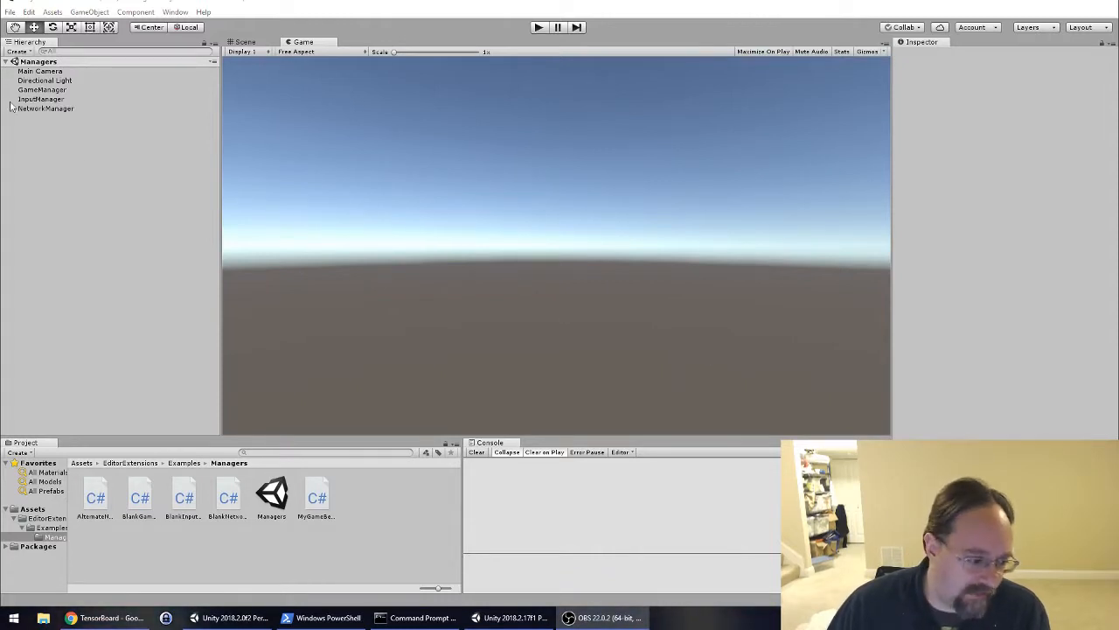
Step: Inspect the components on the GameManager, InputManager and NetworkManager objects
click(46, 89)
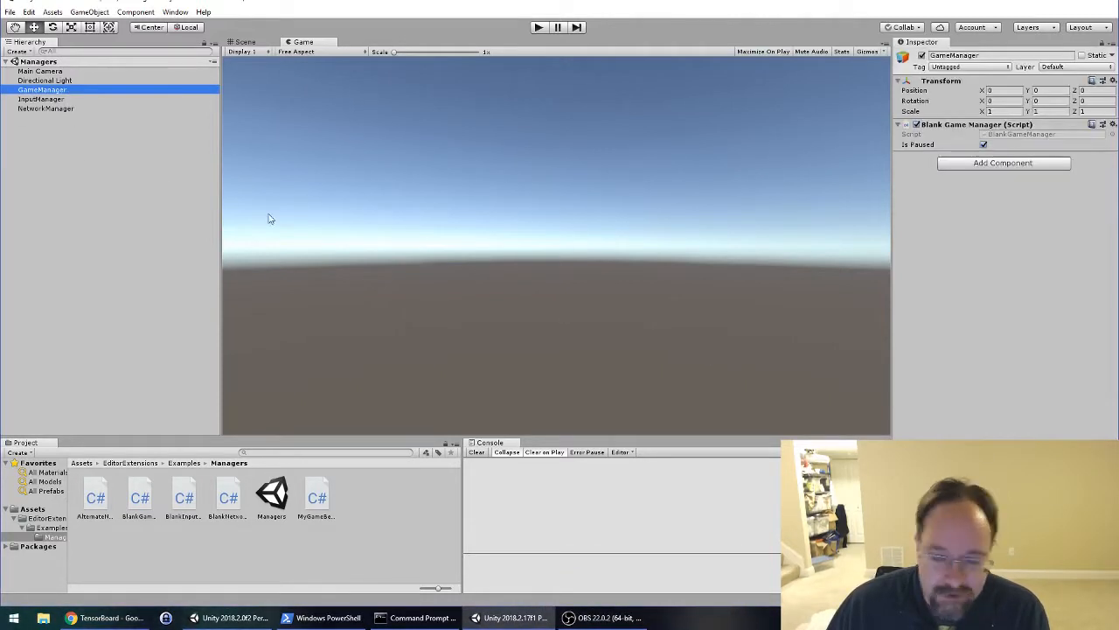
mouse_move(298, 232)
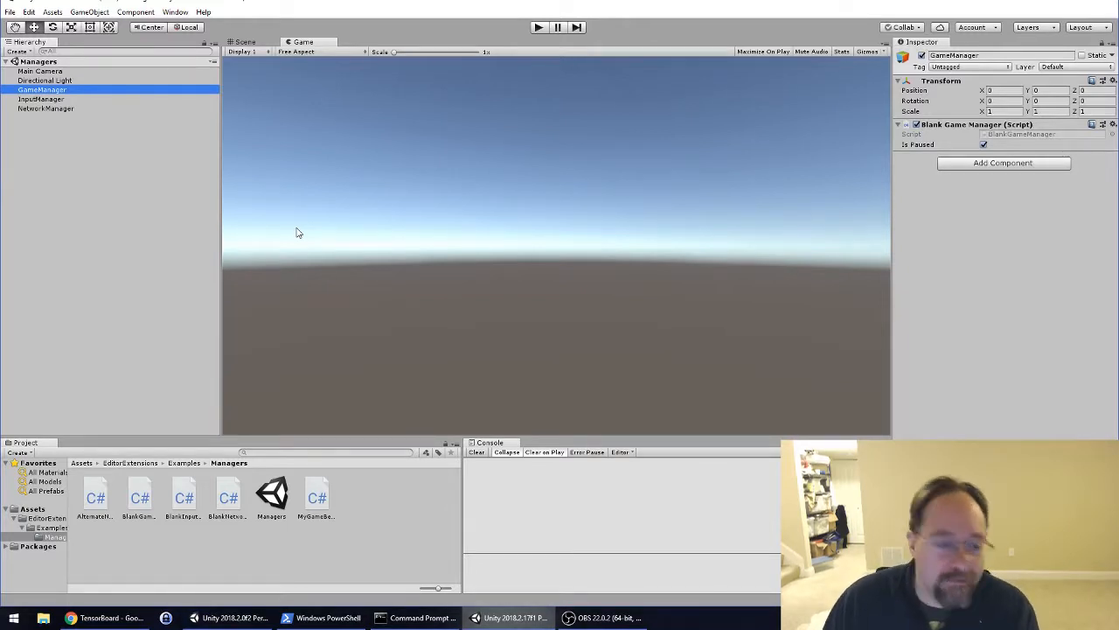
click(42, 99)
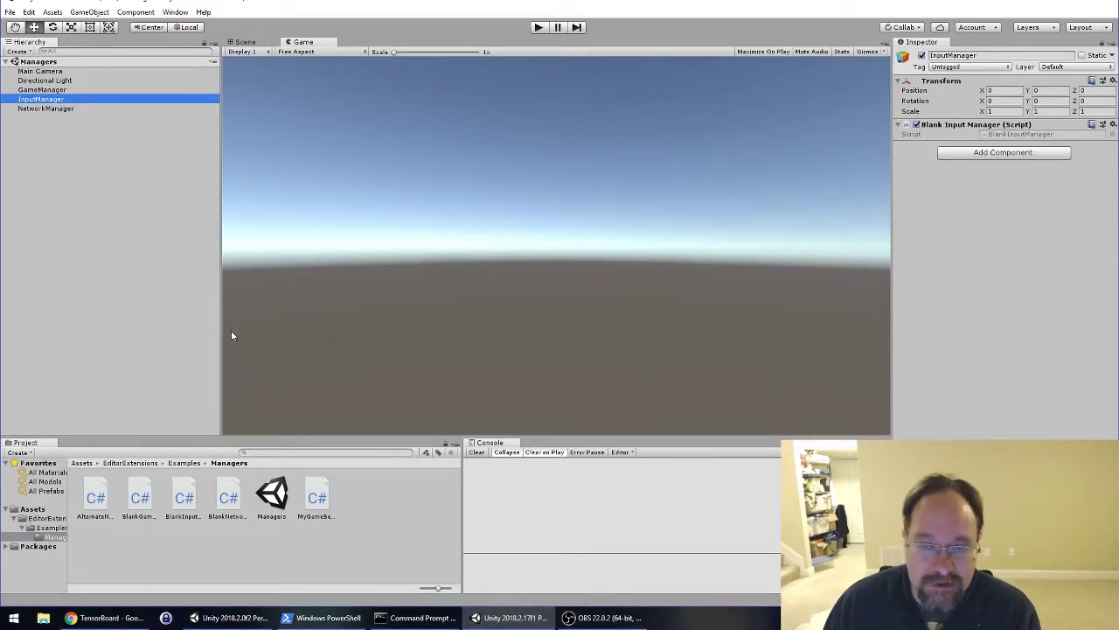
mouse_move(80, 348)
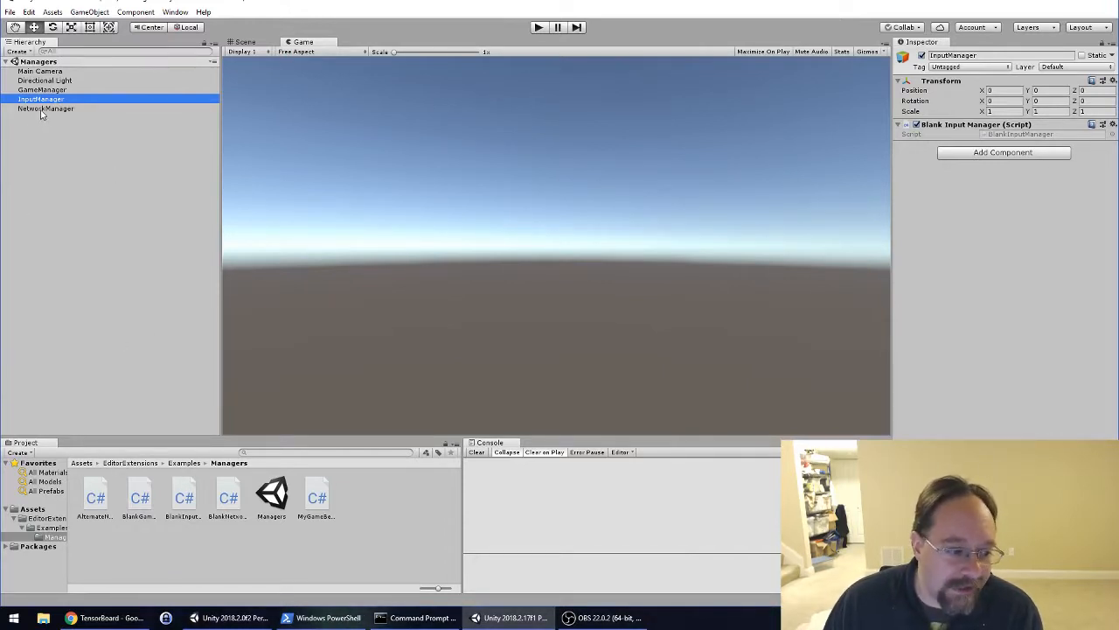
click(46, 108)
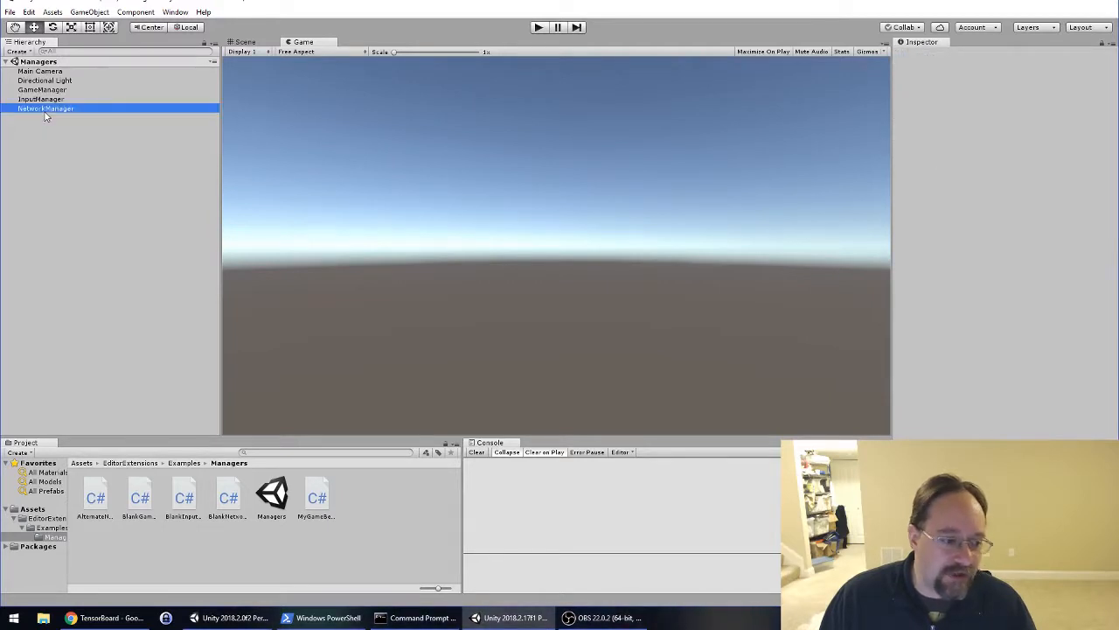
click(45, 111)
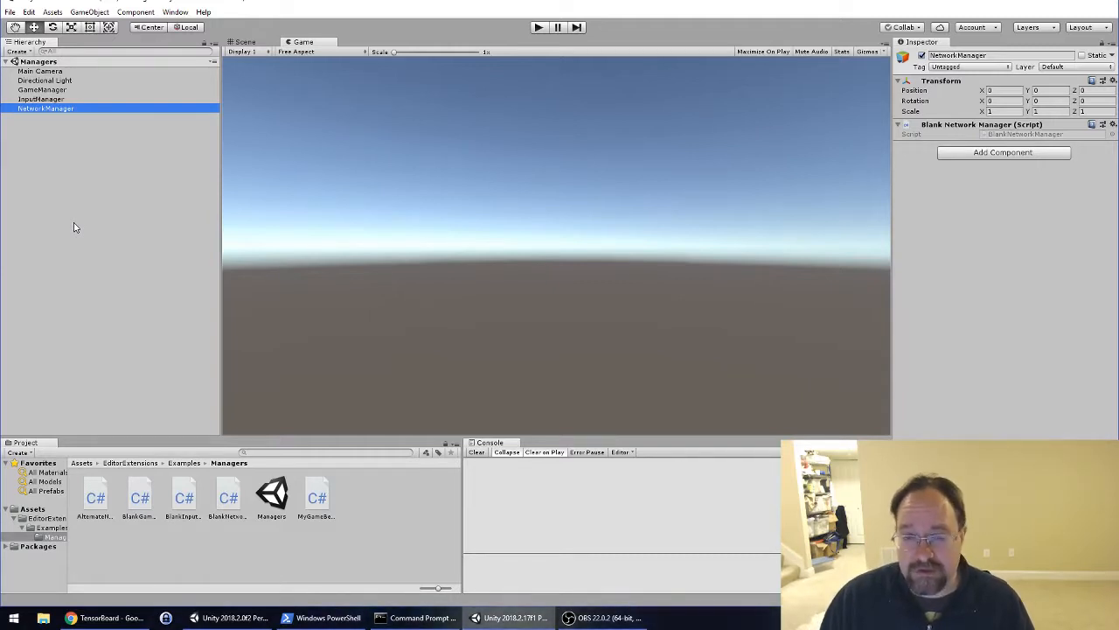
mouse_move(114, 222)
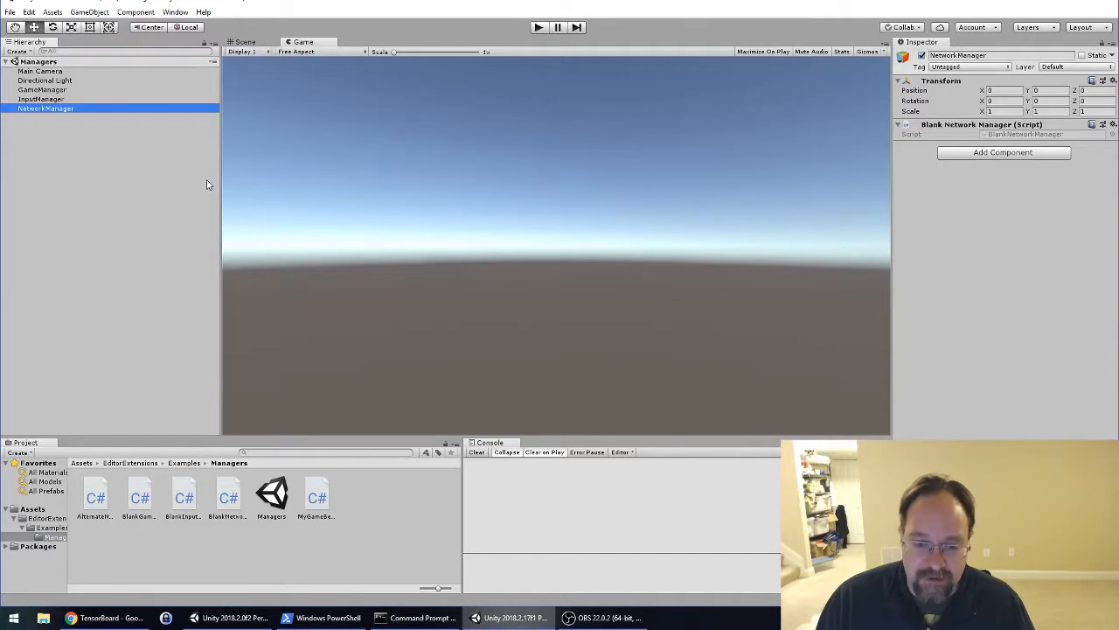
mouse_move(187, 174)
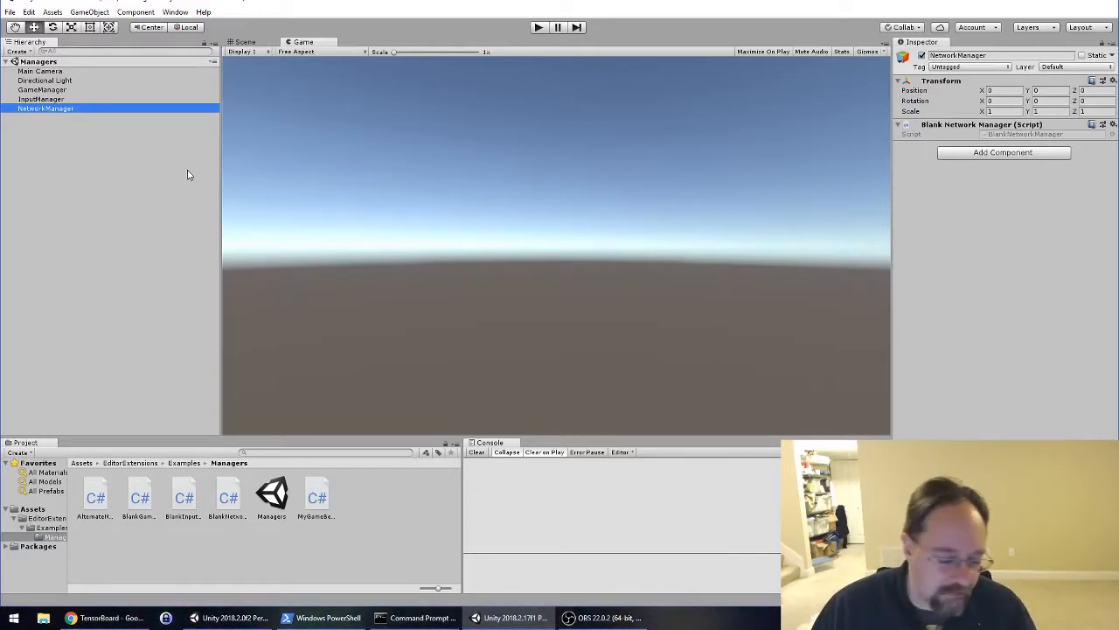
mouse_move(289, 86)
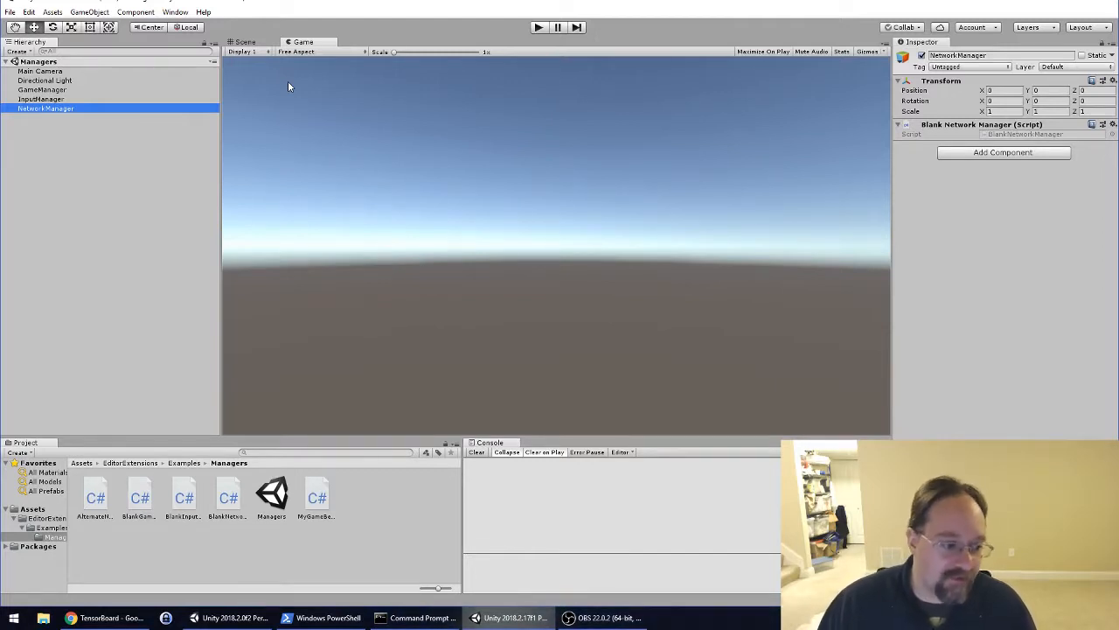
Step: Recheck GameManager and NetworkManager components, then deselect all manager objects
click(43, 89)
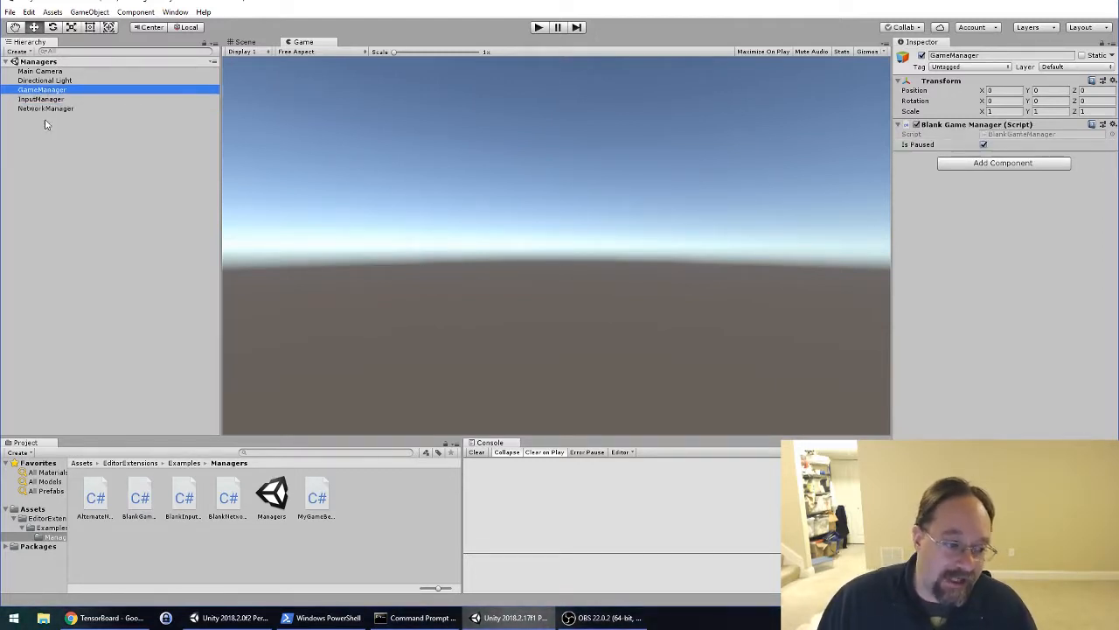
click(47, 109)
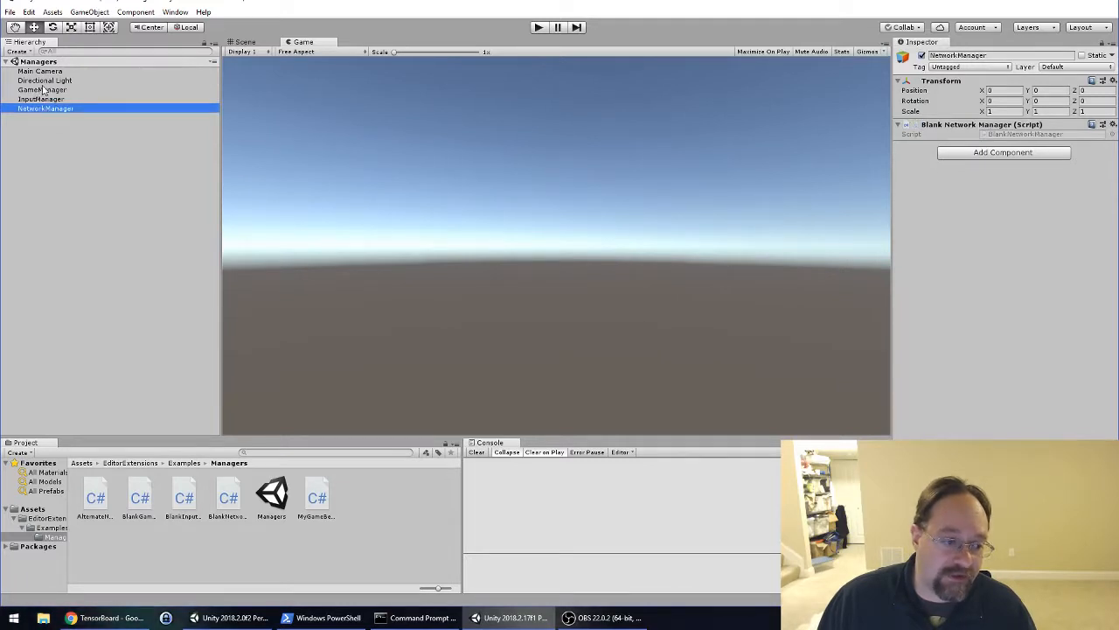
click(42, 90)
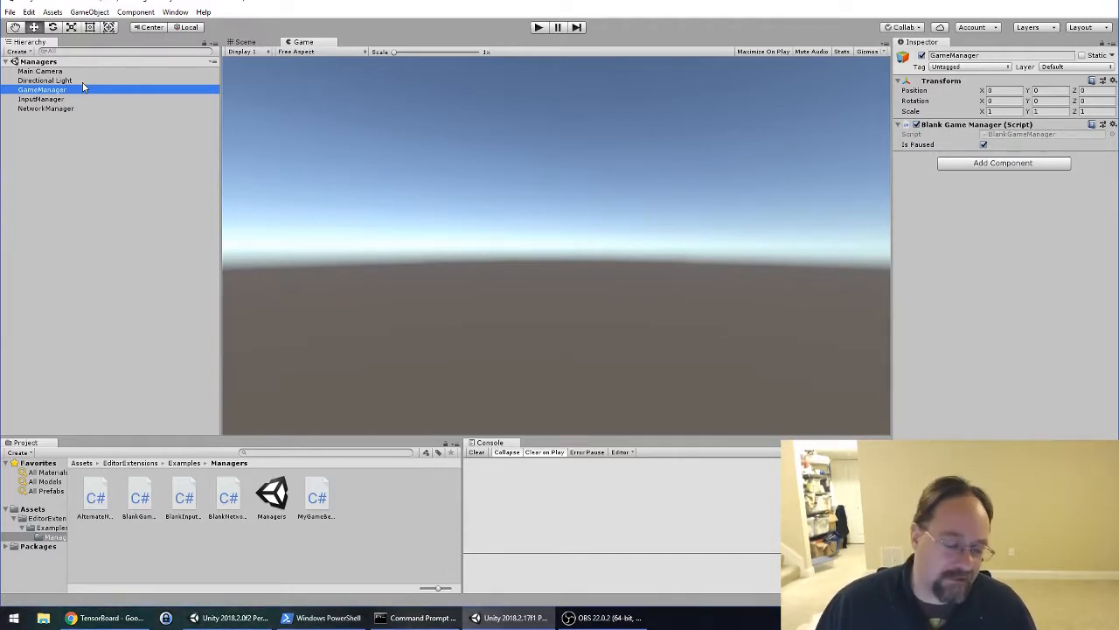
mouse_move(122, 111)
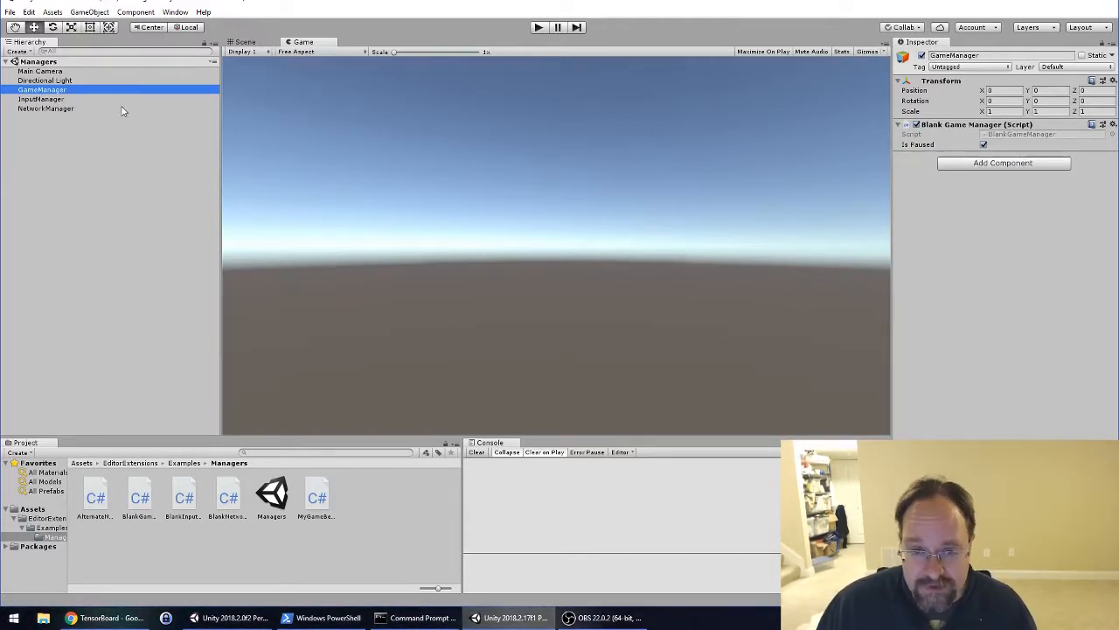
click(136, 165)
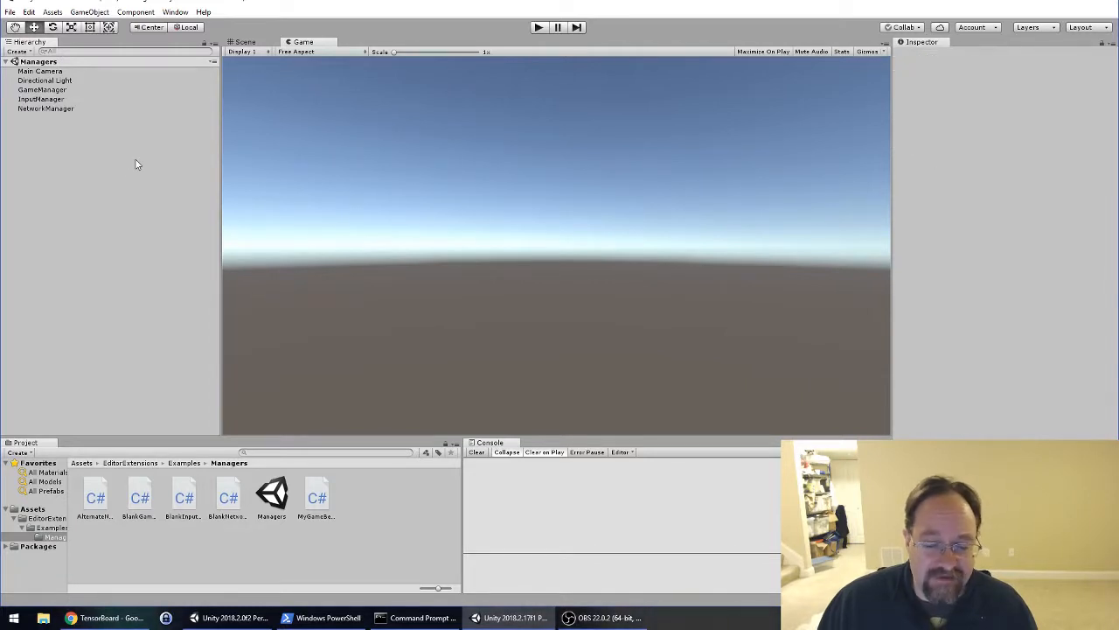
mouse_move(170, 160)
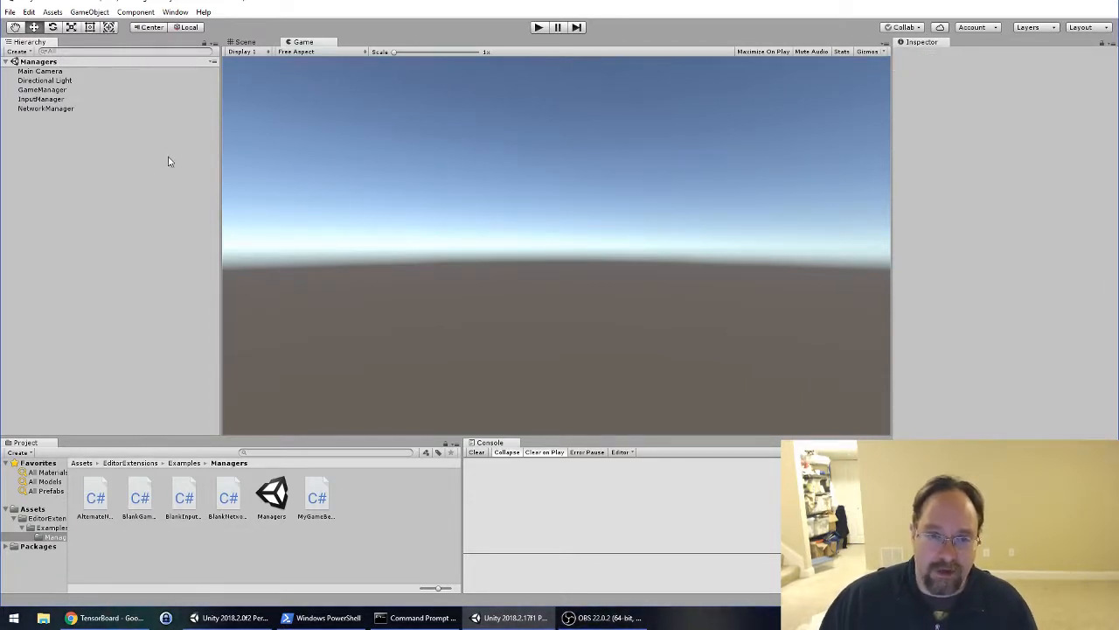
mouse_move(136, 251)
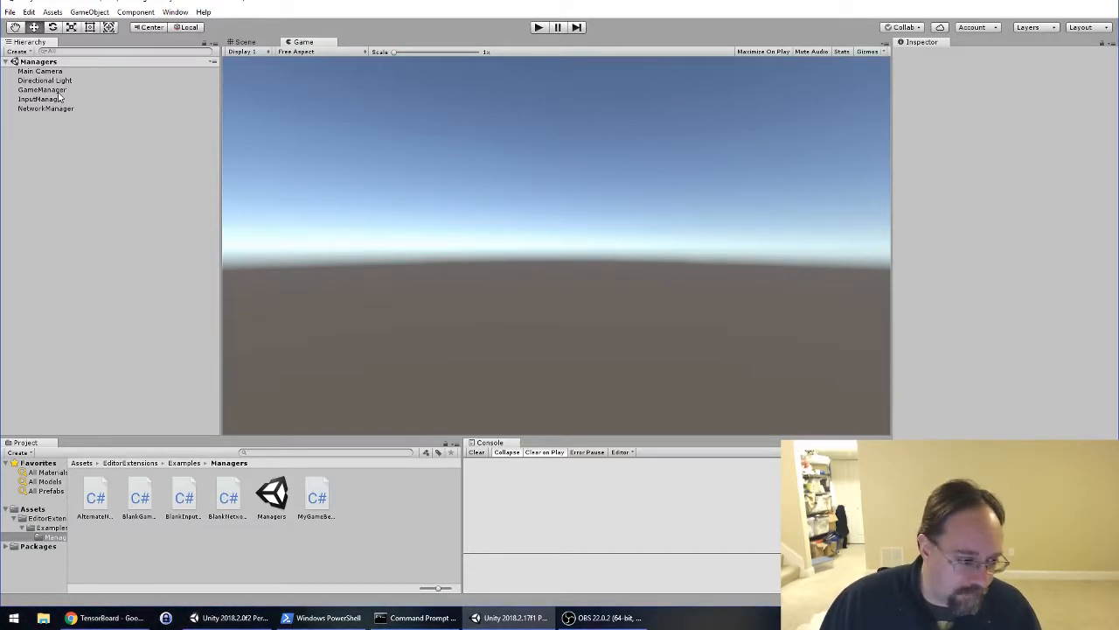
Step: Step through InputManager, GameManager and NetworkManager in the Hierarchy once more
click(42, 98)
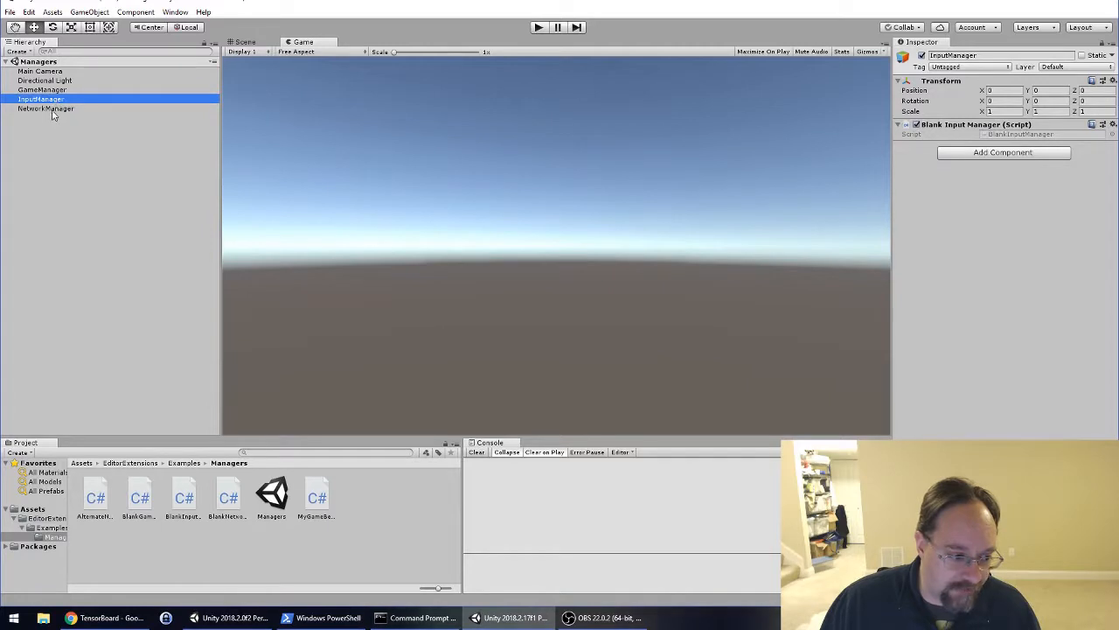
click(44, 89)
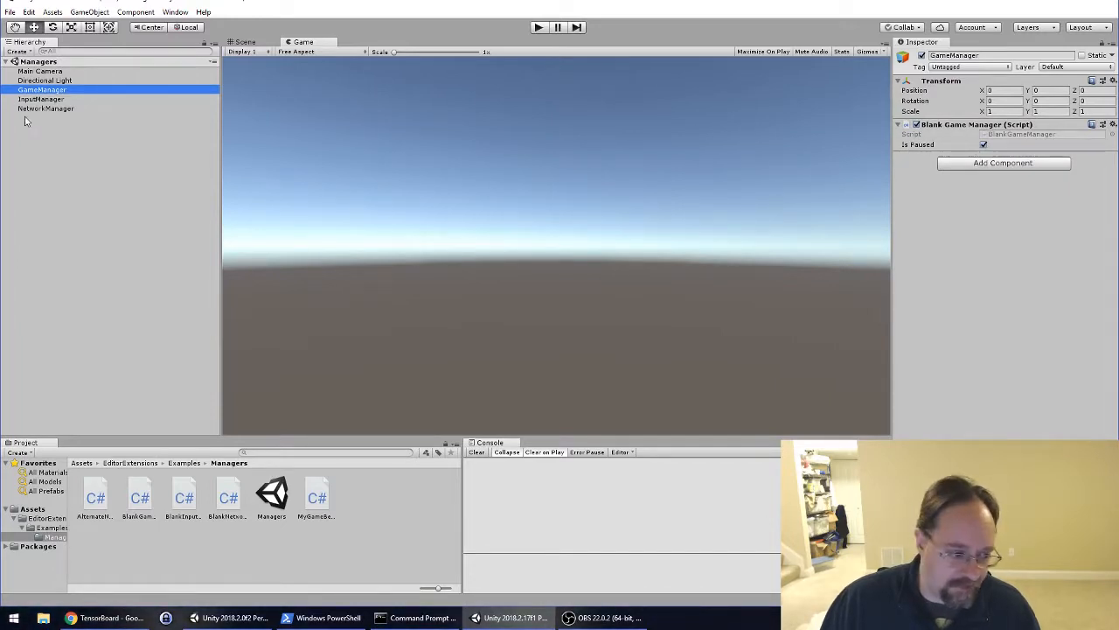
click(47, 109)
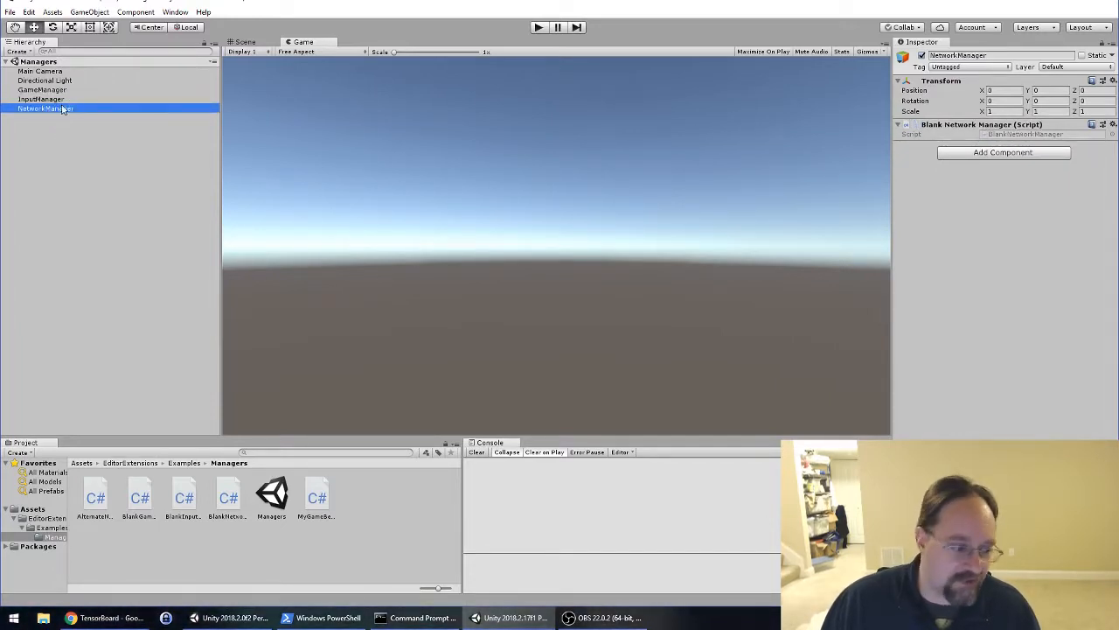
click(44, 90)
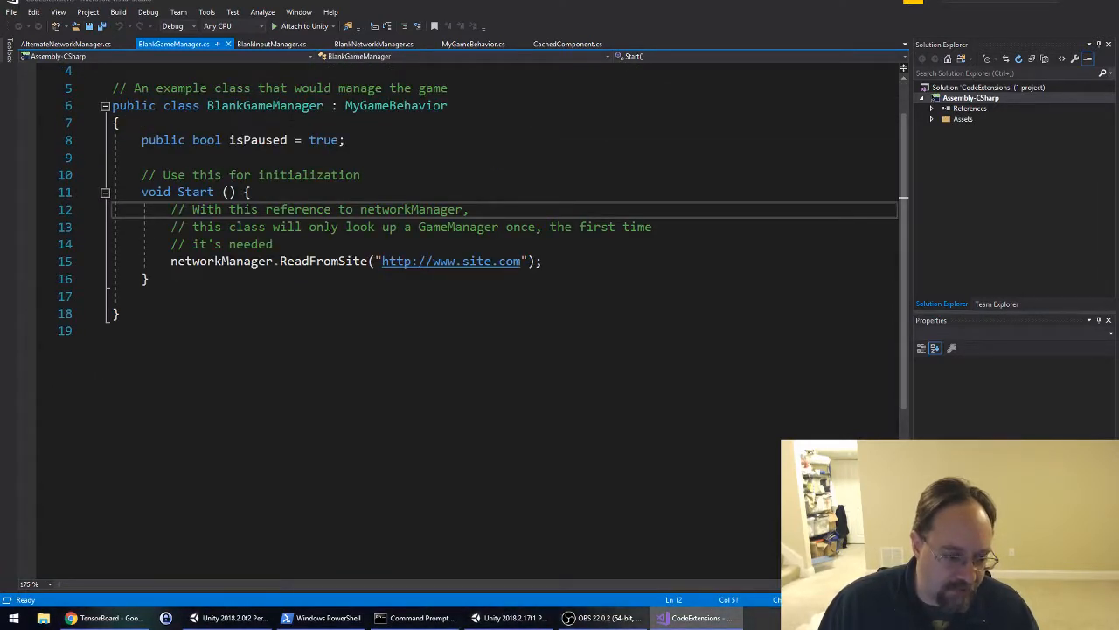
Step: Review BlankGameManager.cs inheriting MyGameBehavior in Visual Studio, then return to Unity
scroll(down, 3)
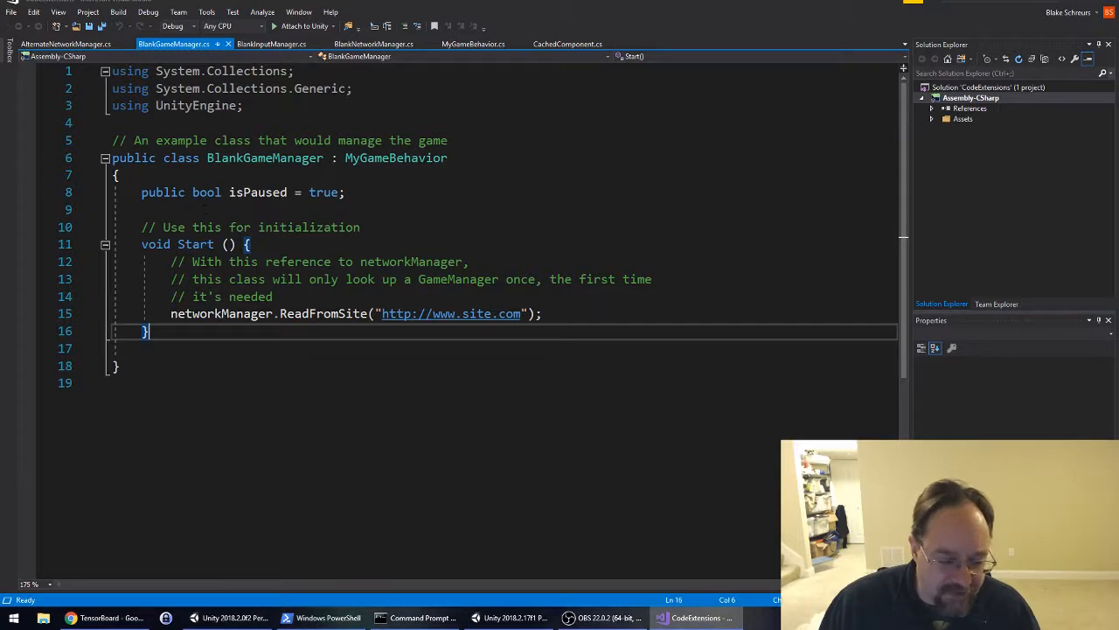
double_click(396, 157)
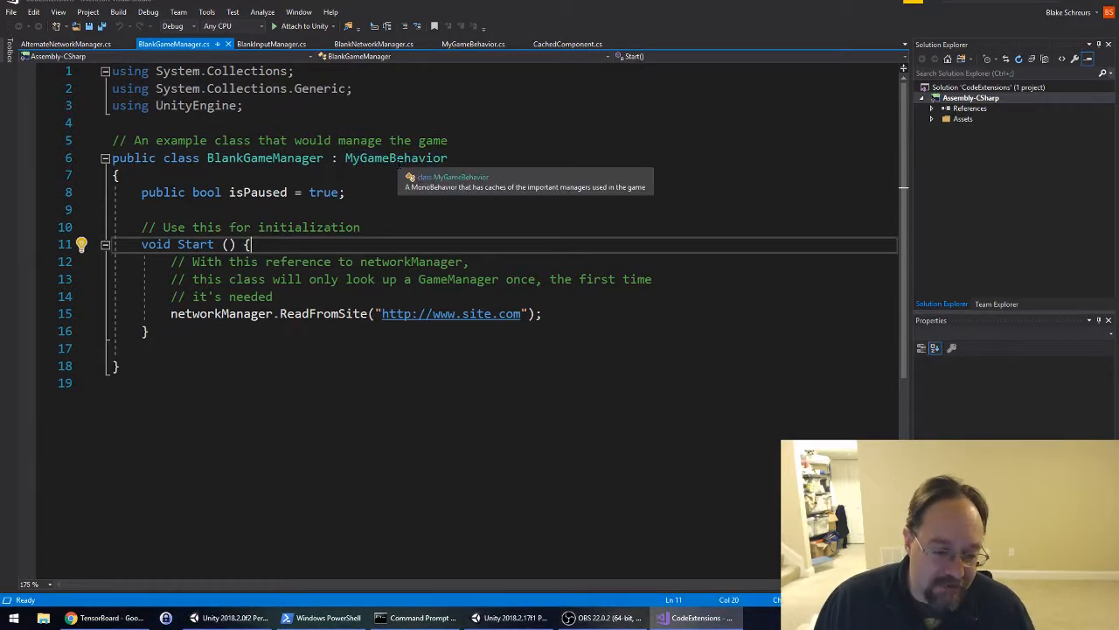
double_click(396, 157)
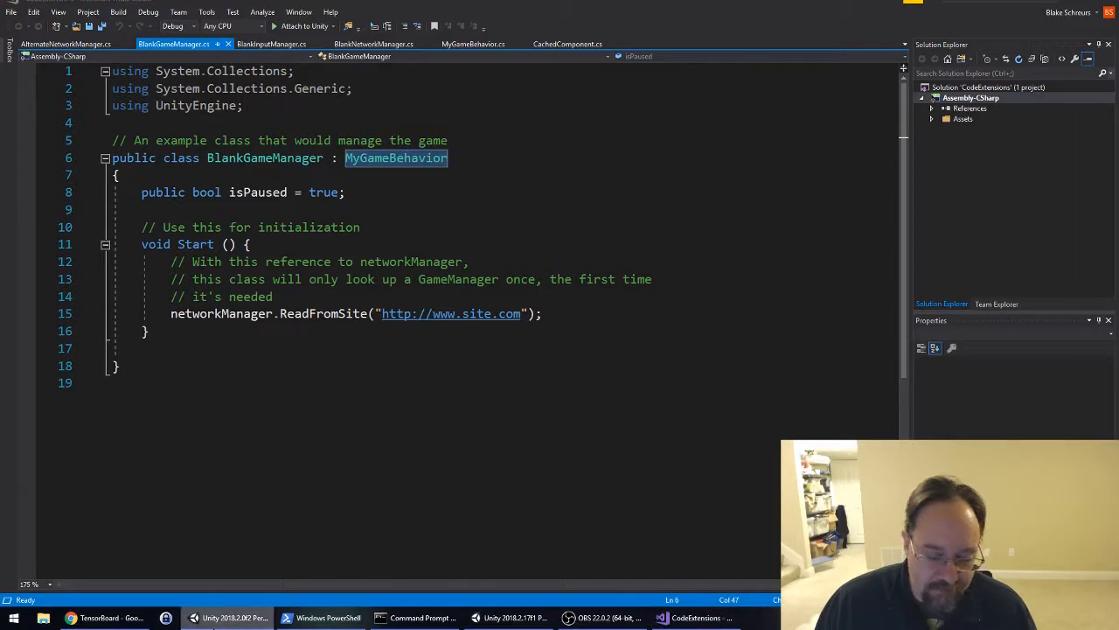
click(502, 615)
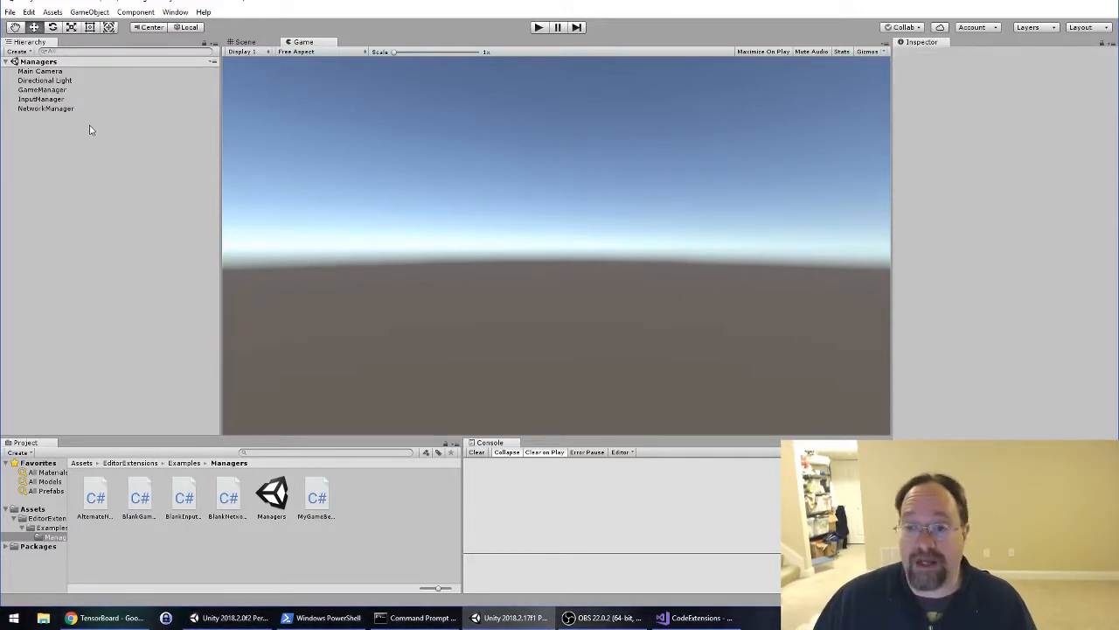
mouse_move(69, 101)
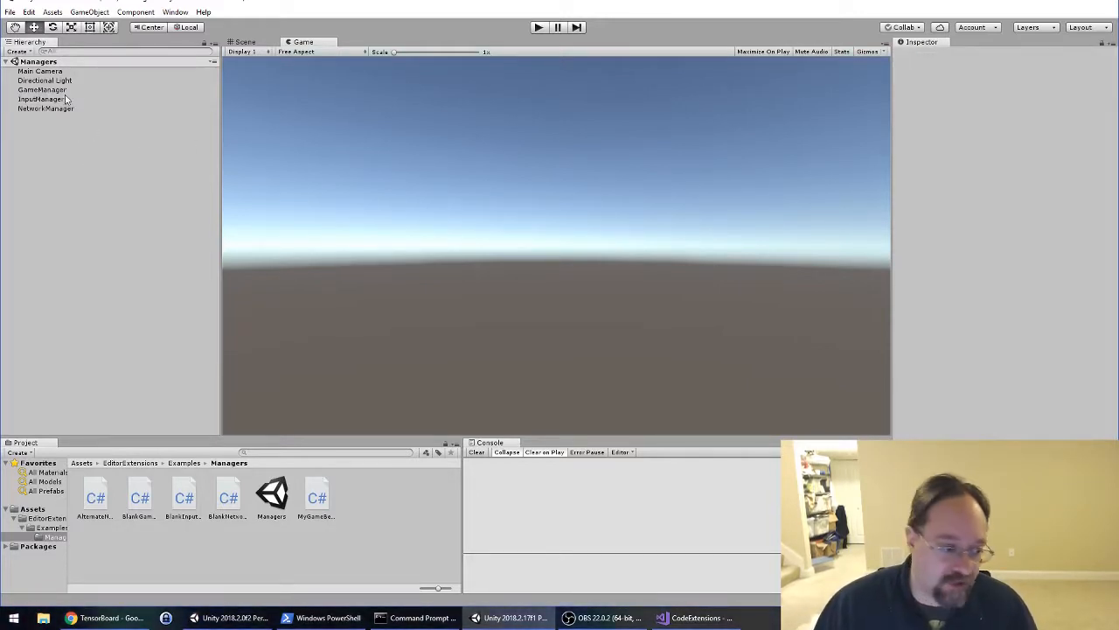
Step: Check InputManager's Blank Input Manager script in the Inspector, then return to Visual Studio
click(41, 99)
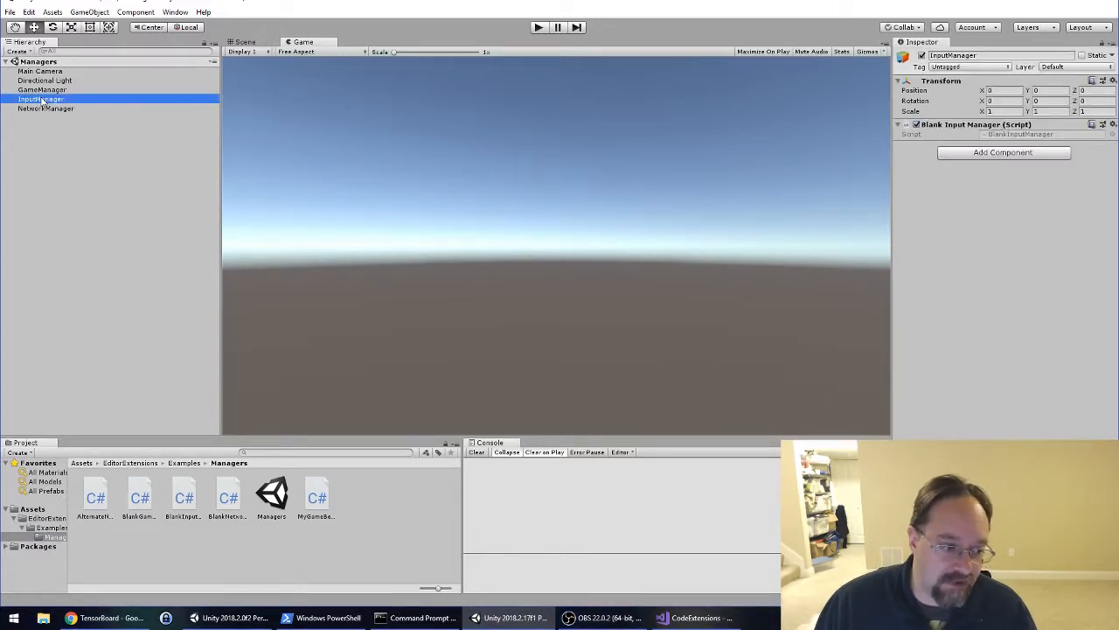
click(695, 618)
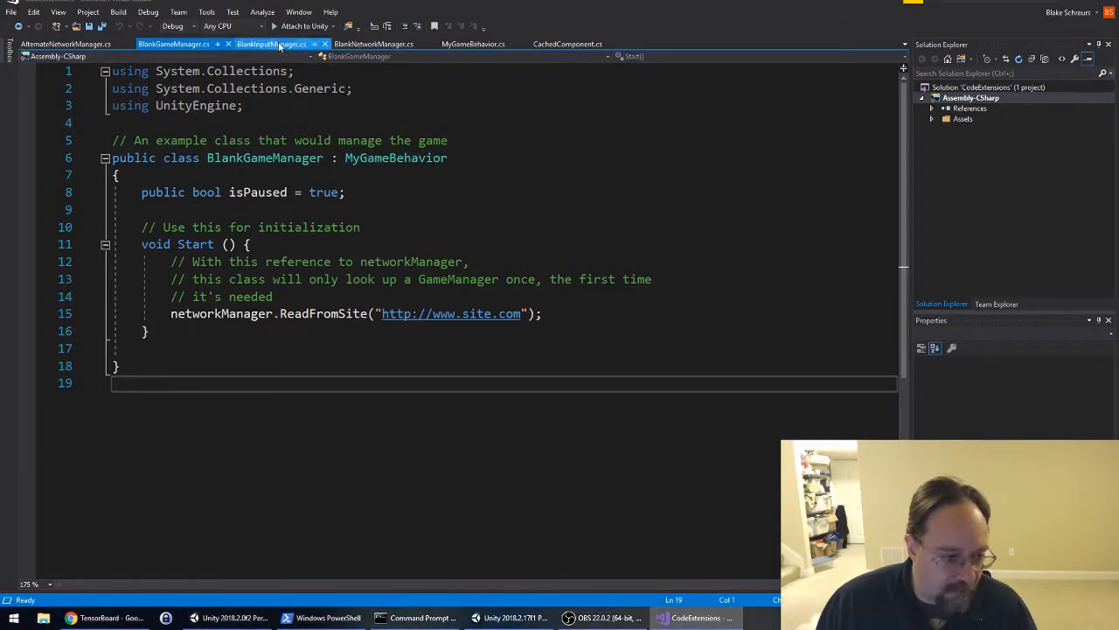
Step: Open MyGameBehavior.cs from BlankInputManager.cs via Go To Definition on MyGameBehavior
click(276, 43)
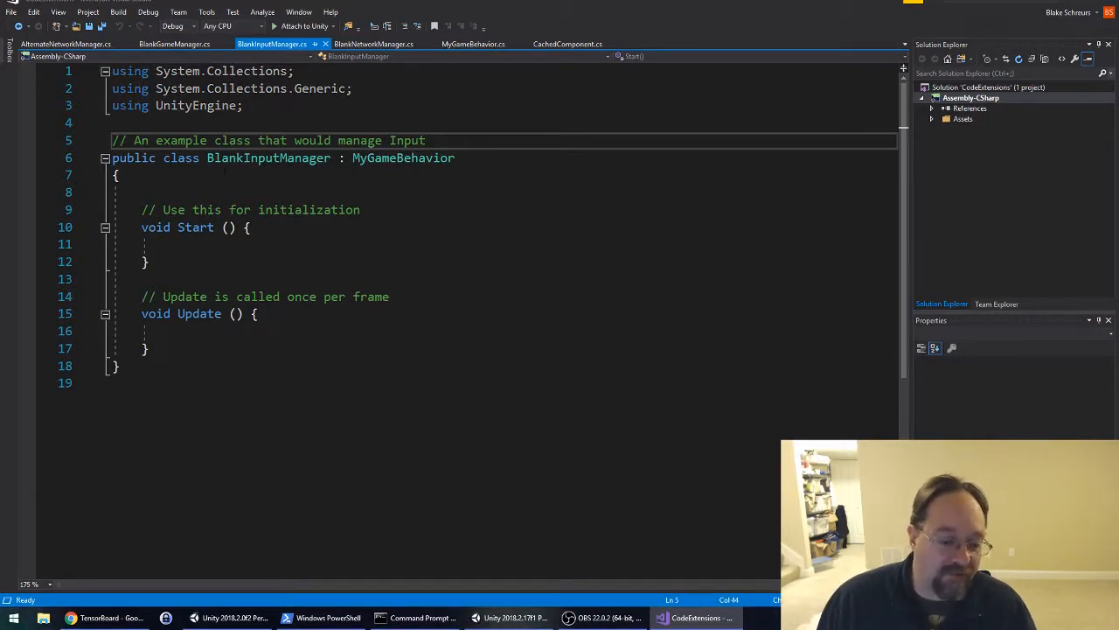
double_click(403, 157)
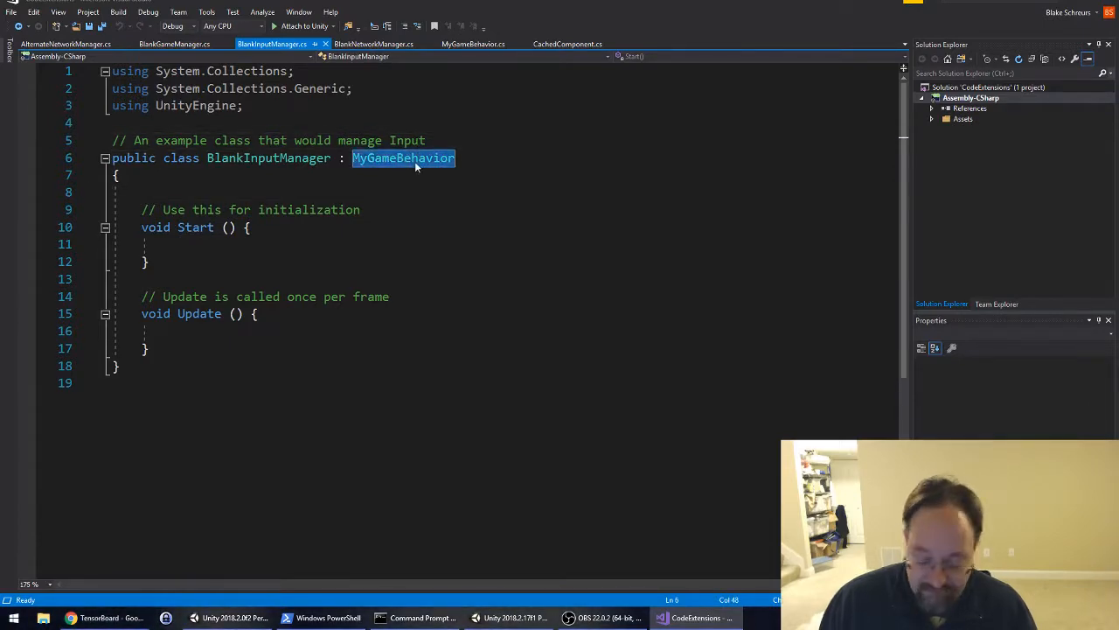
click(480, 43)
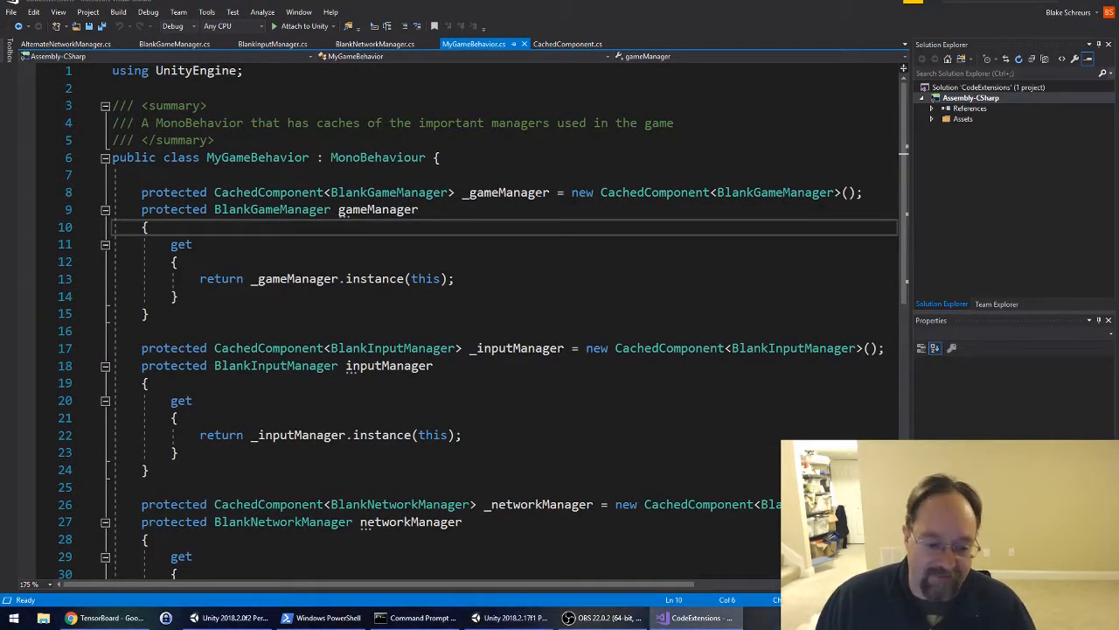
Step: Glance at BlankNetworkManager.cs, then return to BlankInputManager.cs
scroll(down, 3)
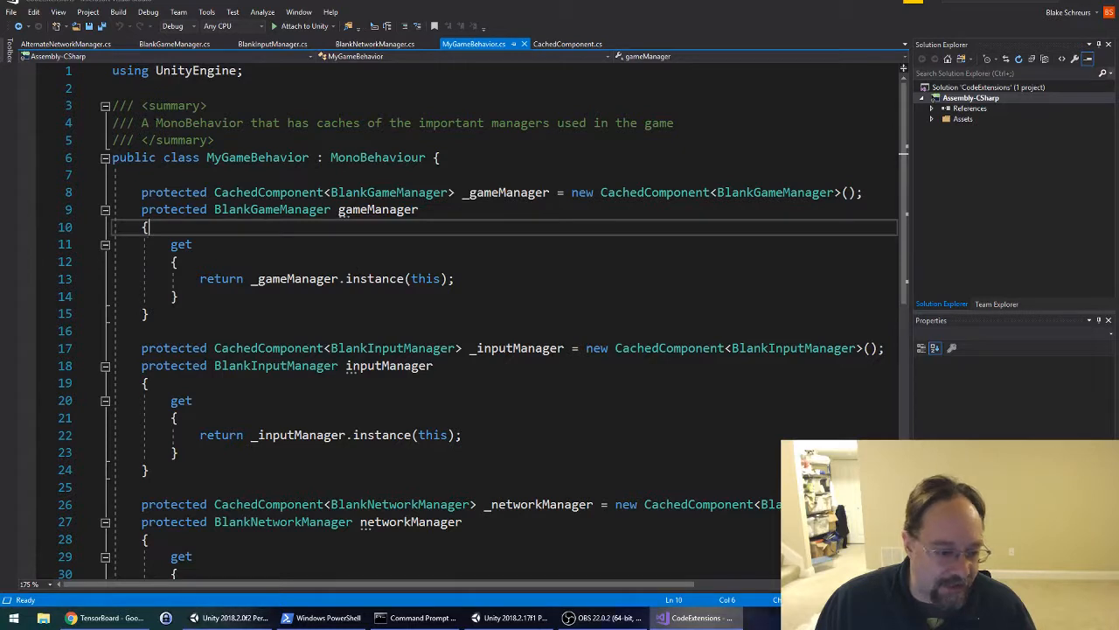
click(388, 43)
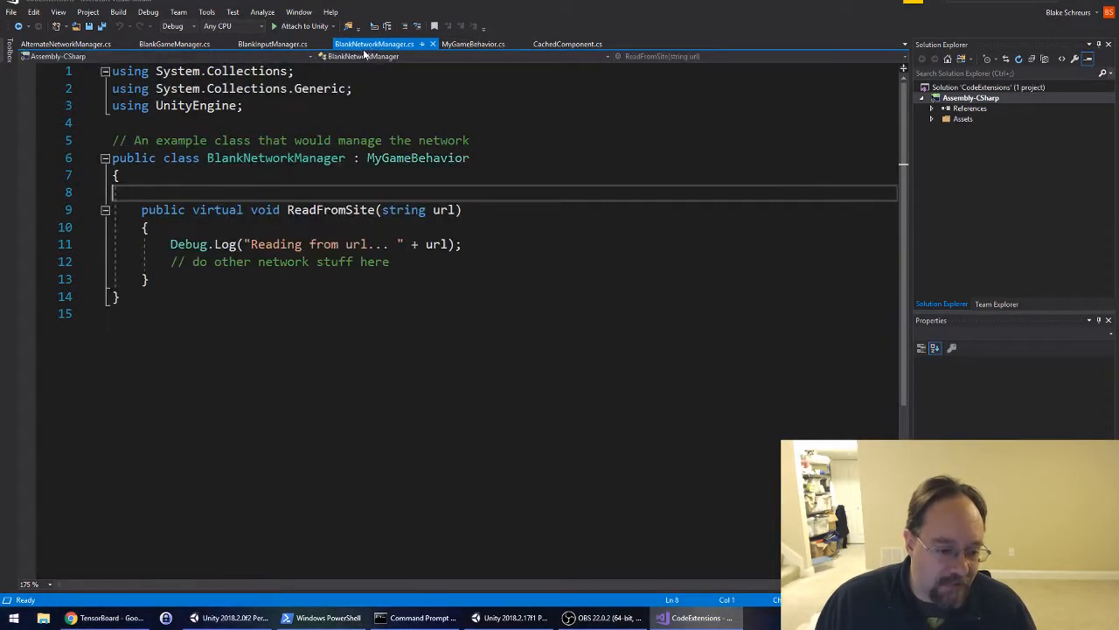
click(266, 43)
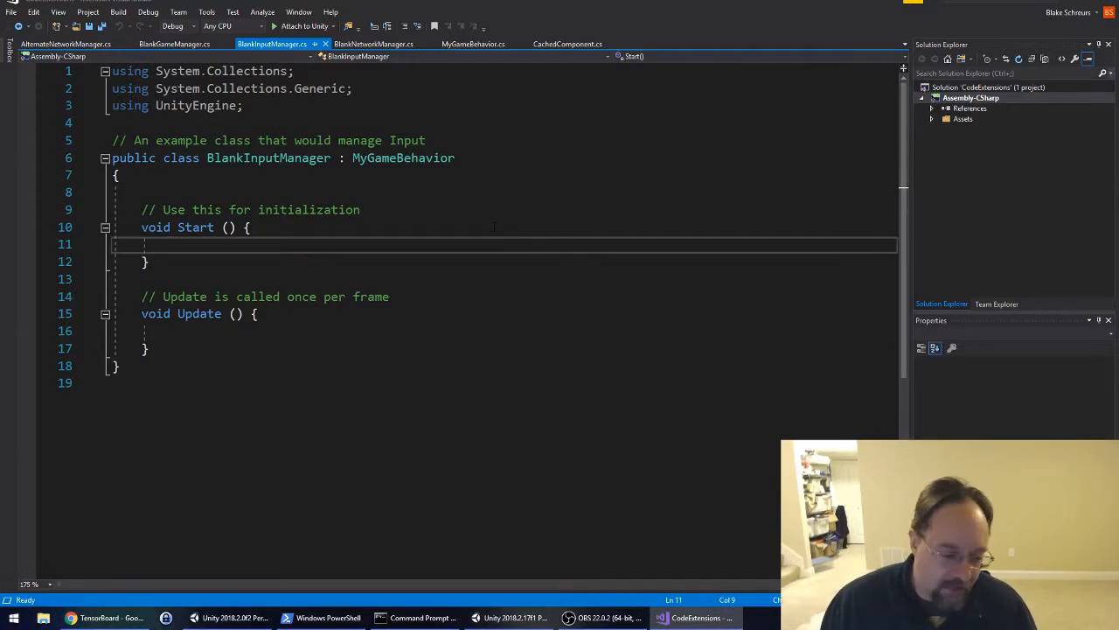
Step: Add an empty if (gameManager.isPaused) block inside Update and select MyGameBehavior
click(172, 330)
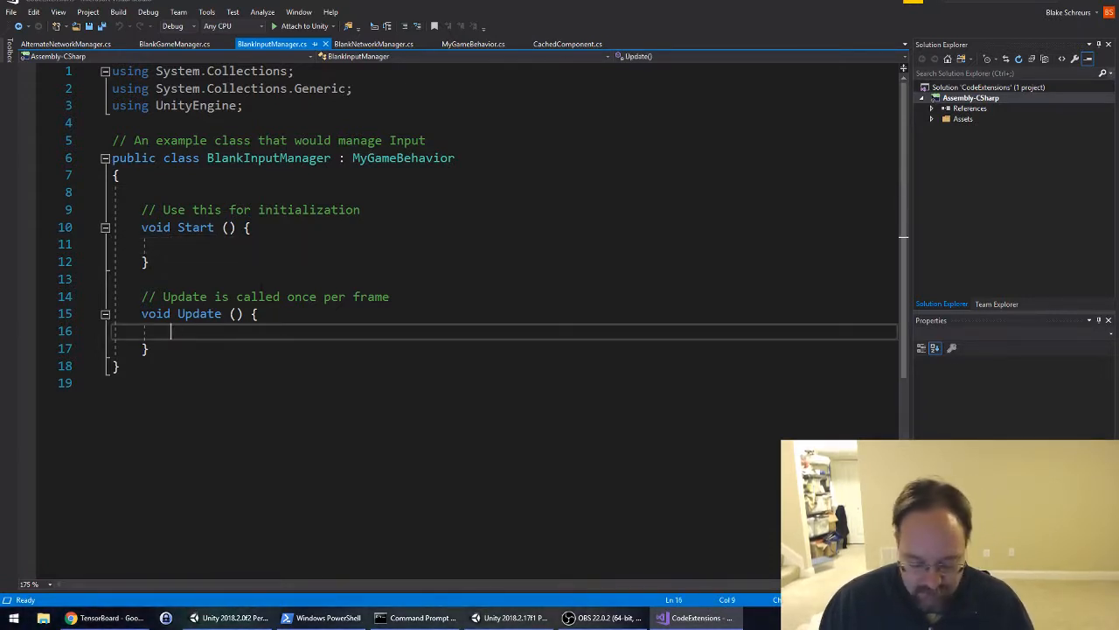
text(game)
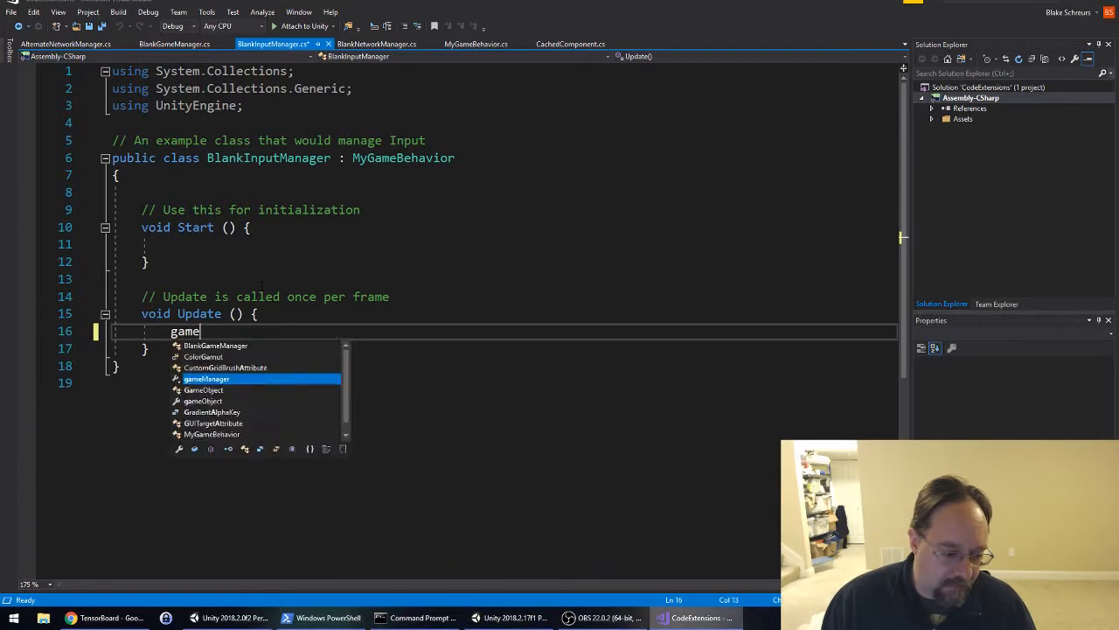
text(Manager.)
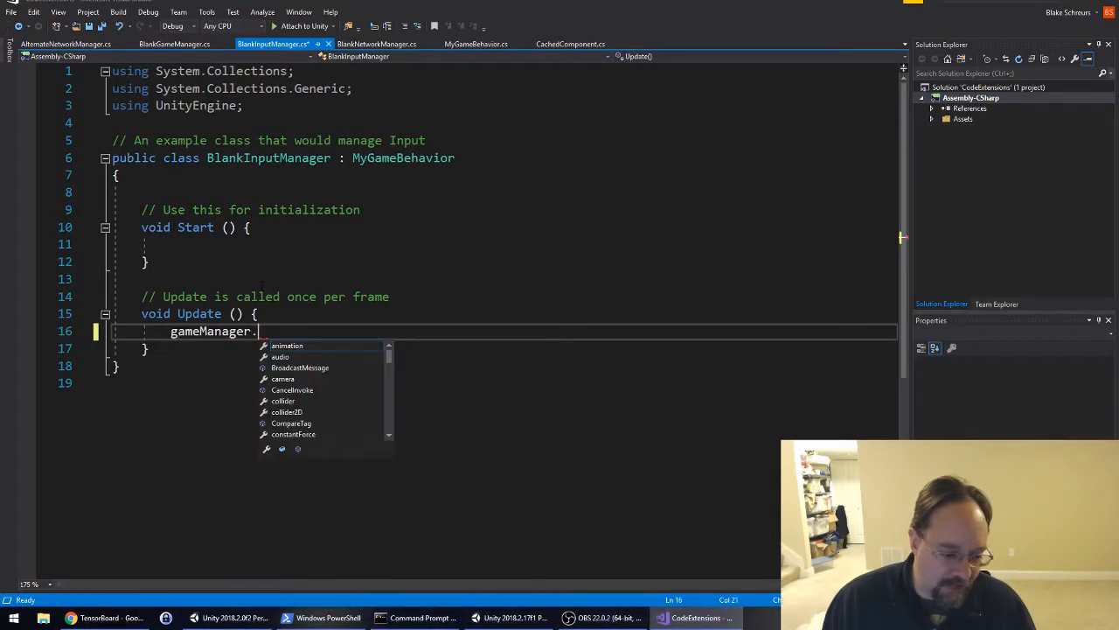
text(isPaused)
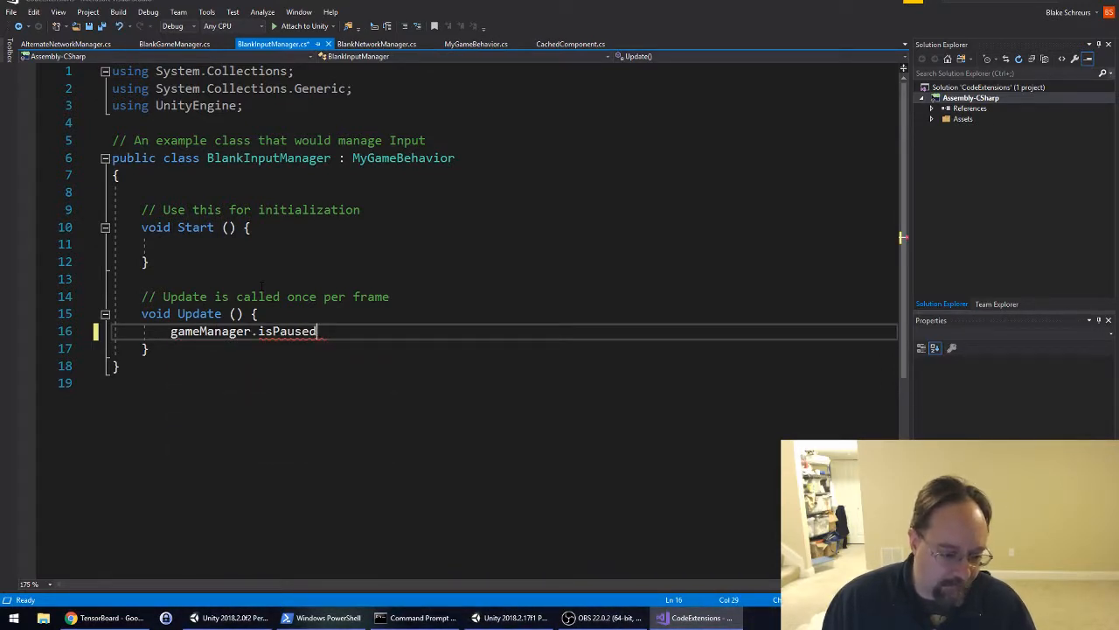
text(;)
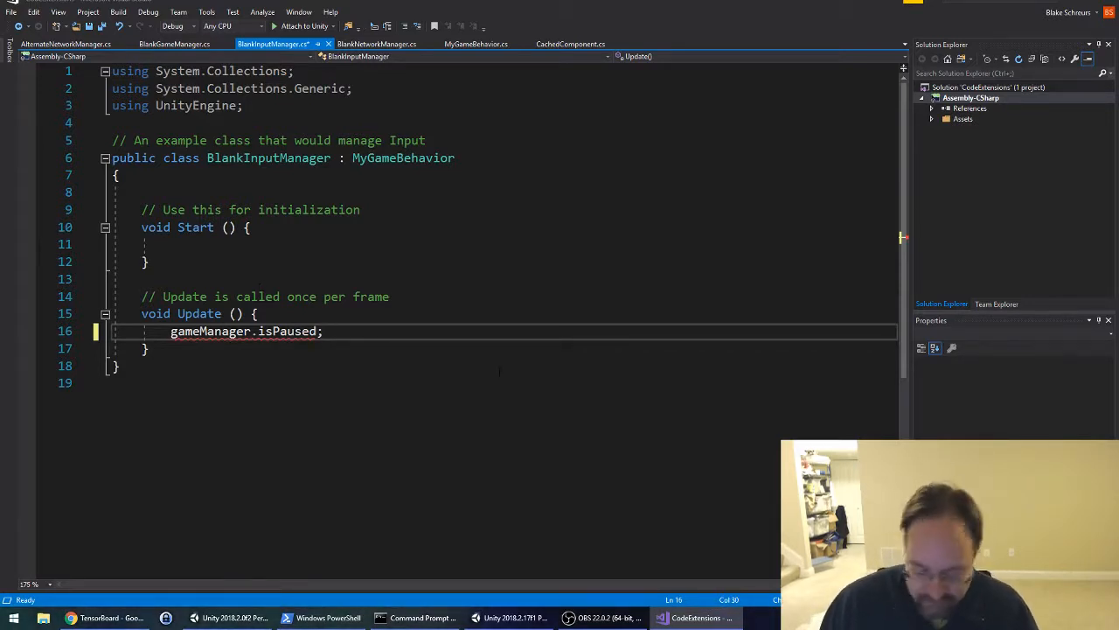
key(Backspace)
text(if ()
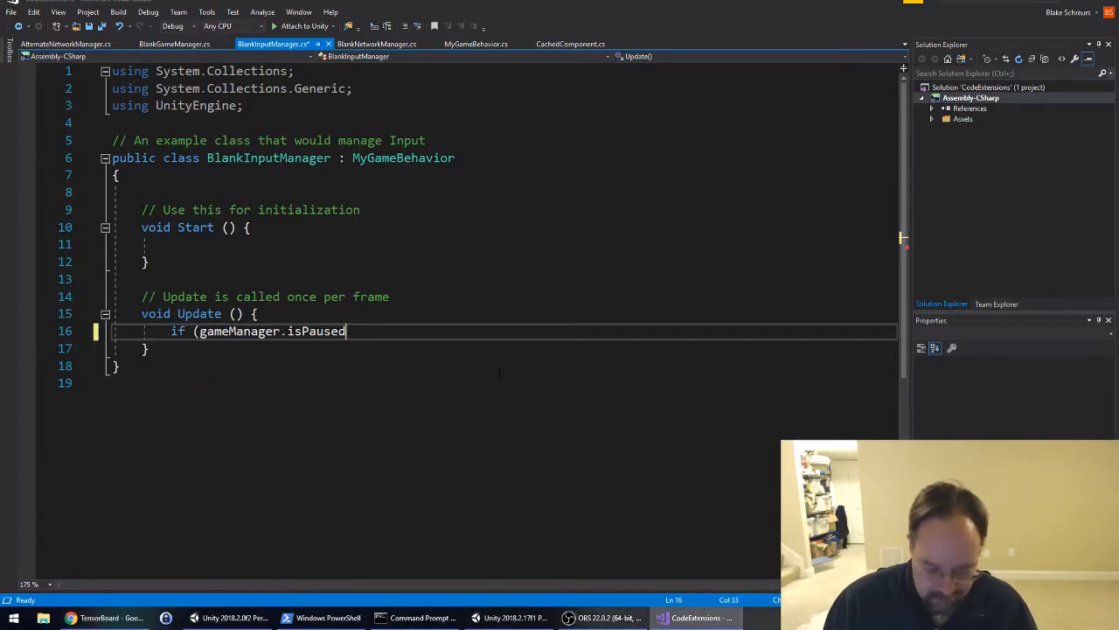
text())
text({)
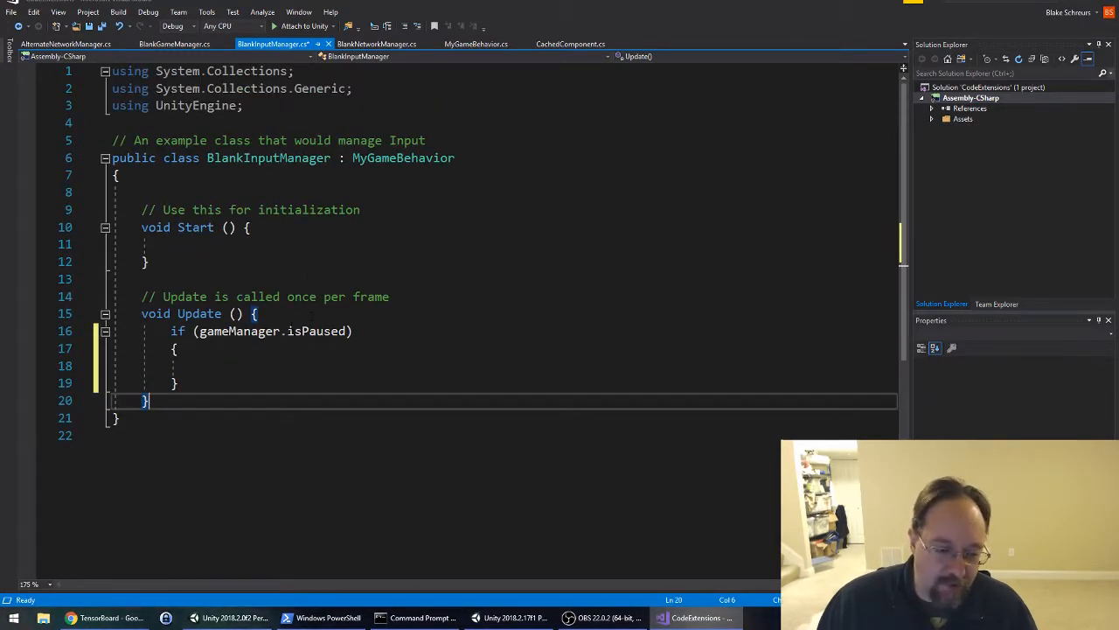
double_click(239, 330)
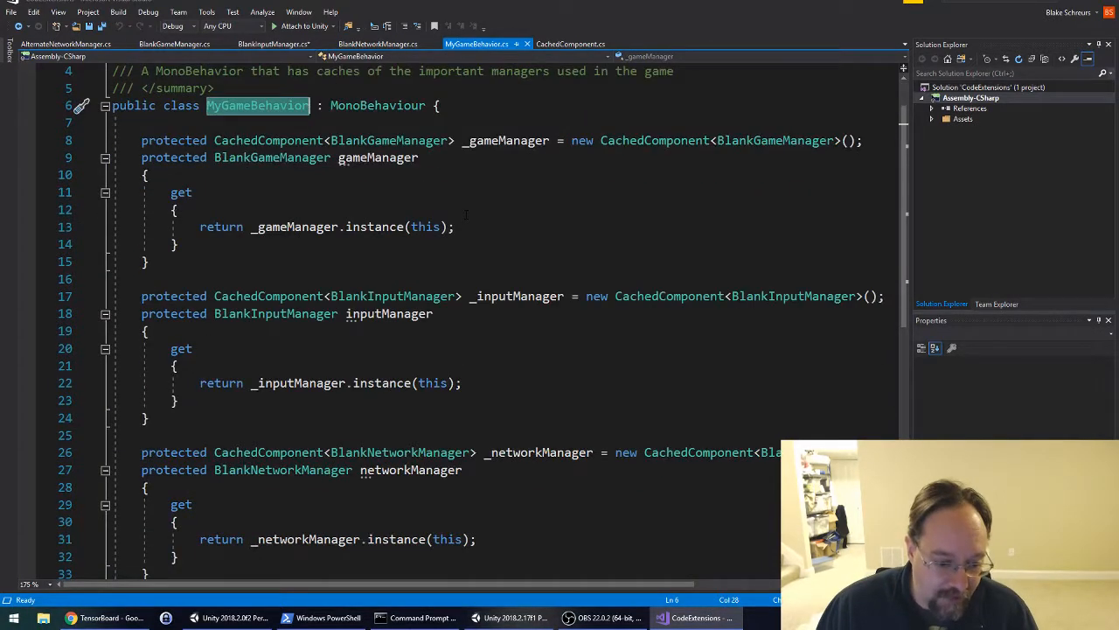
Step: Compare BlankInputManager.cs against MyGameBehavior.cs by switching between their tabs
scroll(up, 3)
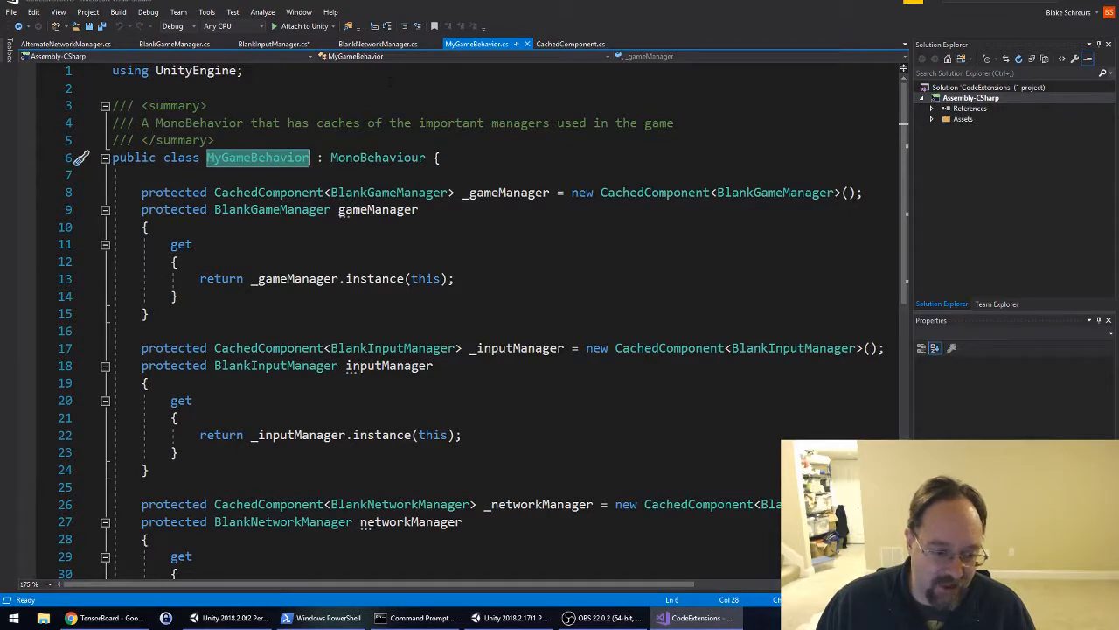
click(274, 44)
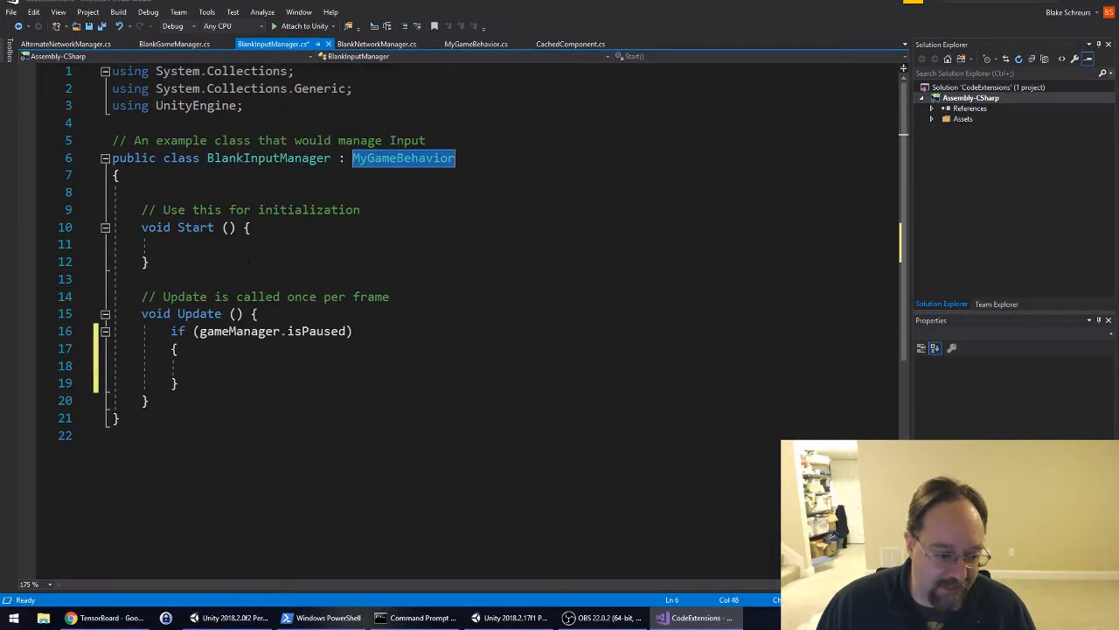
mouse_move(219, 331)
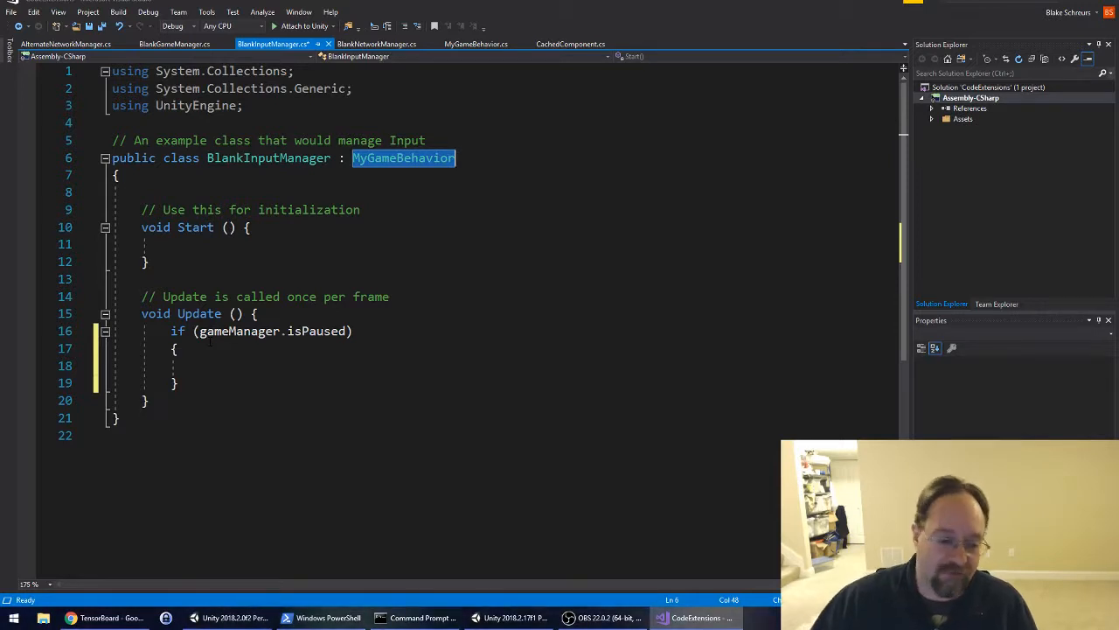
mouse_move(626, 56)
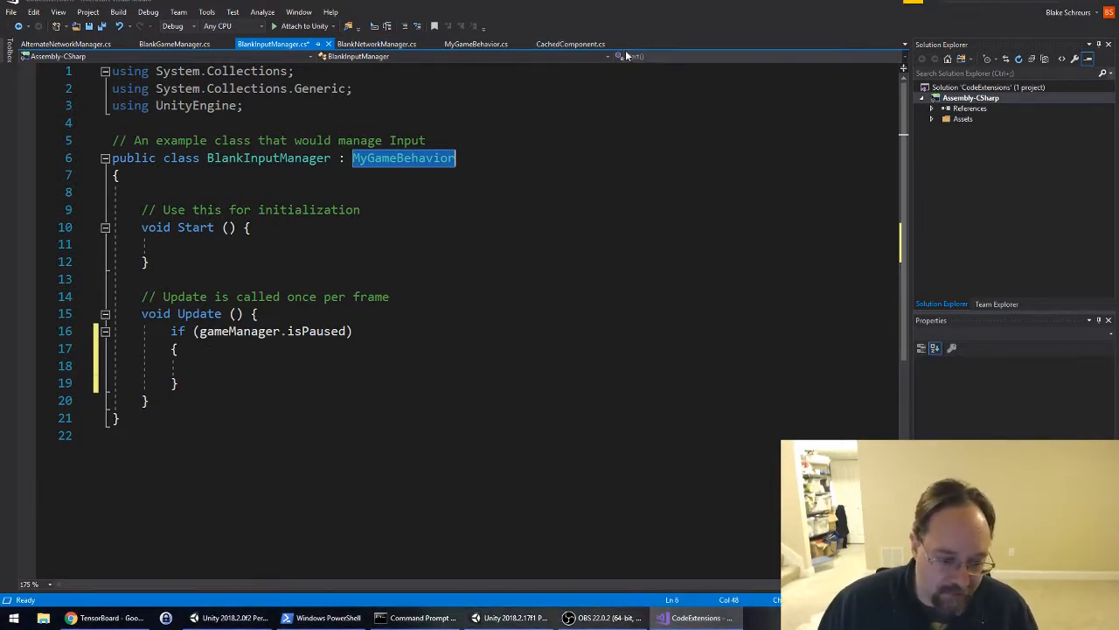
click(380, 43)
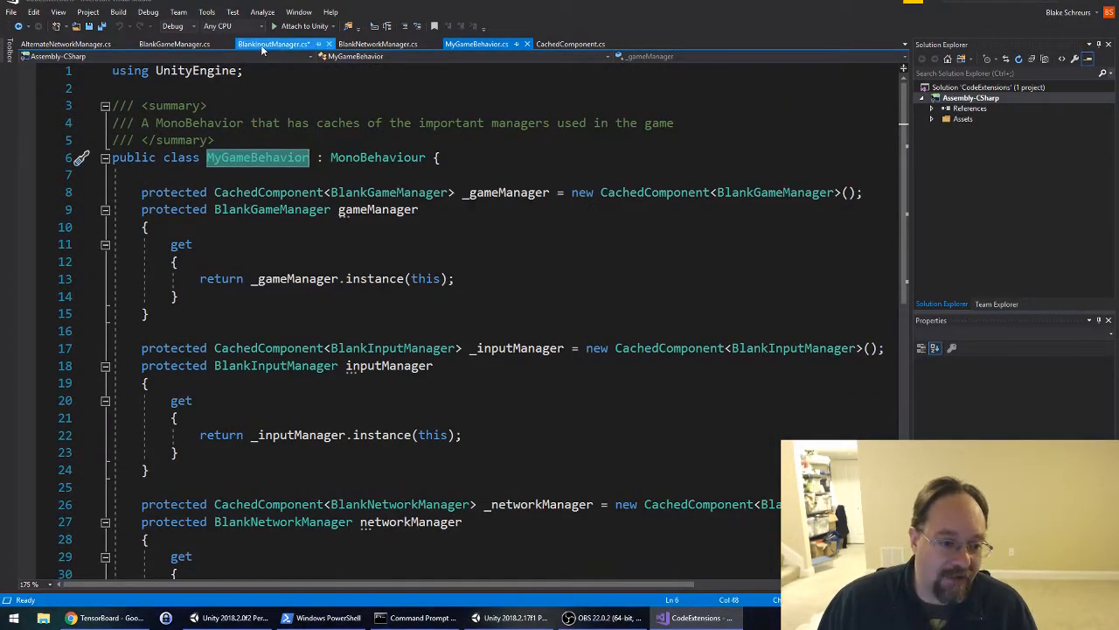
click(275, 43)
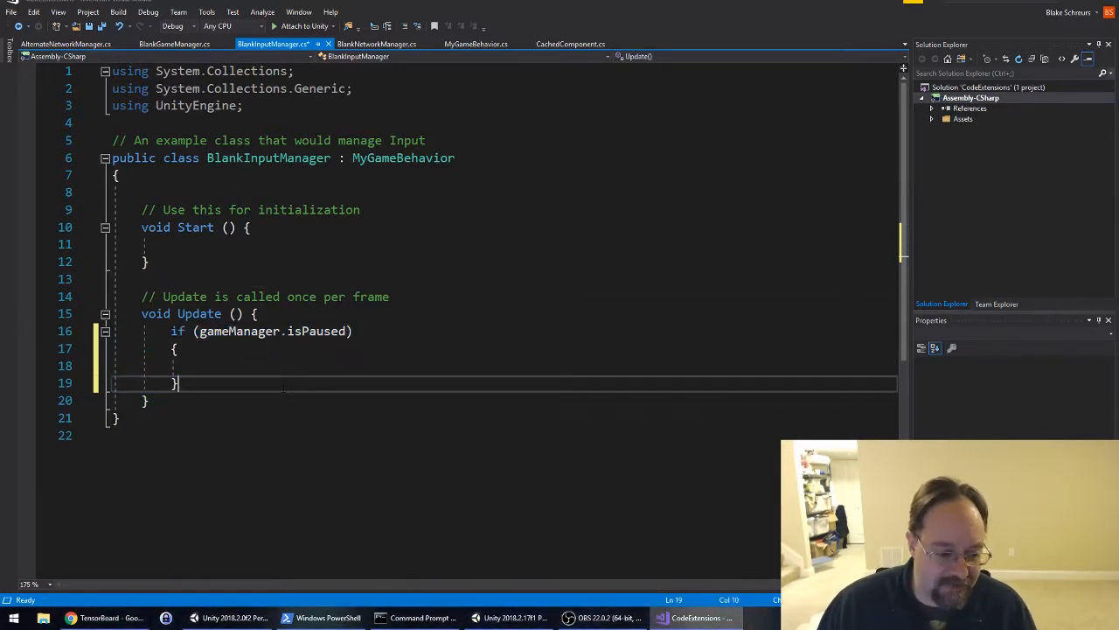
Step: Select MyGameBehavior in BlankInputManager.cs, then view BlankGameManager's isPaused field
double_click(403, 157)
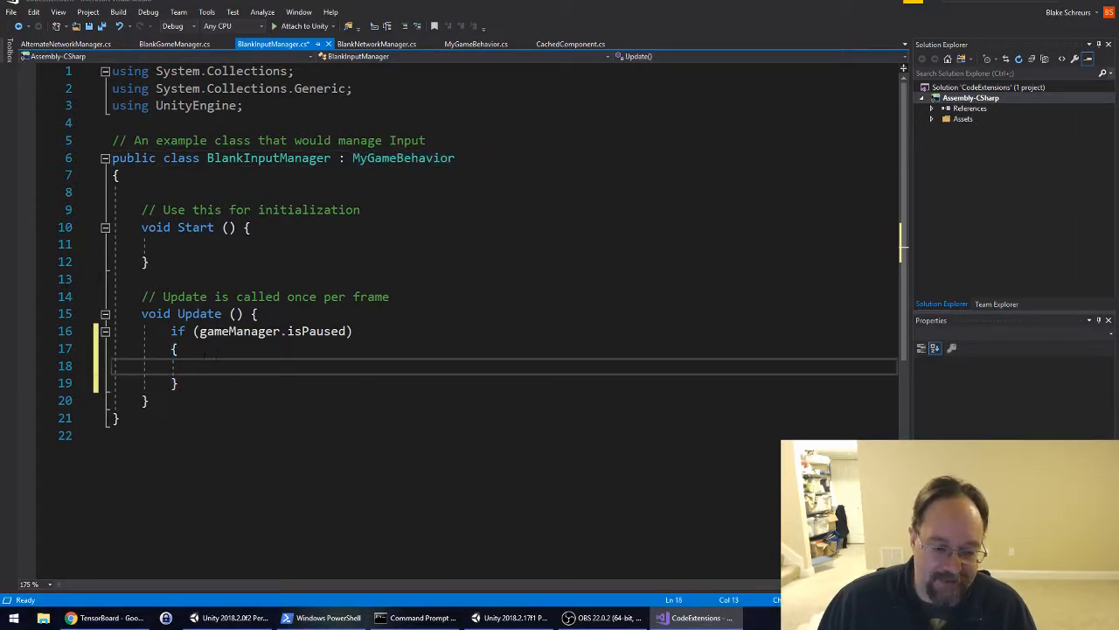
double_click(403, 158)
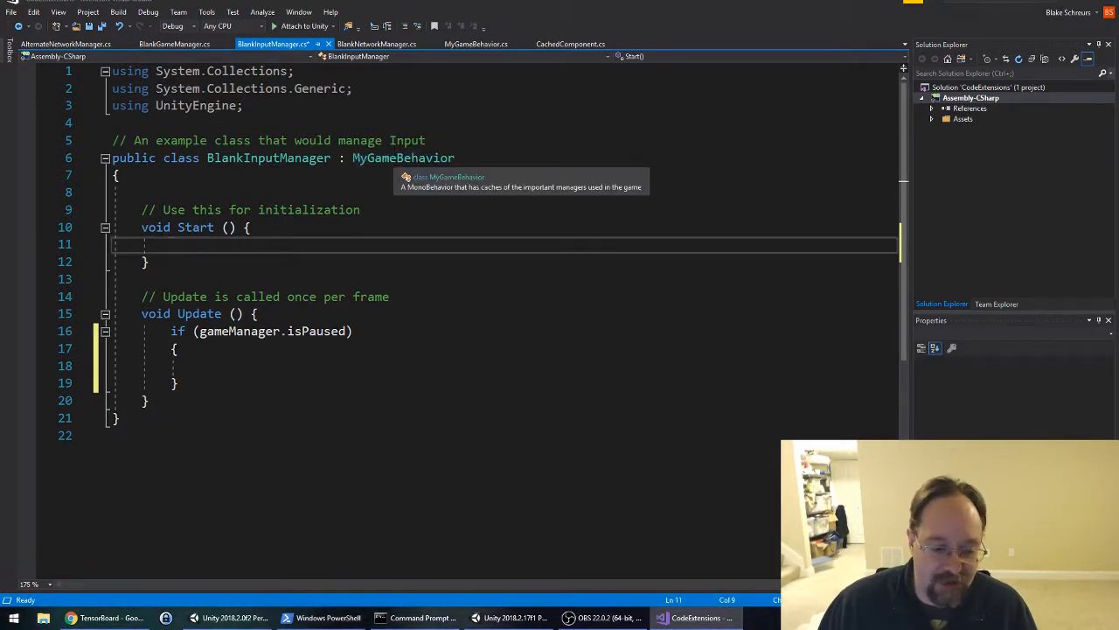
double_click(403, 157)
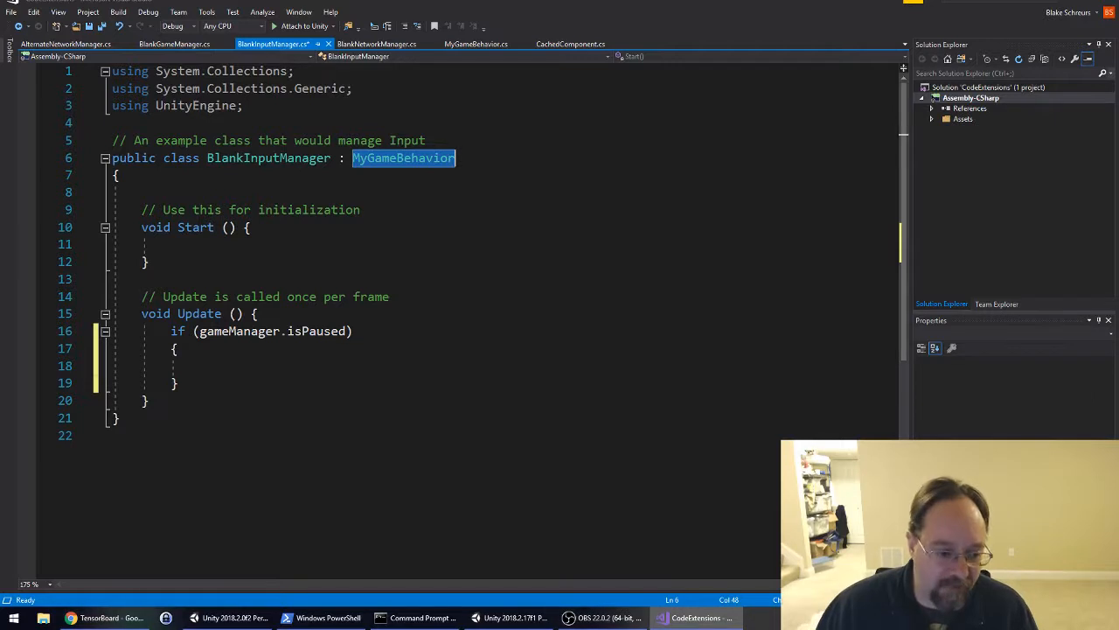
click(180, 45)
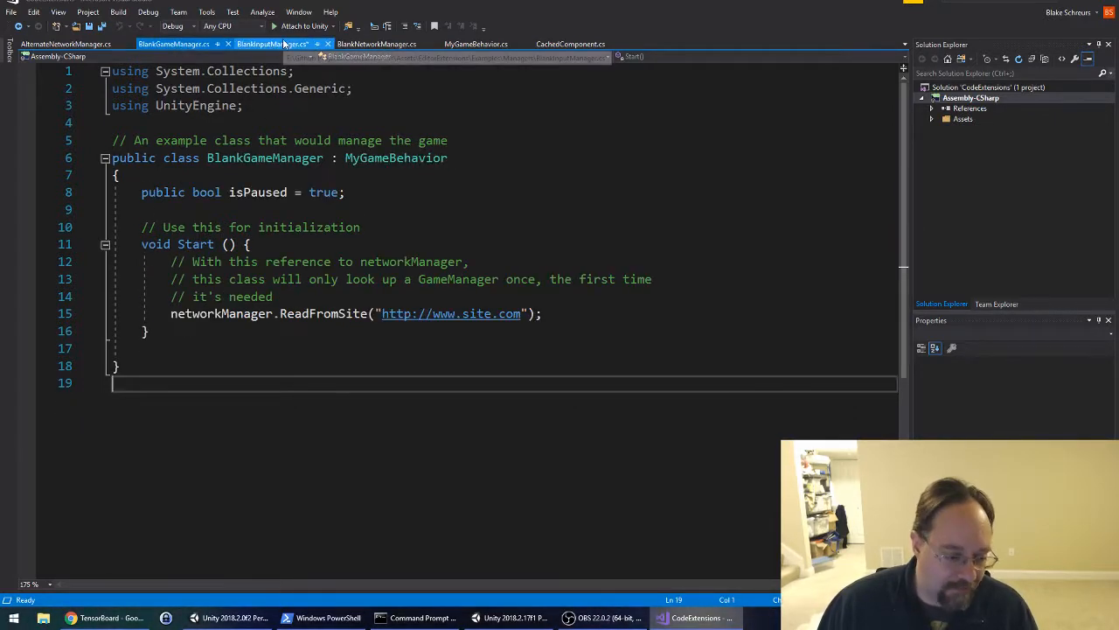
Step: Review all manager script tabs and save BlankInputManager.cs with its isPaused check
click(271, 43)
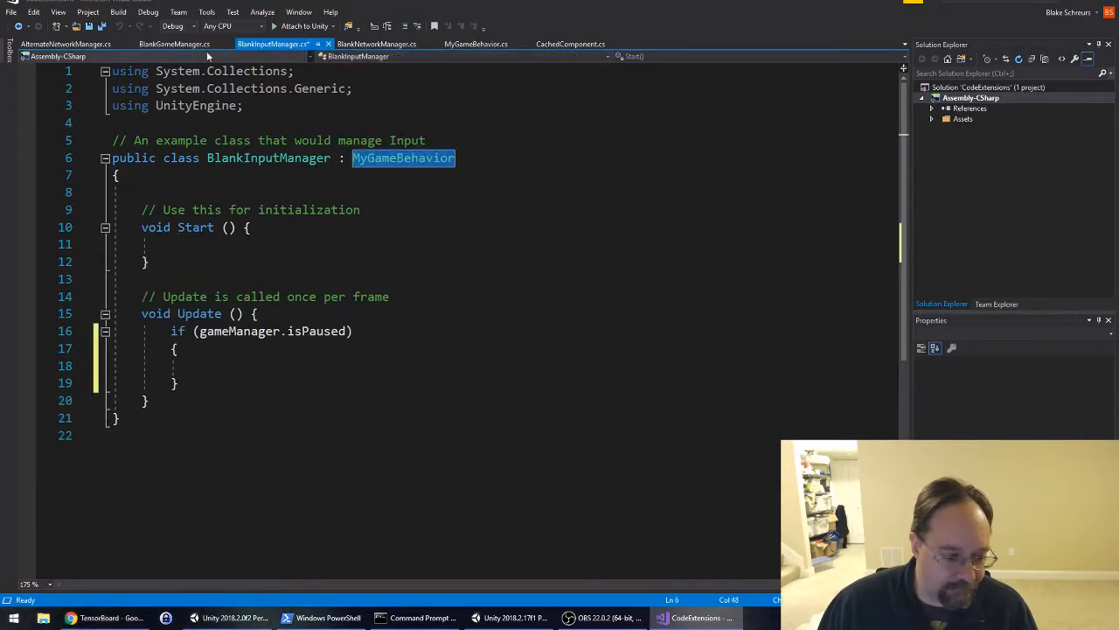
click(175, 43)
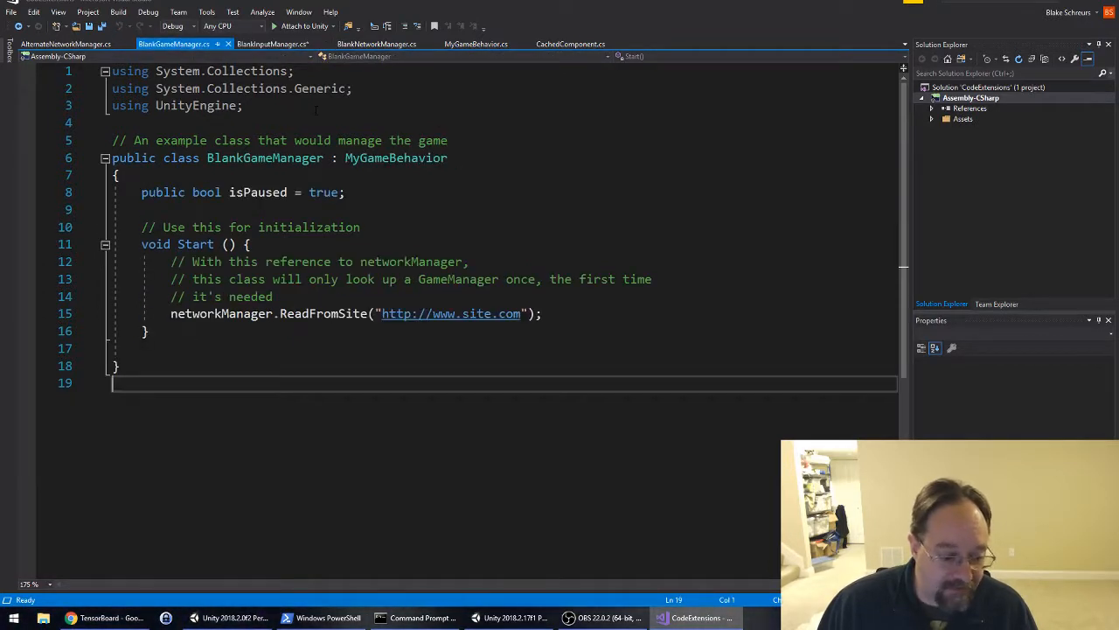
click(272, 44)
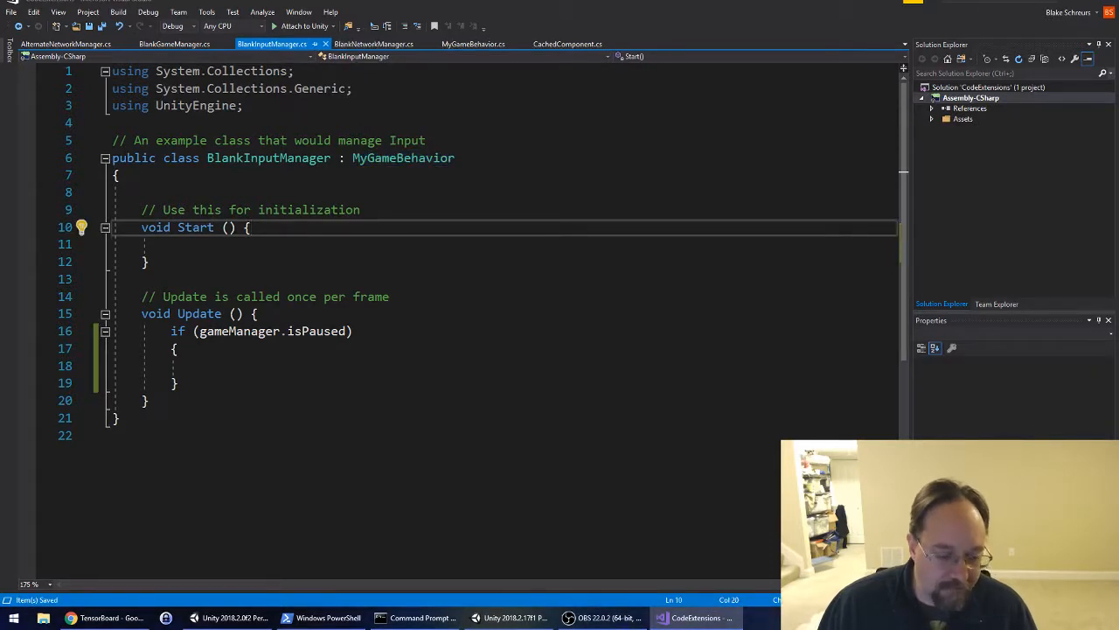
click(480, 44)
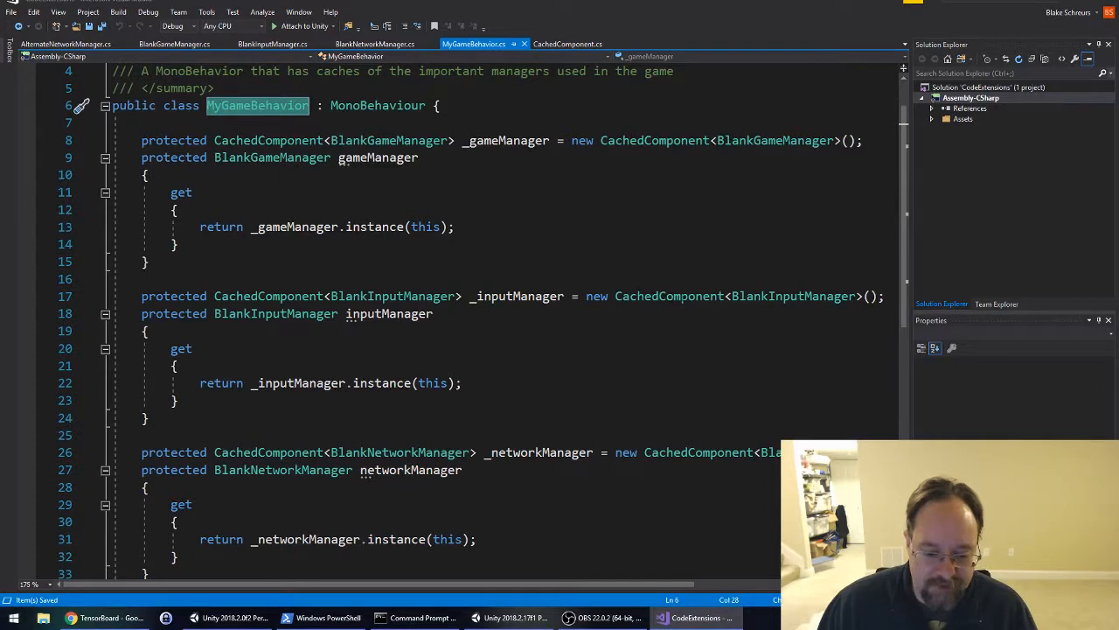
click(381, 43)
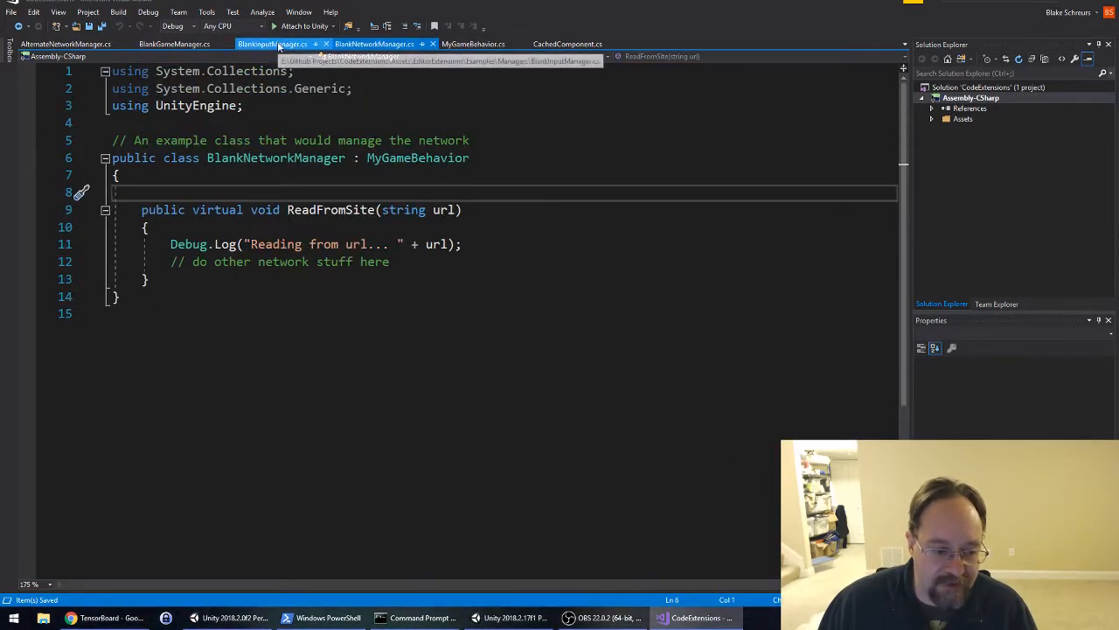
click(276, 43)
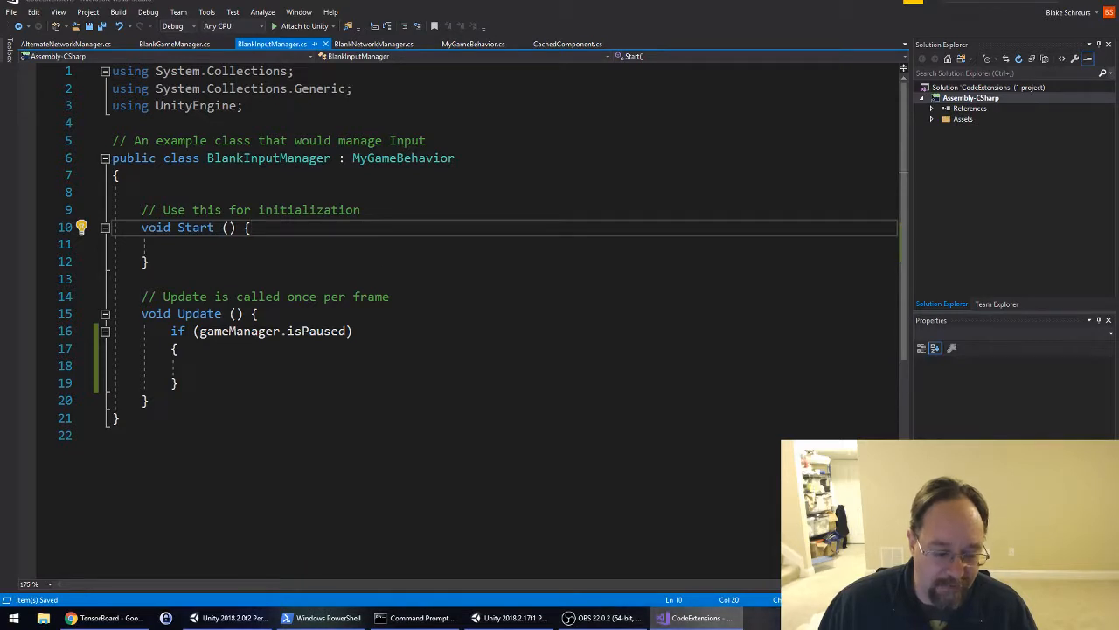
double_click(268, 158)
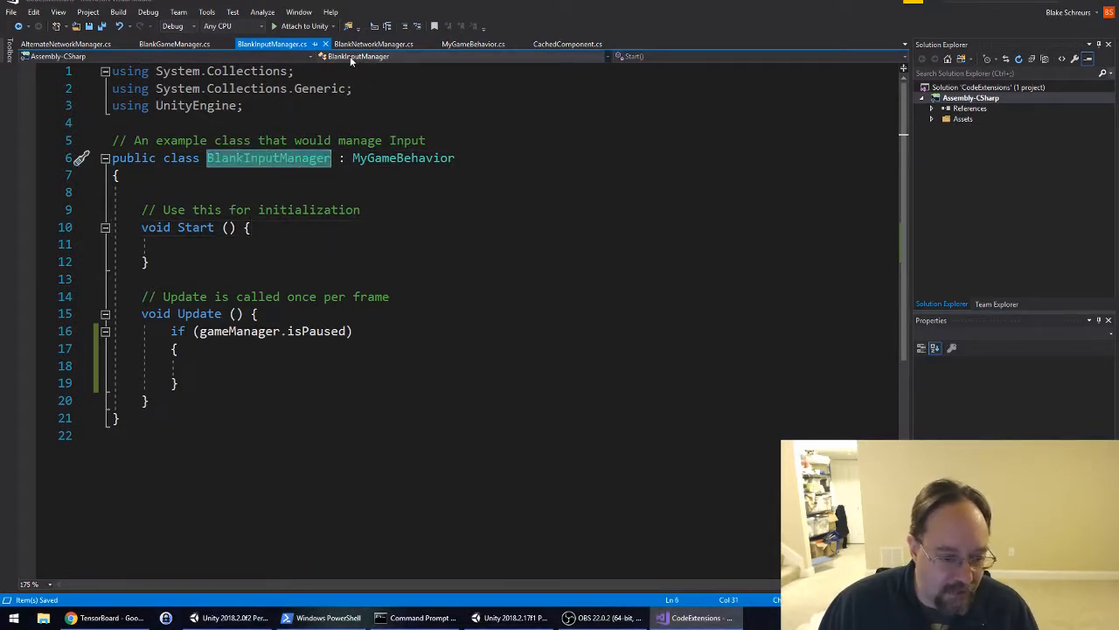
click(391, 44)
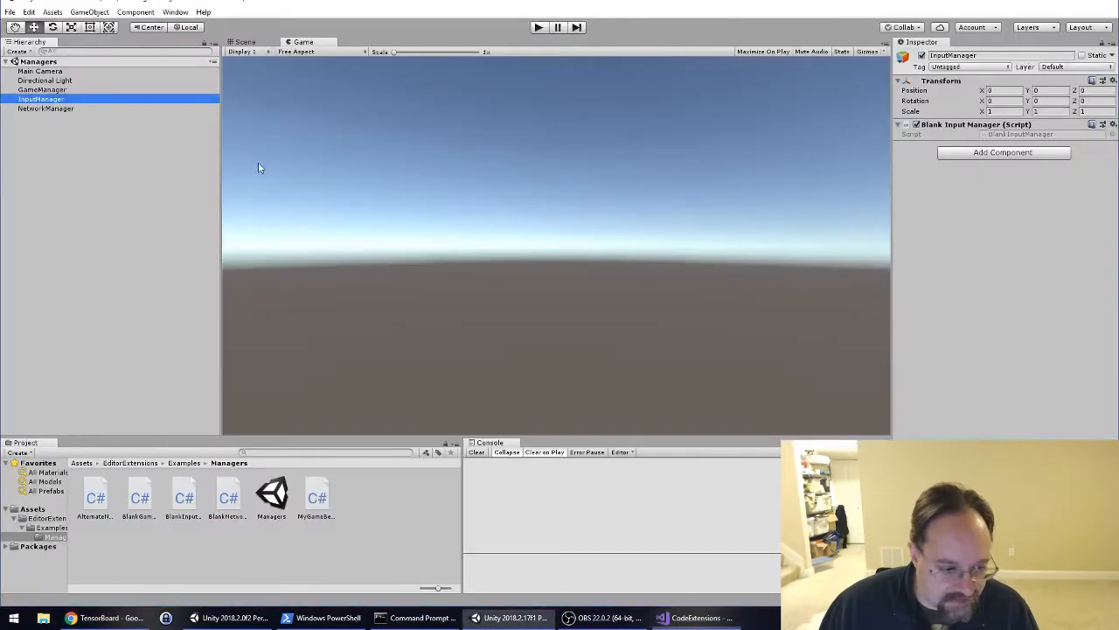
click(47, 109)
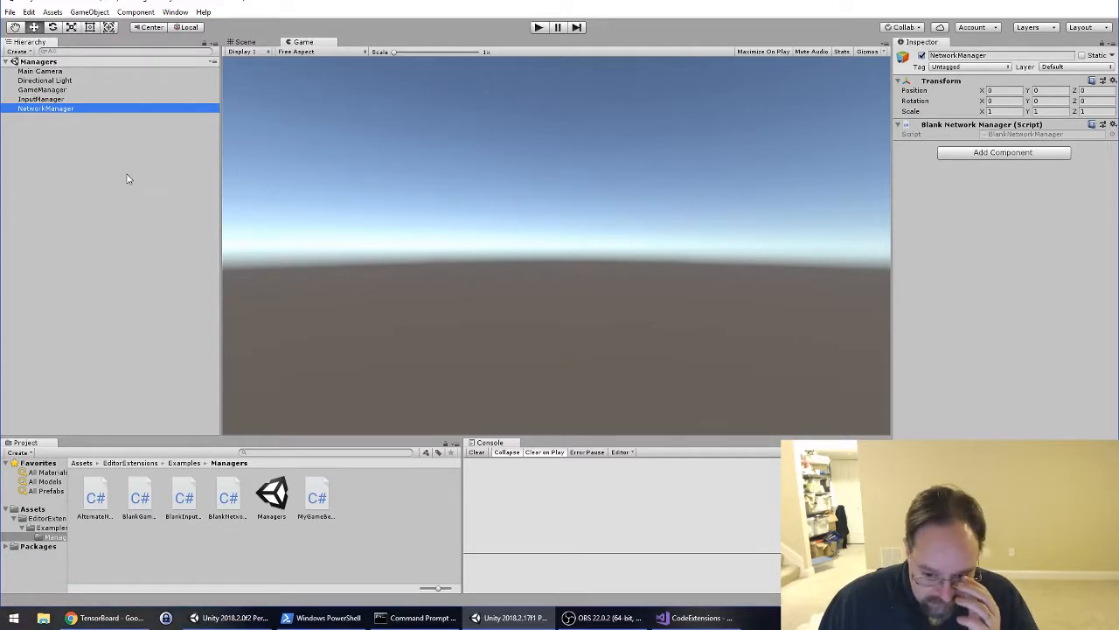
mouse_move(556, 74)
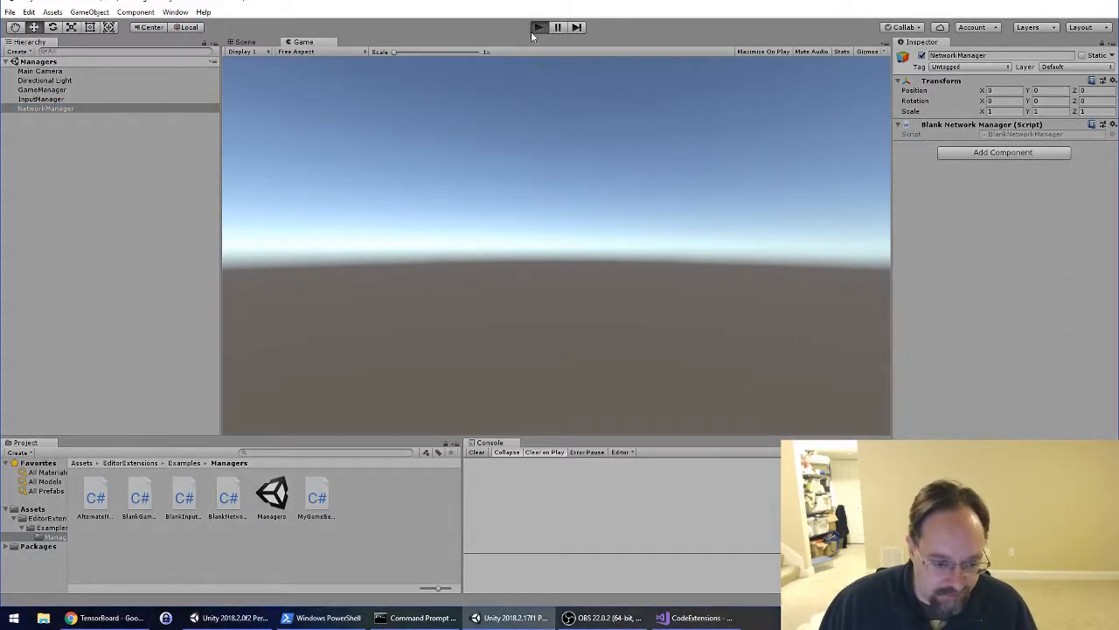
click(539, 24)
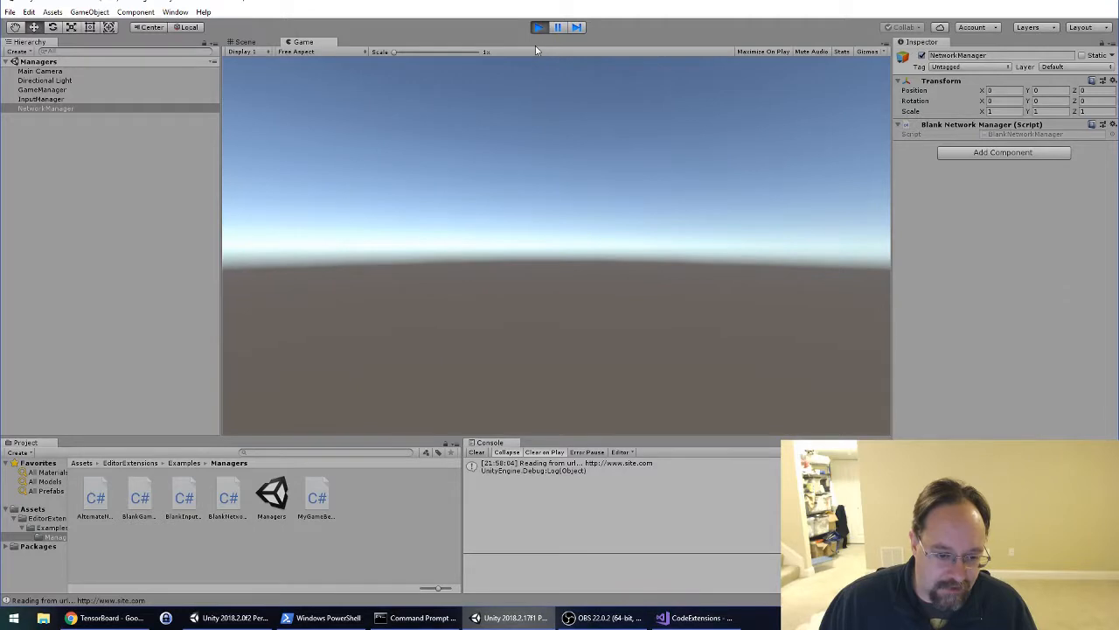
click(694, 618)
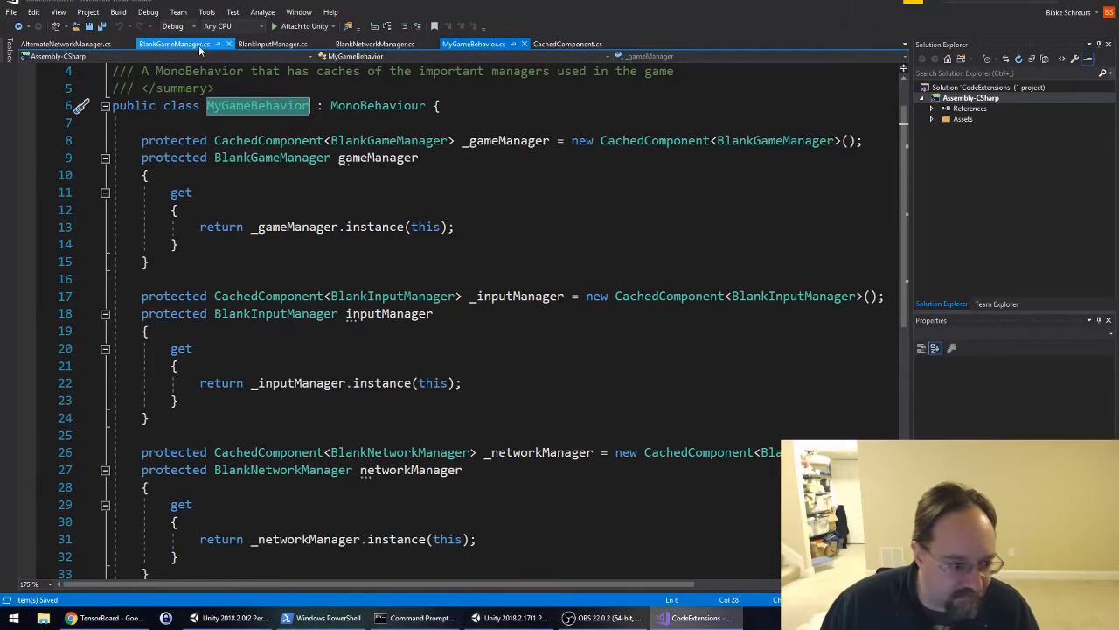
Step: View BlankGameManager's Start method calling networkManager.ReadFromSite
click(175, 44)
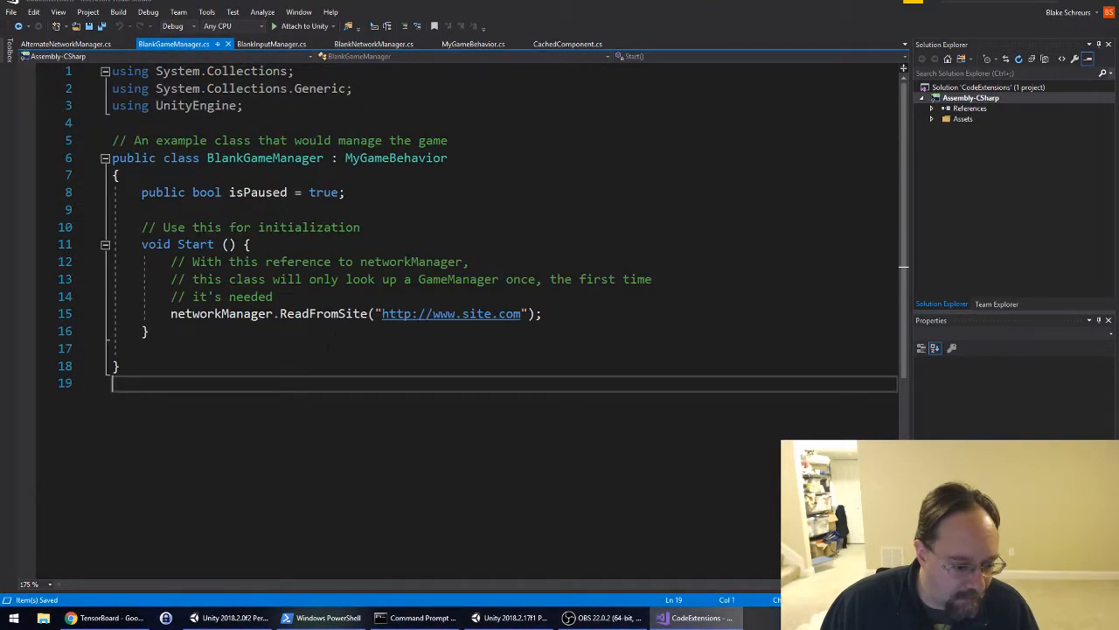
double_click(323, 313)
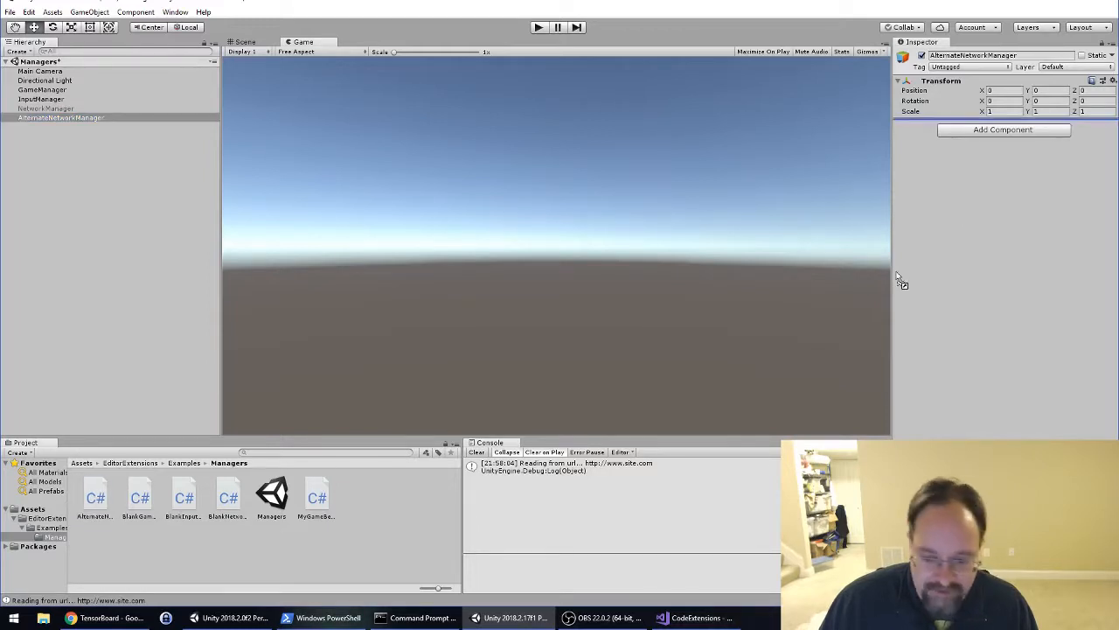
Step: Review AlternateNetworkManager.cs overriding BlankNetworkManager's ReadFromSite, then return to Unity
click(696, 617)
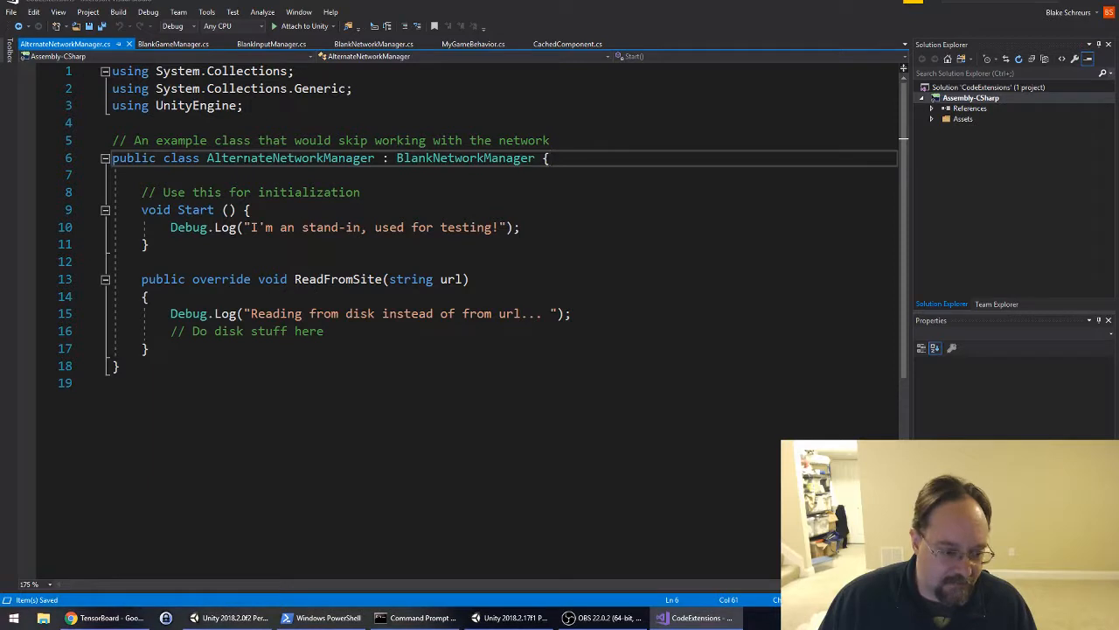
double_click(290, 158)
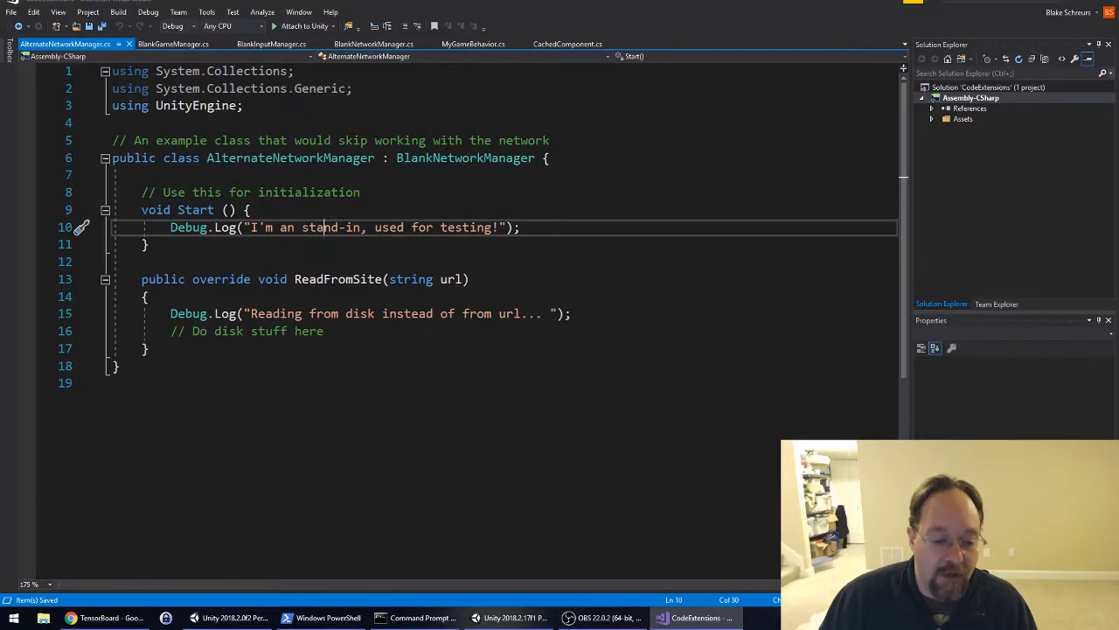
click(387, 43)
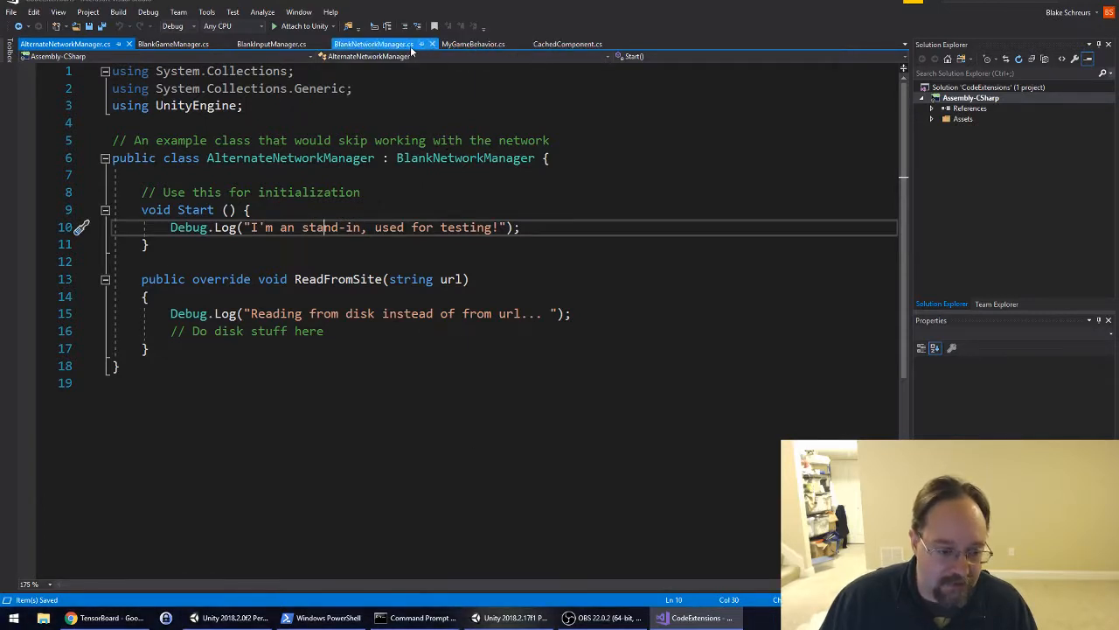
click(476, 44)
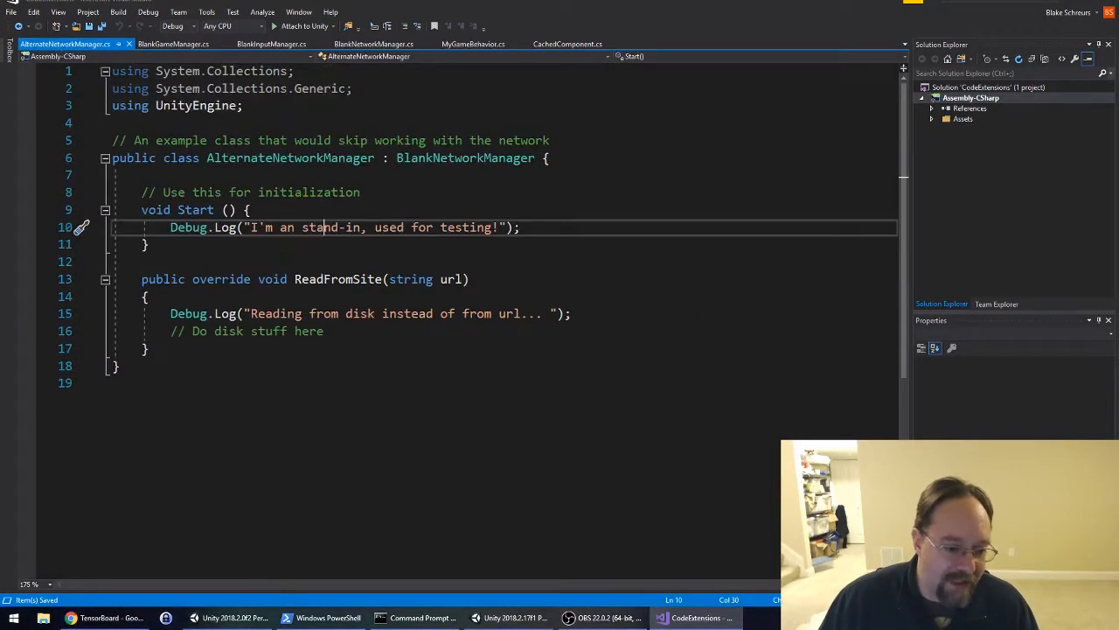
double_click(291, 158)
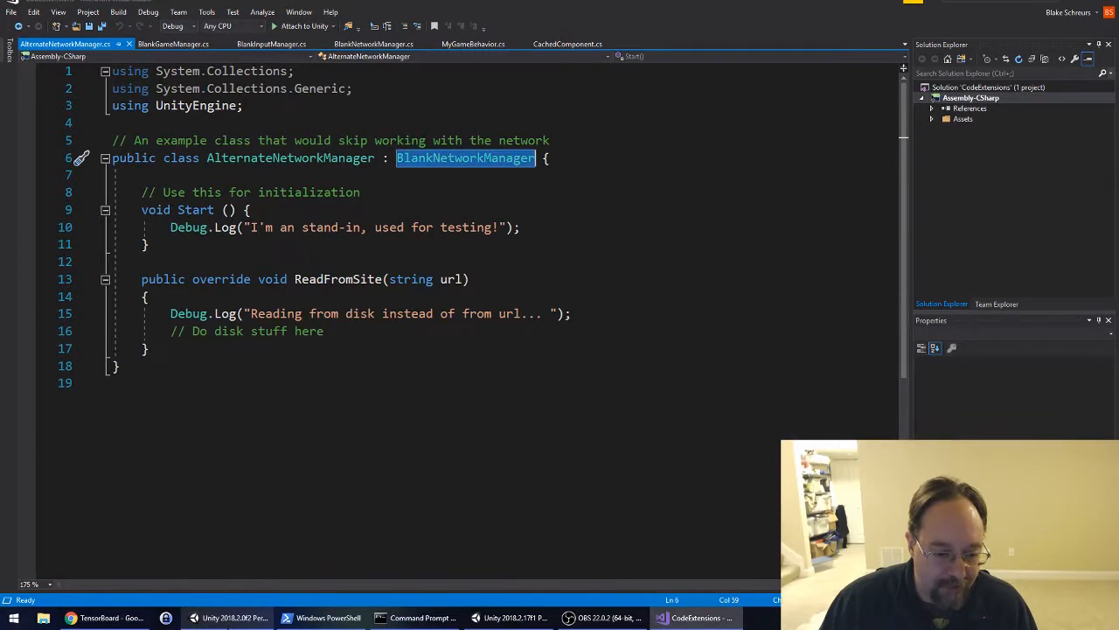
click(499, 617)
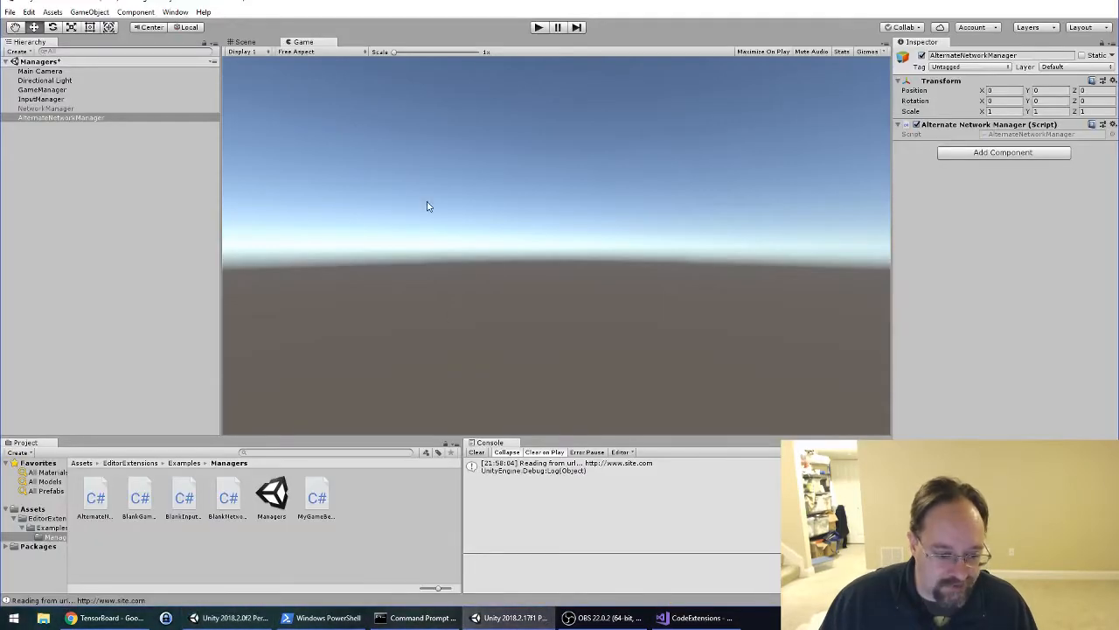
mouse_move(468, 41)
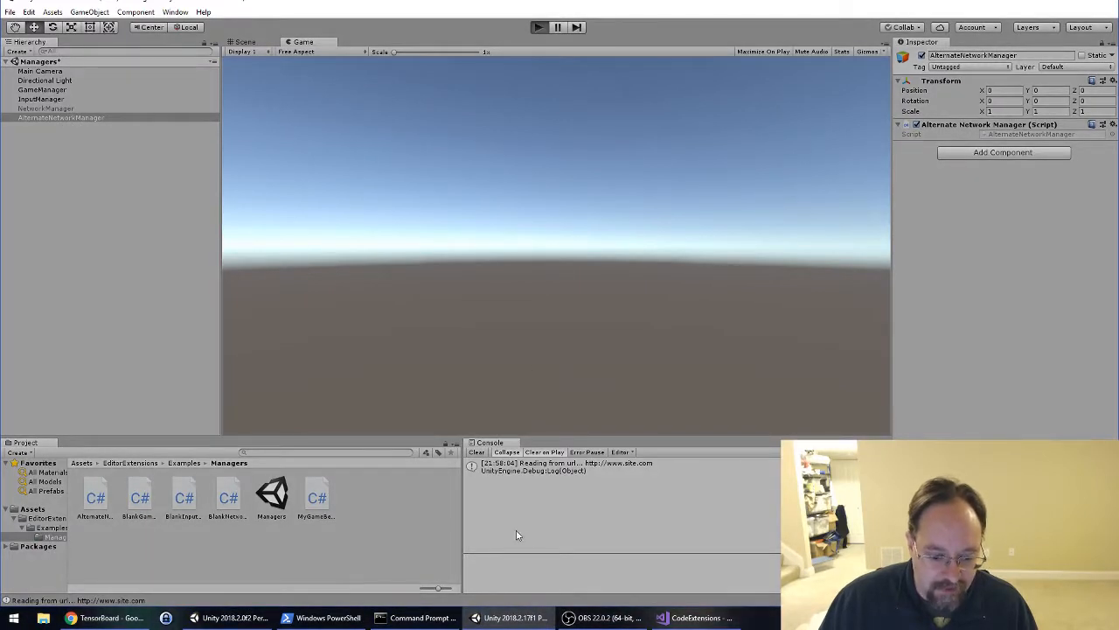
Step: Play the scene to log the stand-in message and 'Reading from disk instead of from url...', then select NetworkManager
click(539, 29)
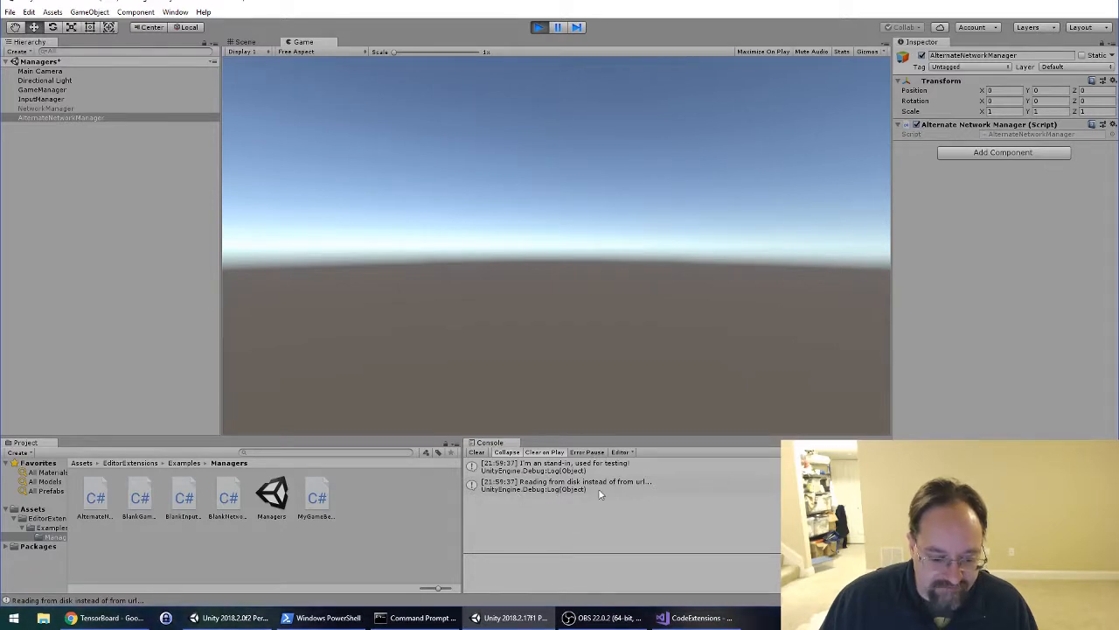
mouse_move(676, 394)
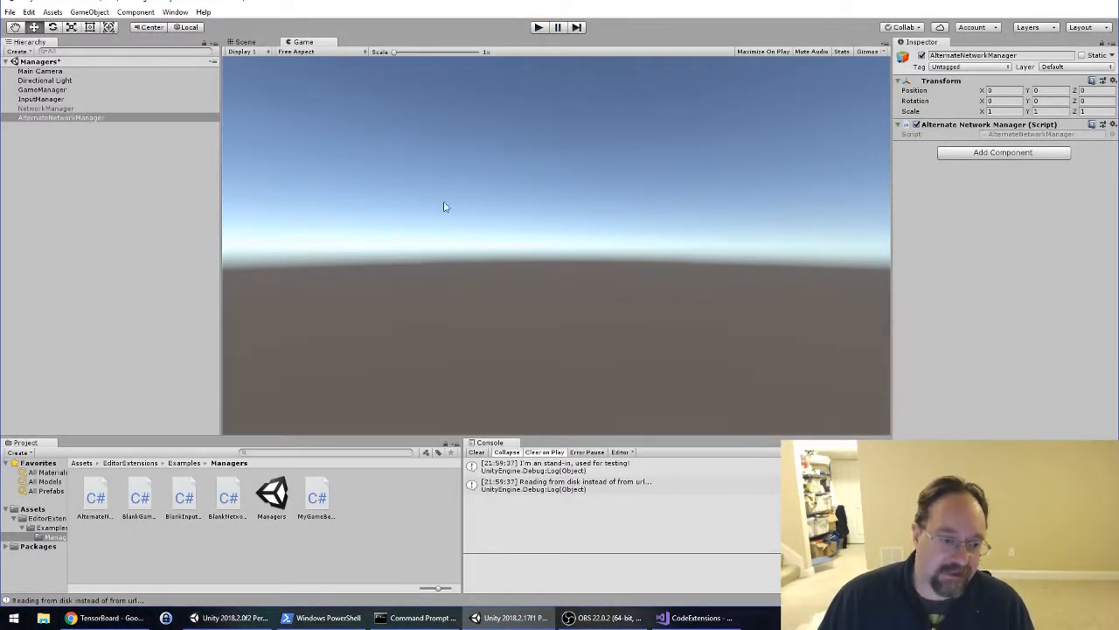
click(44, 109)
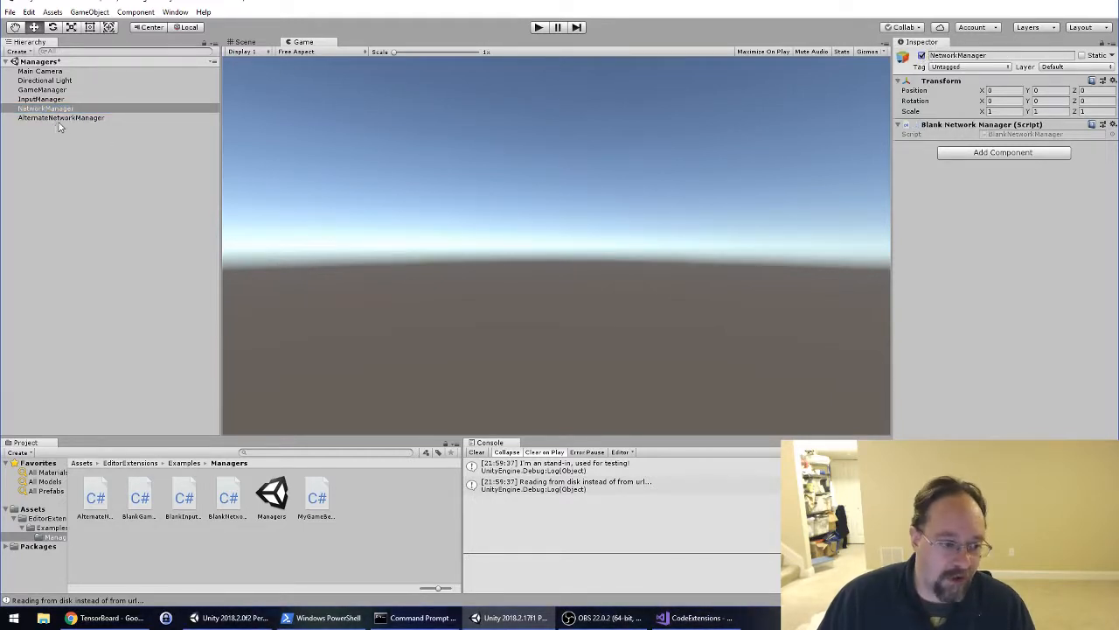
Step: Re-enable NetworkManager and run, getting 'No BlankNetworkManager found' and a NullReferenceException in BlankGameManager.Start
click(61, 118)
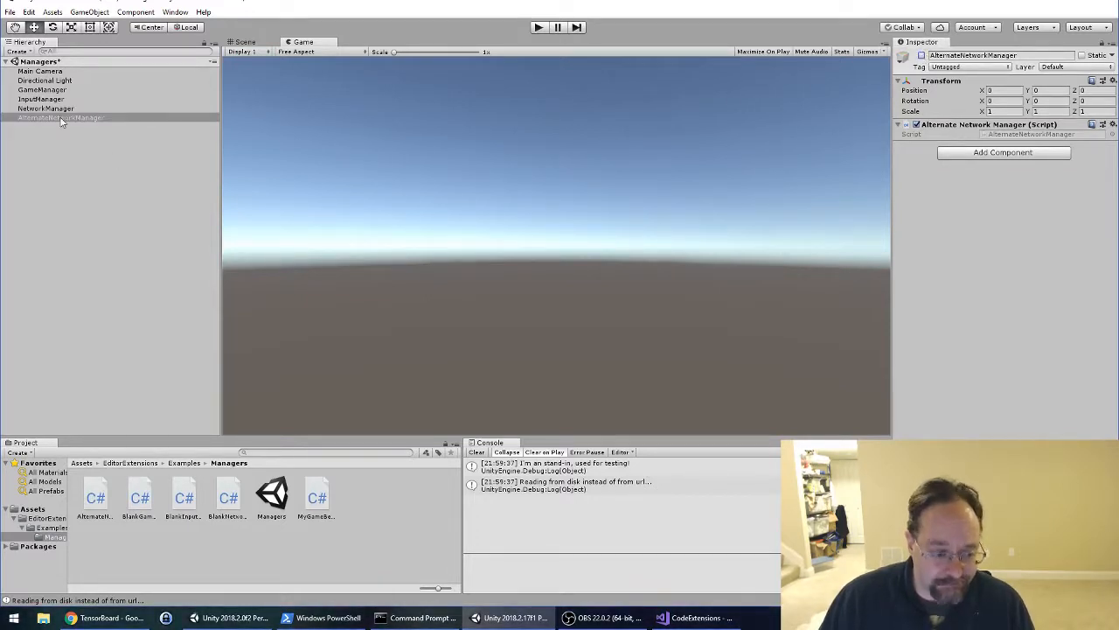
click(45, 109)
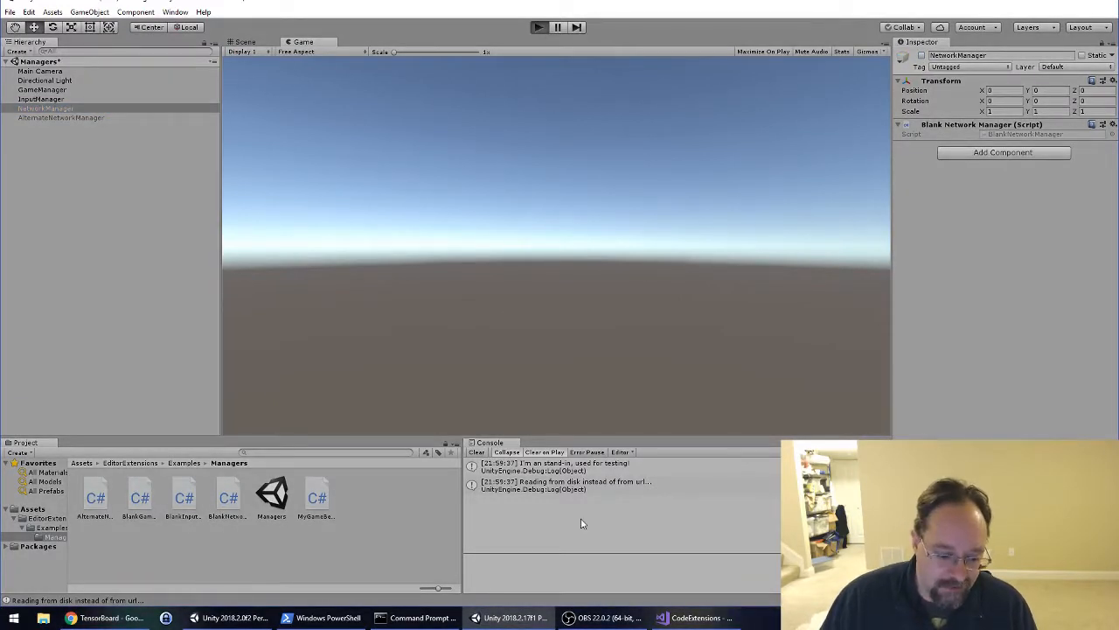
click(539, 29)
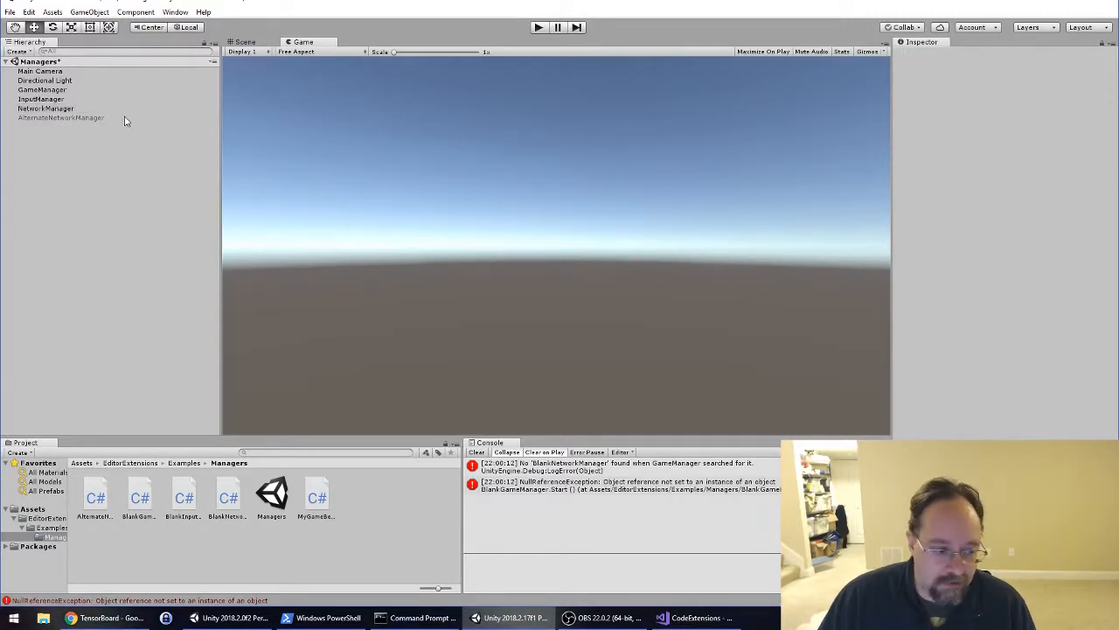
click(60, 117)
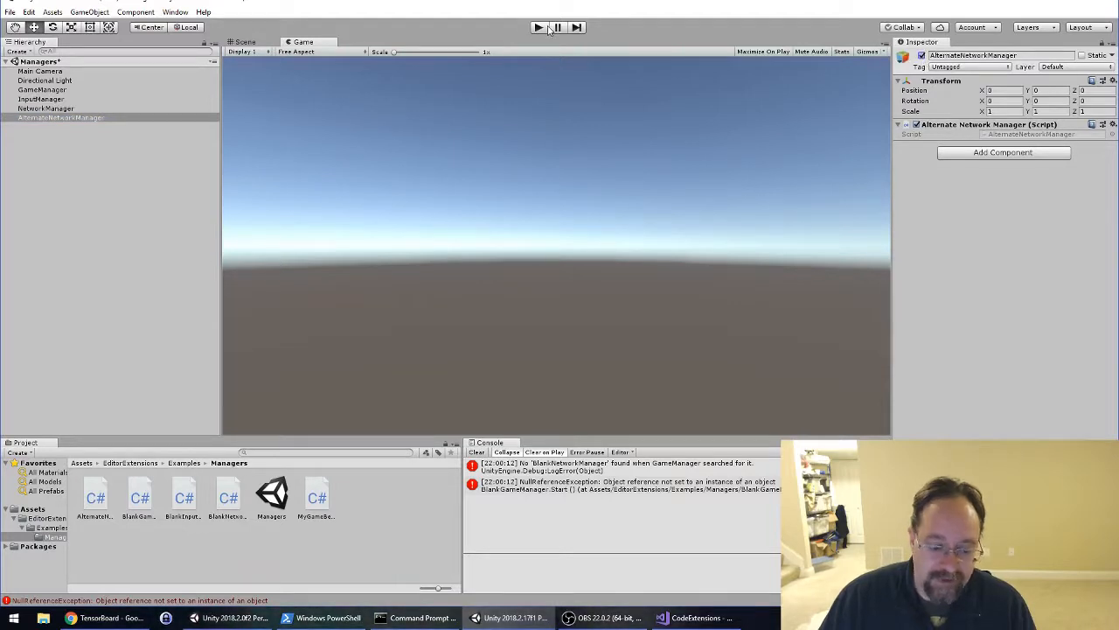
Step: Run with both network managers active to see the multiple BlankNetworkManagers warning
click(538, 27)
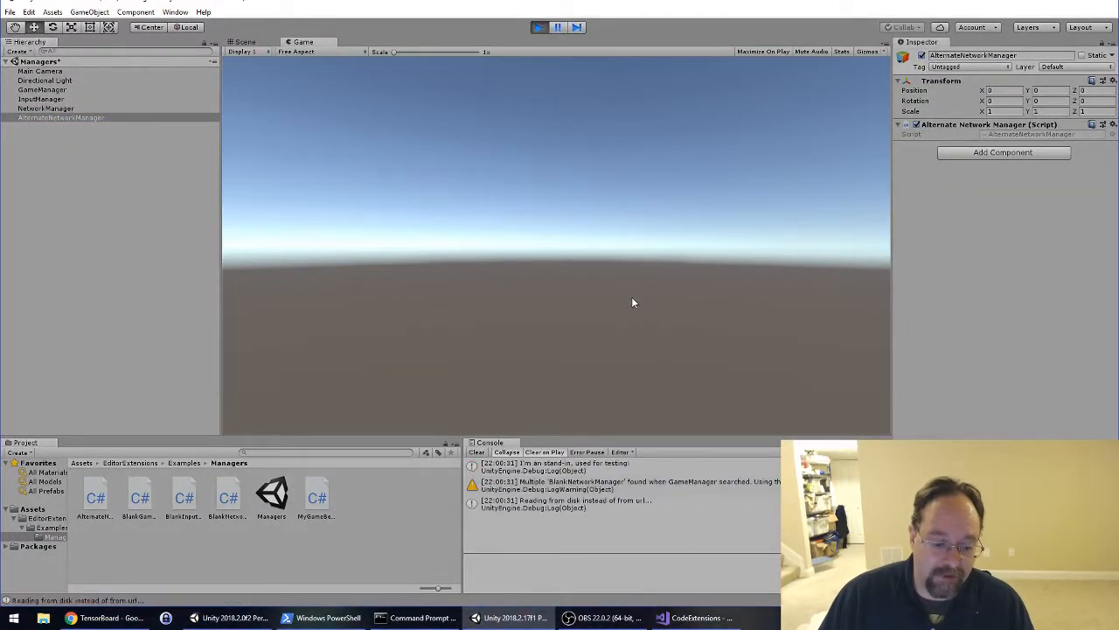
mouse_move(576, 510)
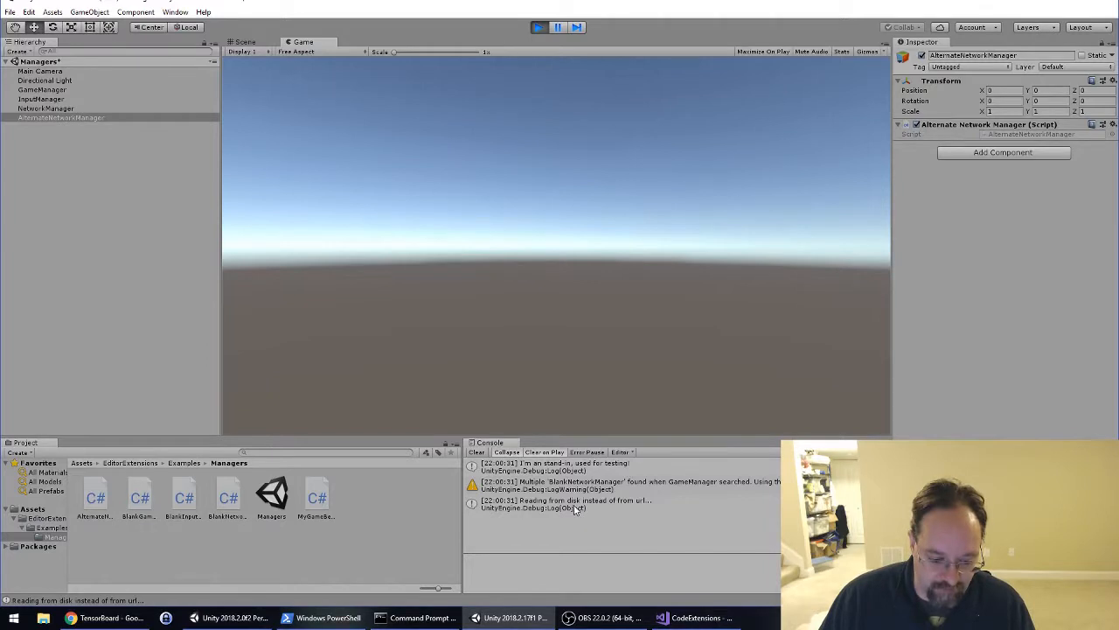
mouse_move(754, 495)
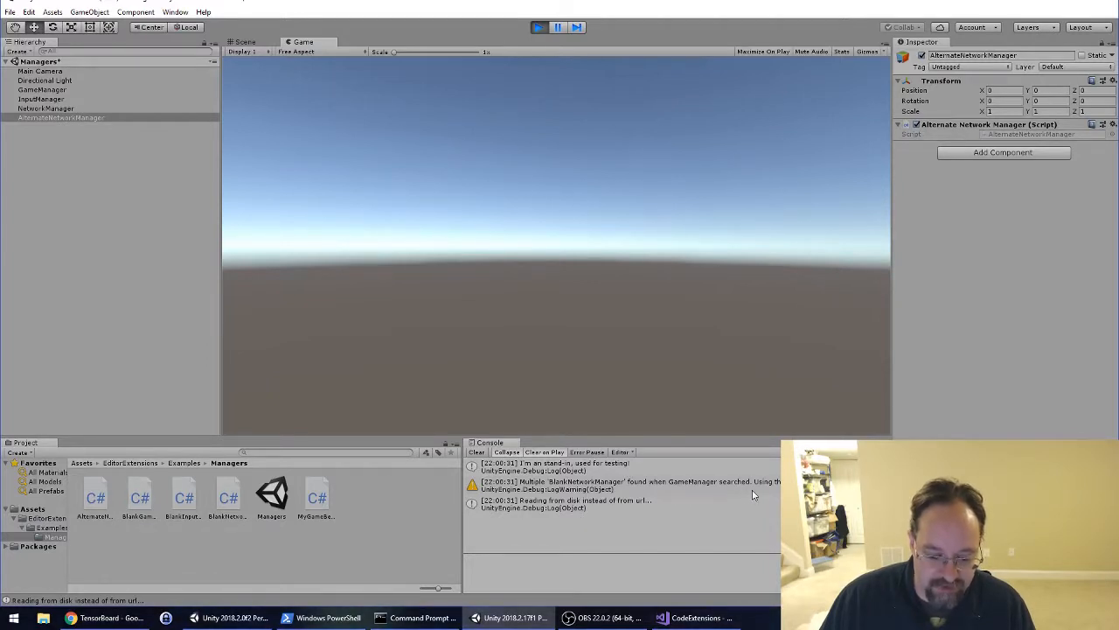
mouse_move(736, 215)
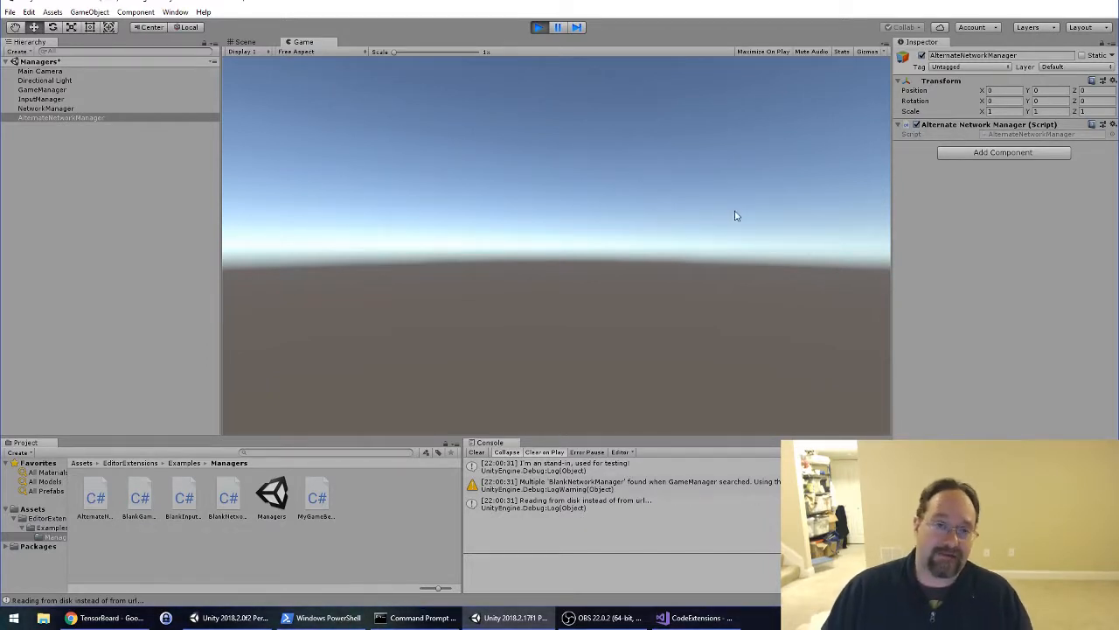
mouse_move(711, 413)
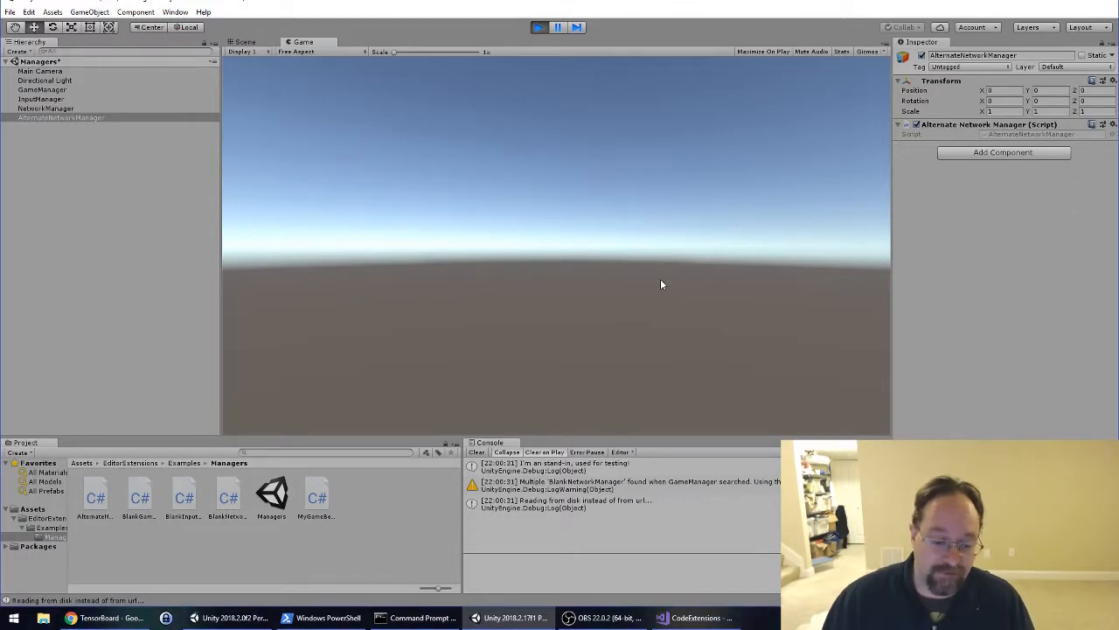
mouse_move(660, 295)
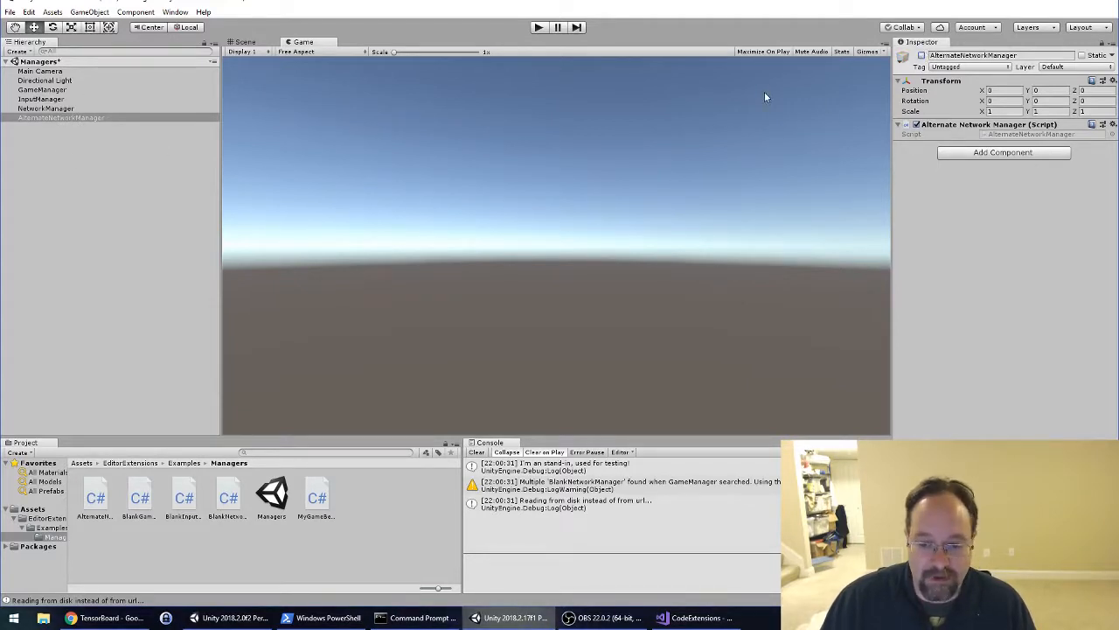
Step: Select NetworkManager to inspect its active Blank Network Manager script
click(43, 109)
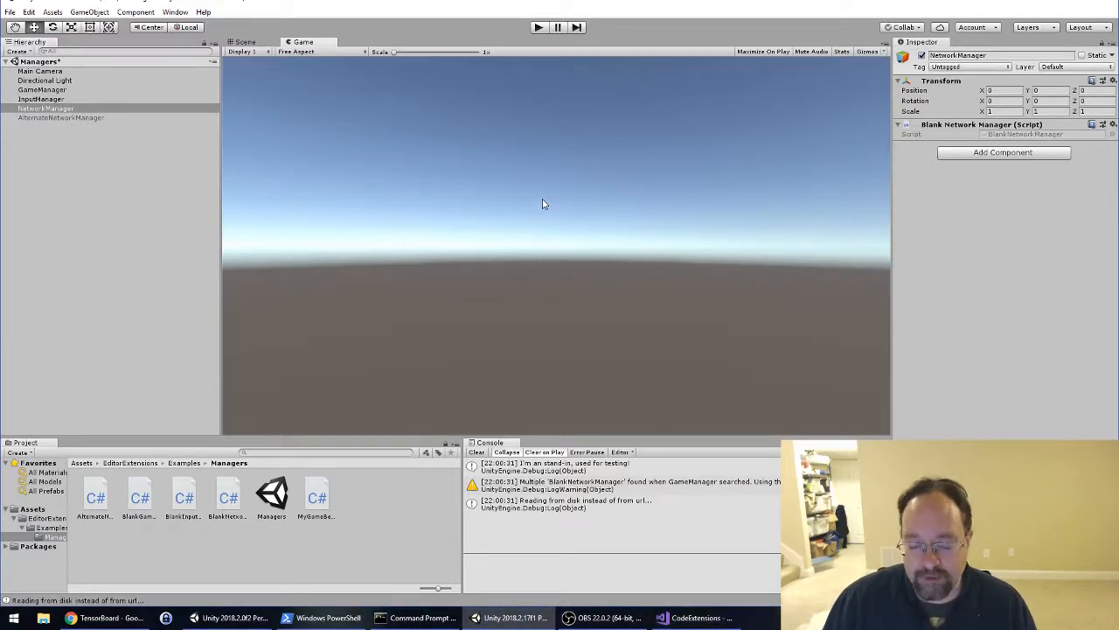
mouse_move(555, 213)
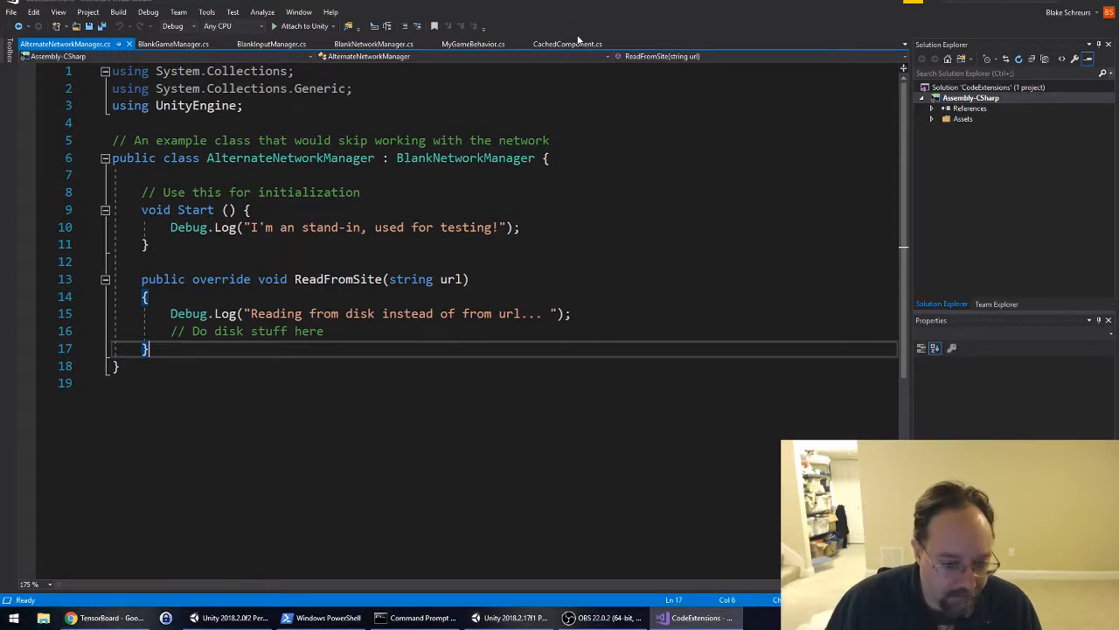
Step: Read through the MyGameBehavior and CachedComponent scripts, including CachedComponent's lookup logic
click(572, 43)
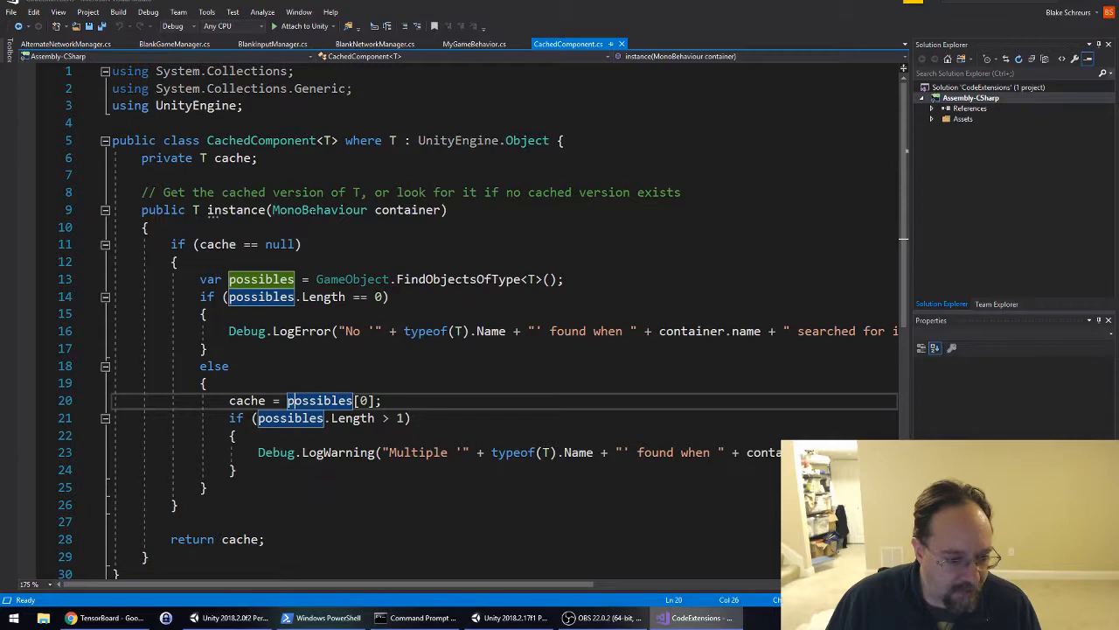
click(476, 44)
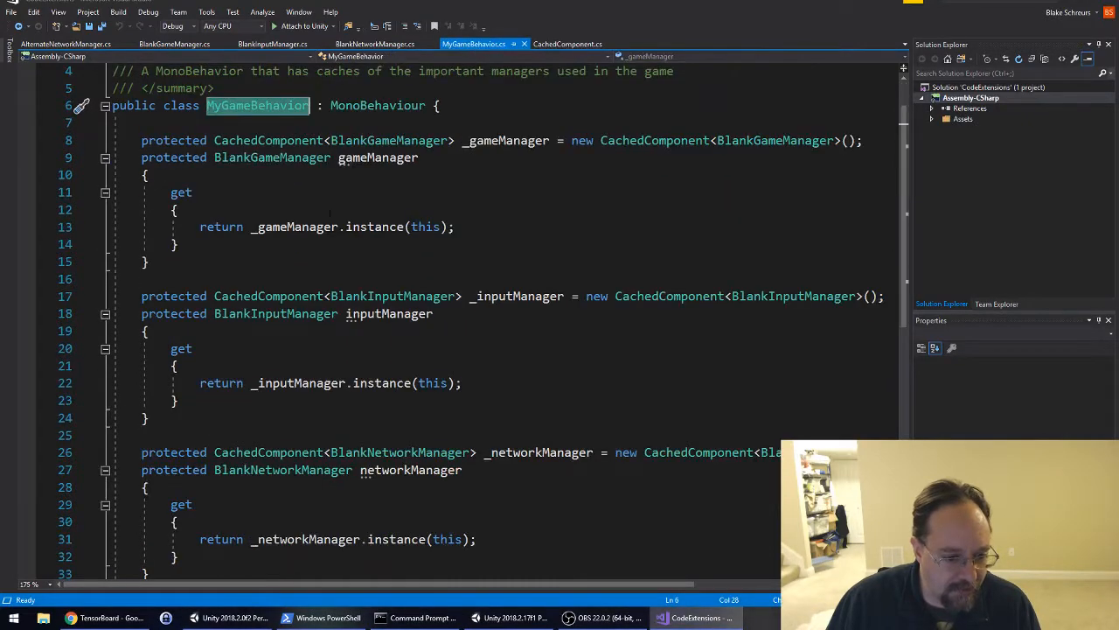
scroll(down, 3)
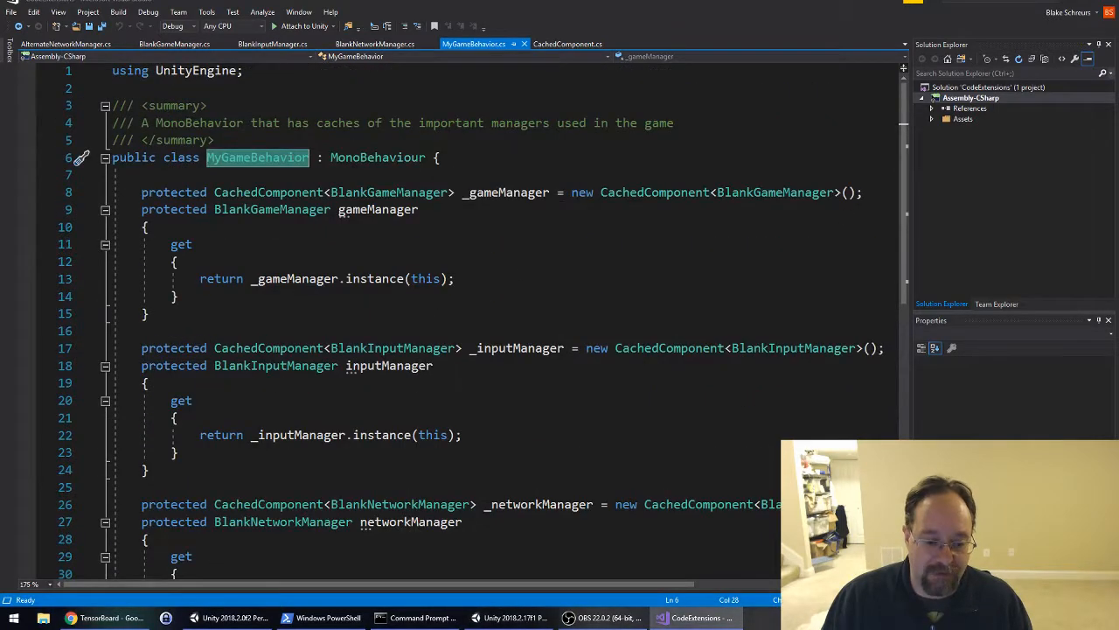
scroll(down, 3)
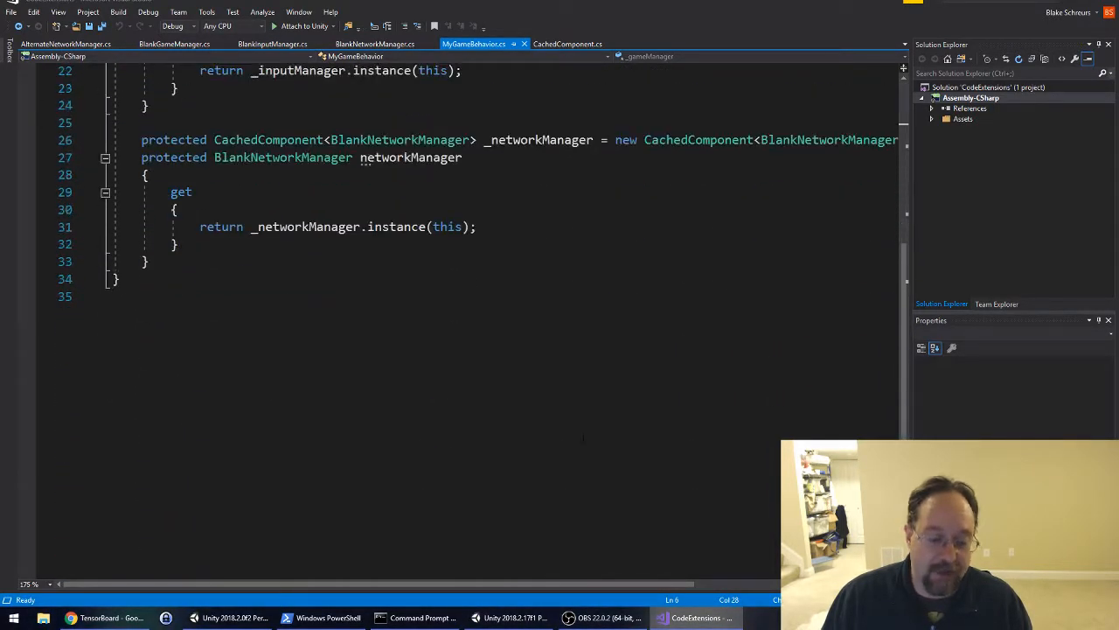
scroll(up, 3)
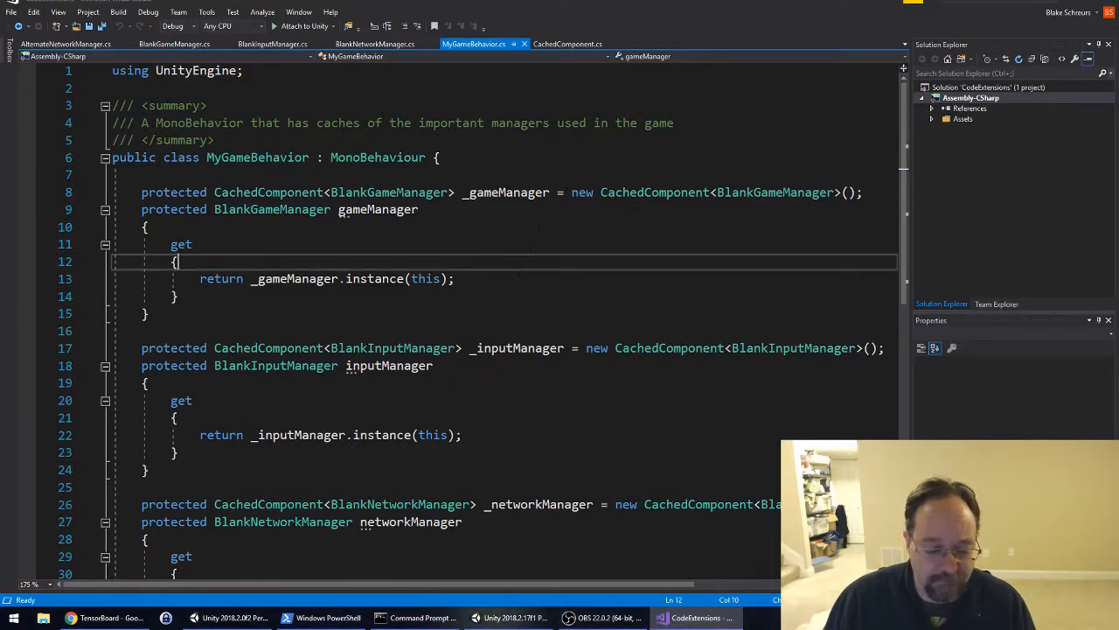
click(568, 44)
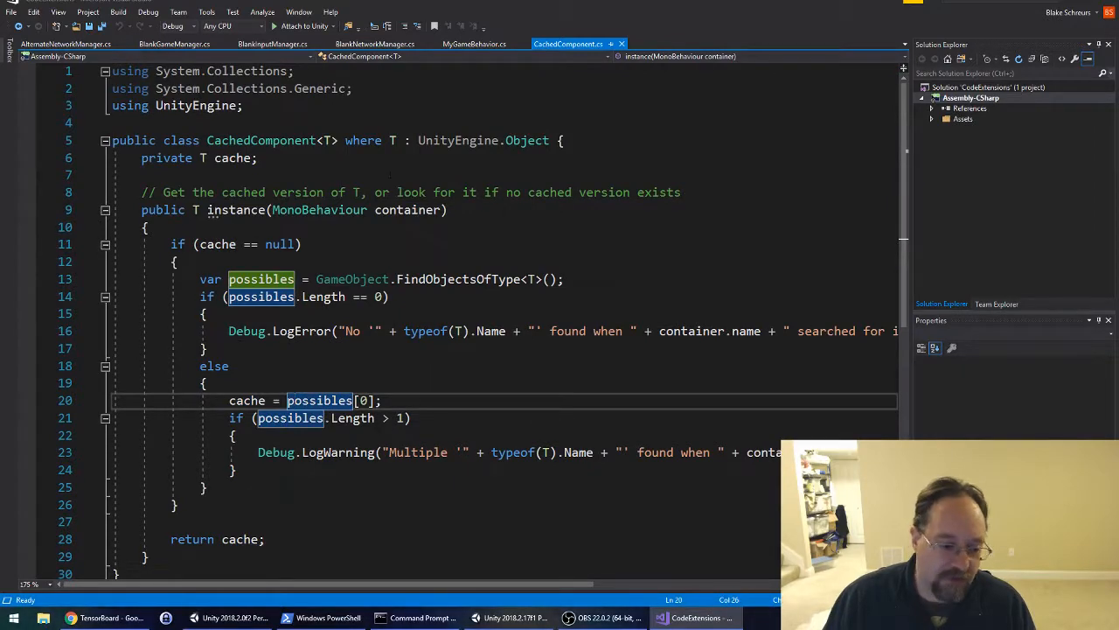
click(475, 44)
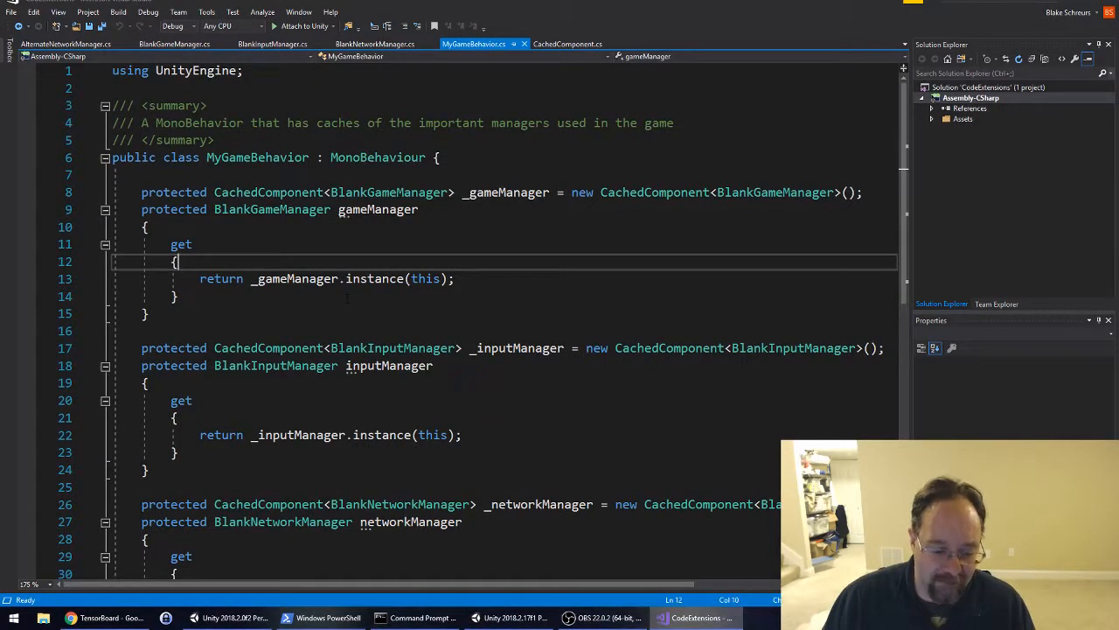
Step: Review the BlankNetworkManager and BlankInputManager scripts, revisiting the caching classes before returning to Unity
click(392, 44)
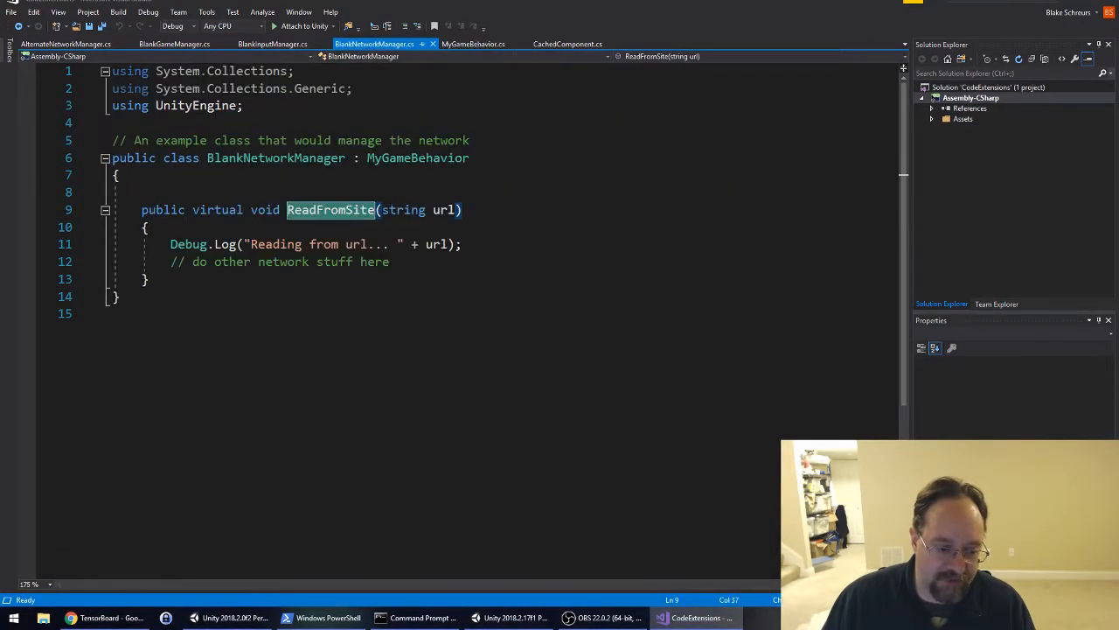
click(262, 44)
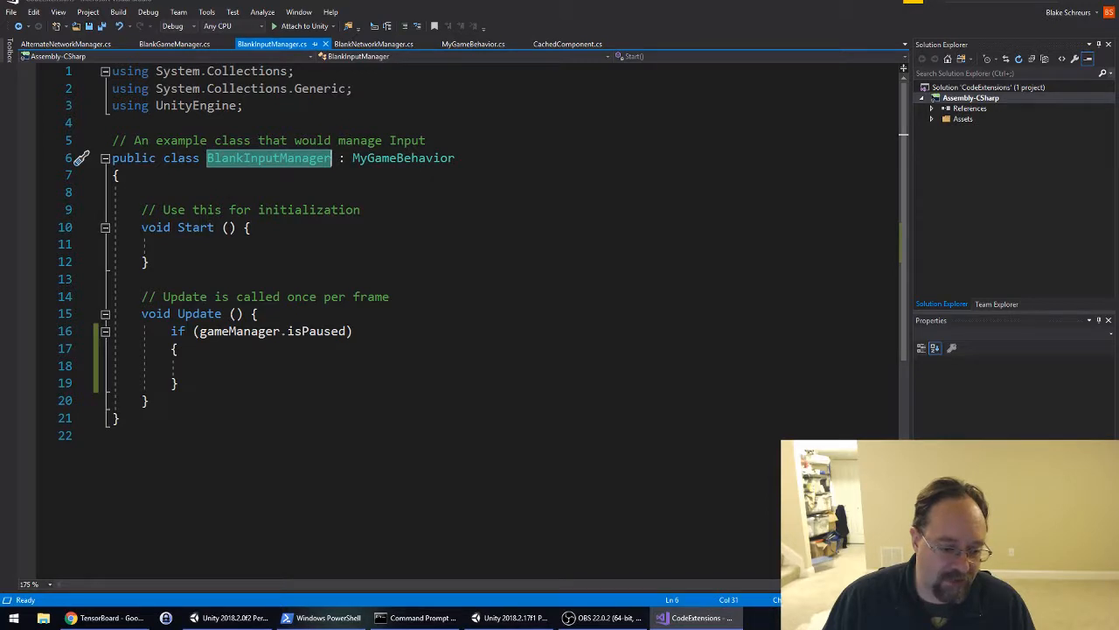
click(254, 313)
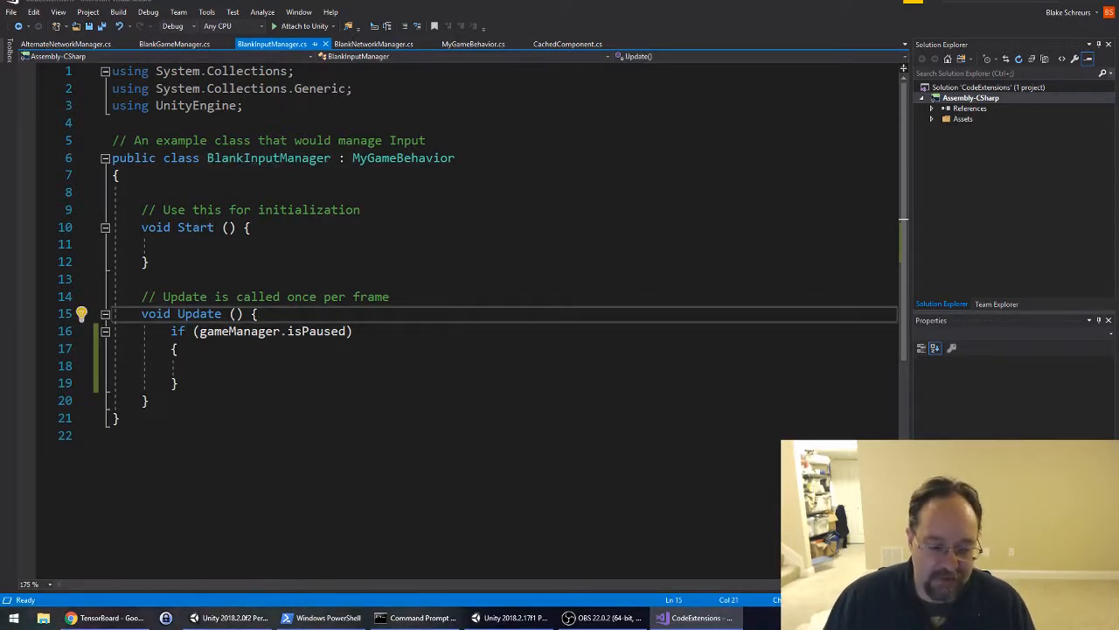
click(476, 44)
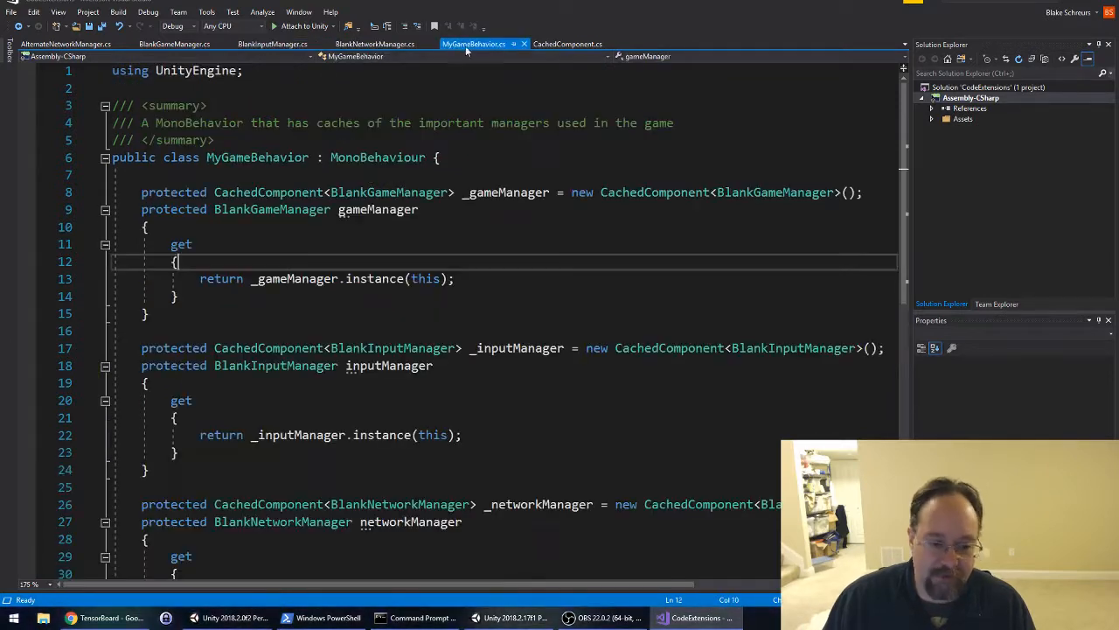
click(577, 44)
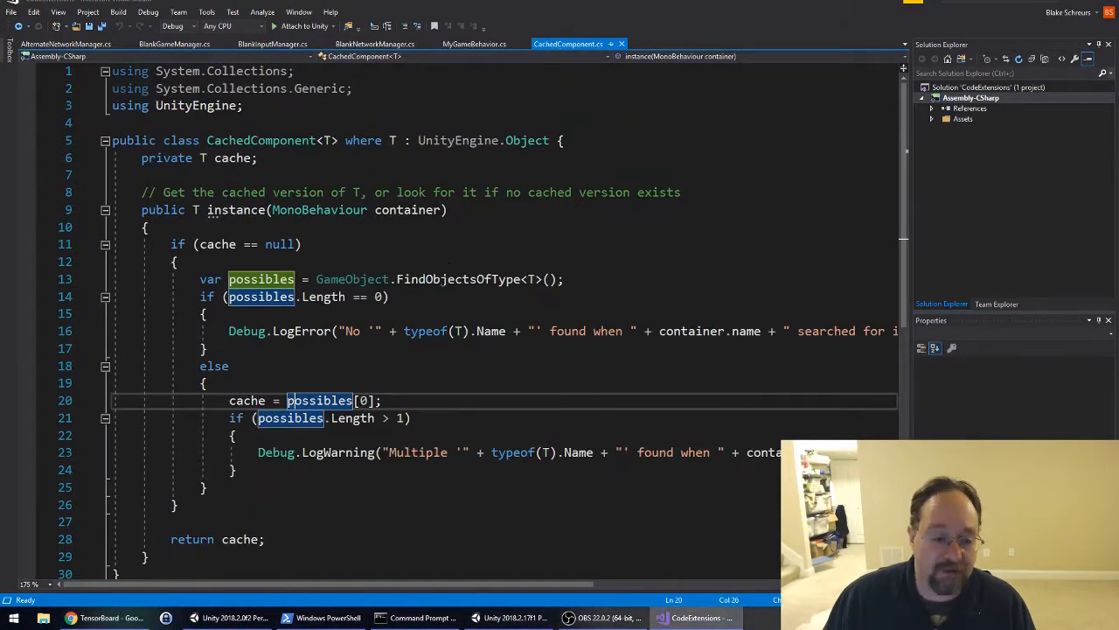
click(473, 44)
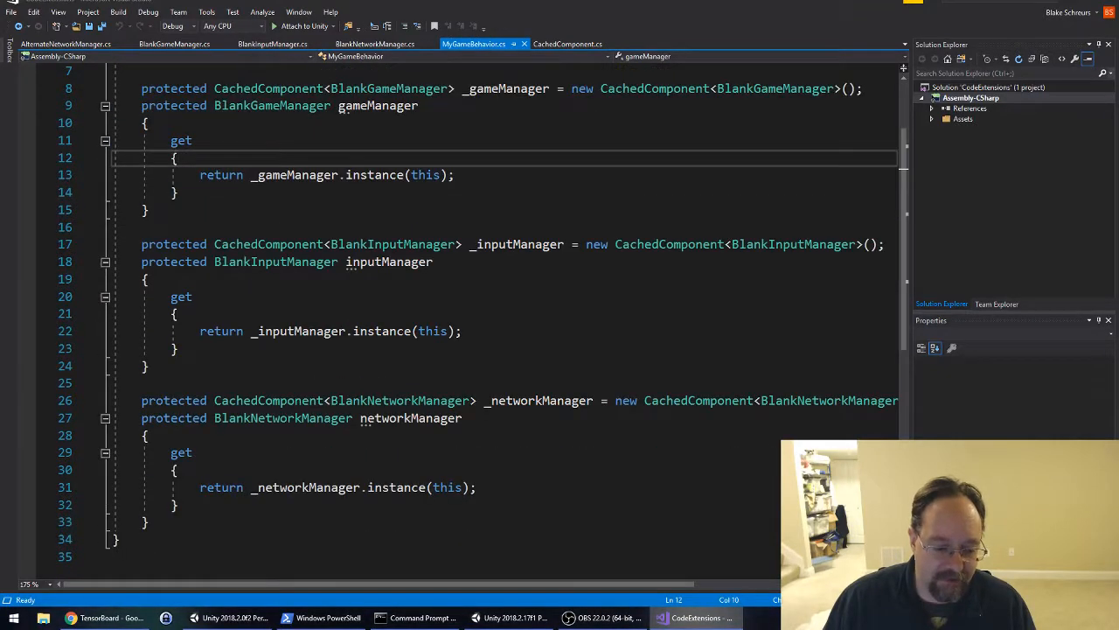
click(387, 43)
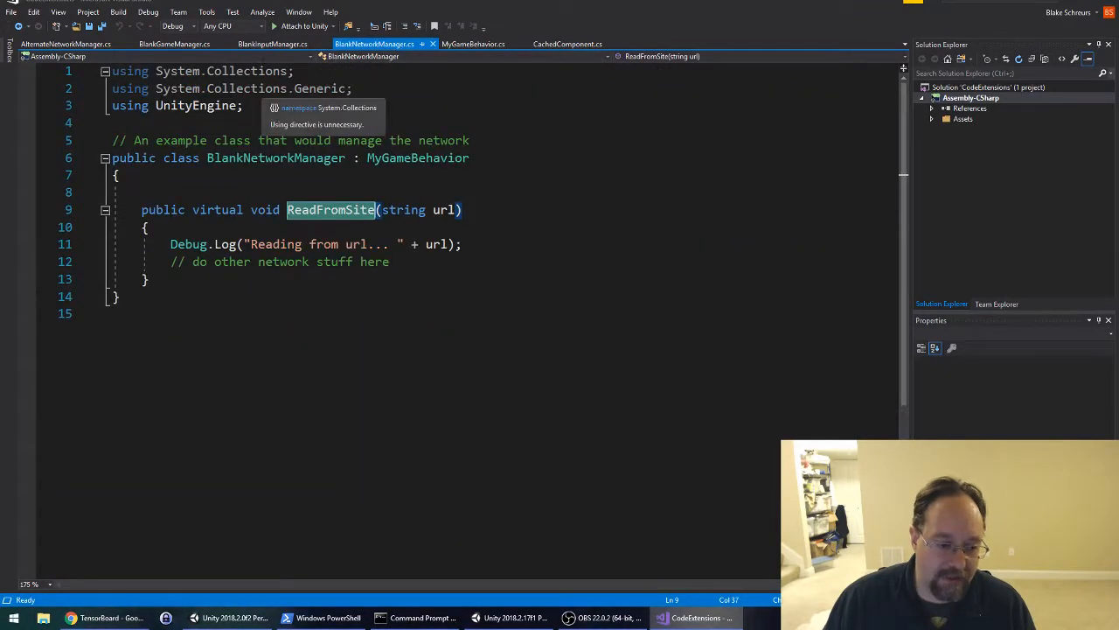
click(265, 44)
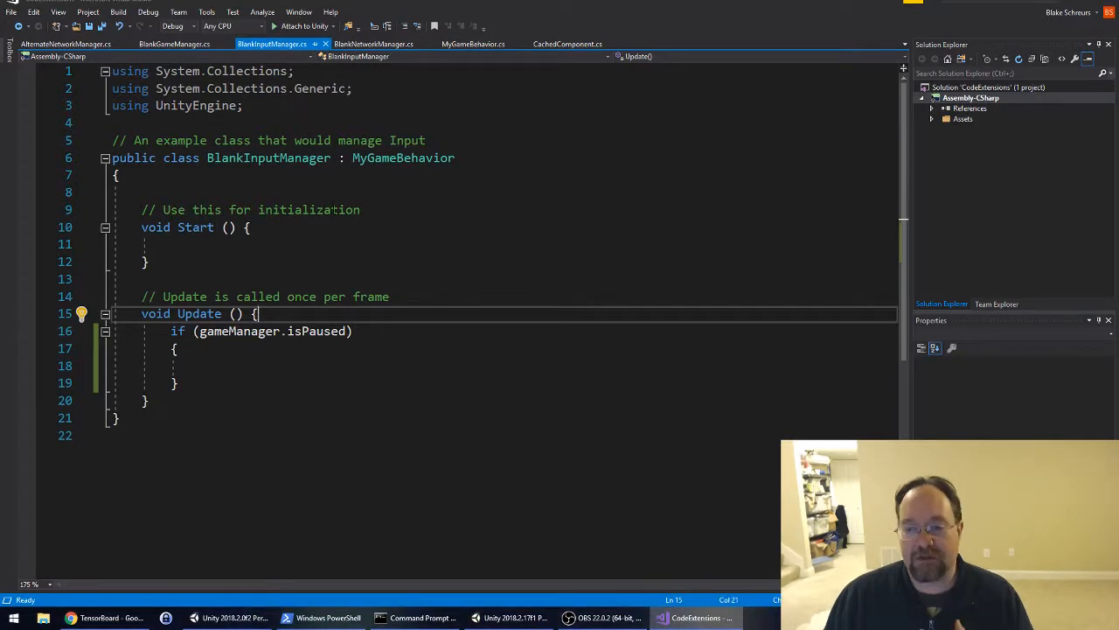
click(182, 44)
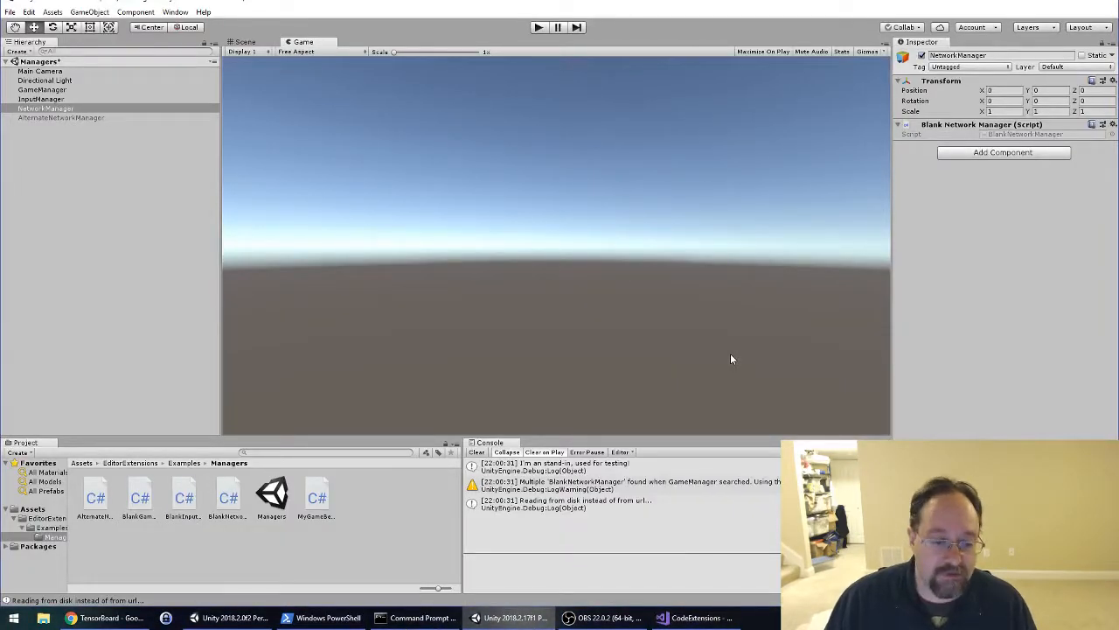
mouse_move(740, 363)
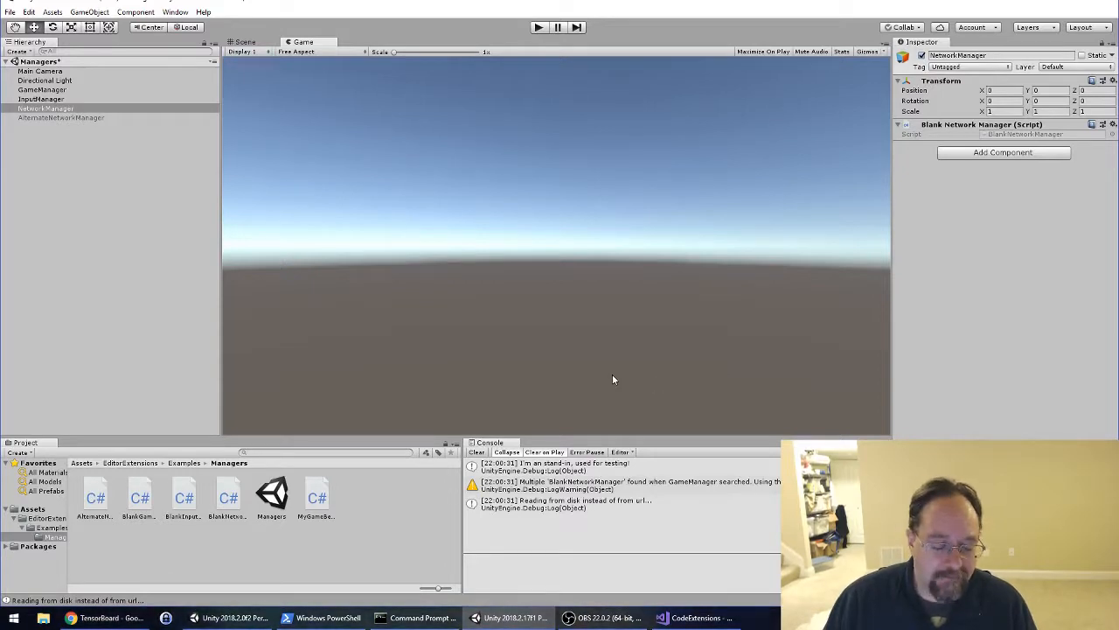
mouse_move(631, 328)
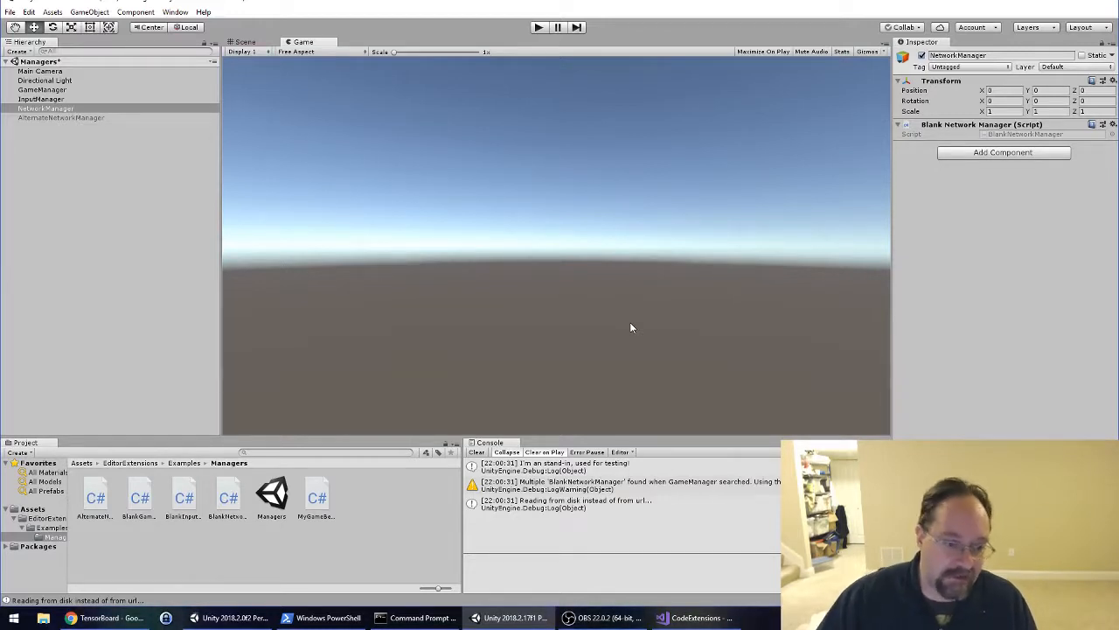
mouse_move(749, 320)
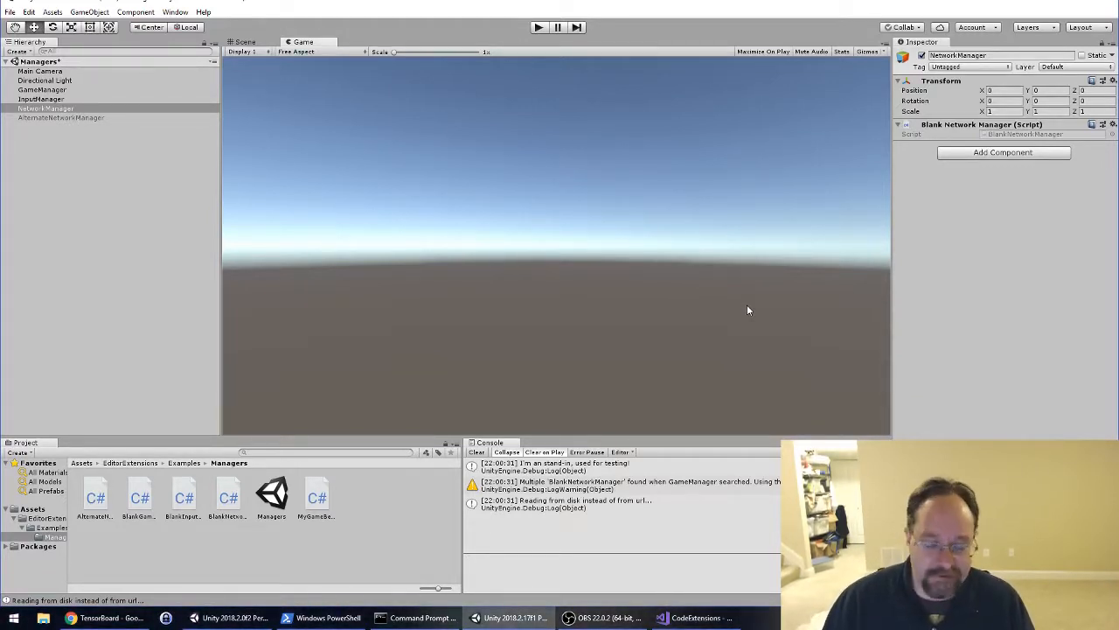
mouse_move(824, 364)
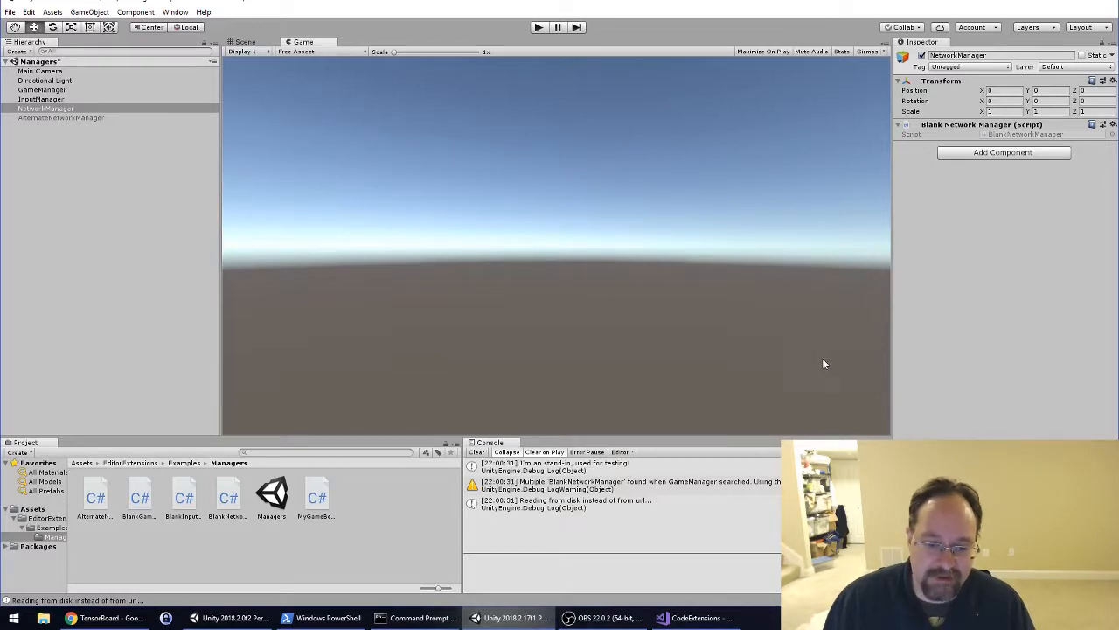
mouse_move(819, 367)
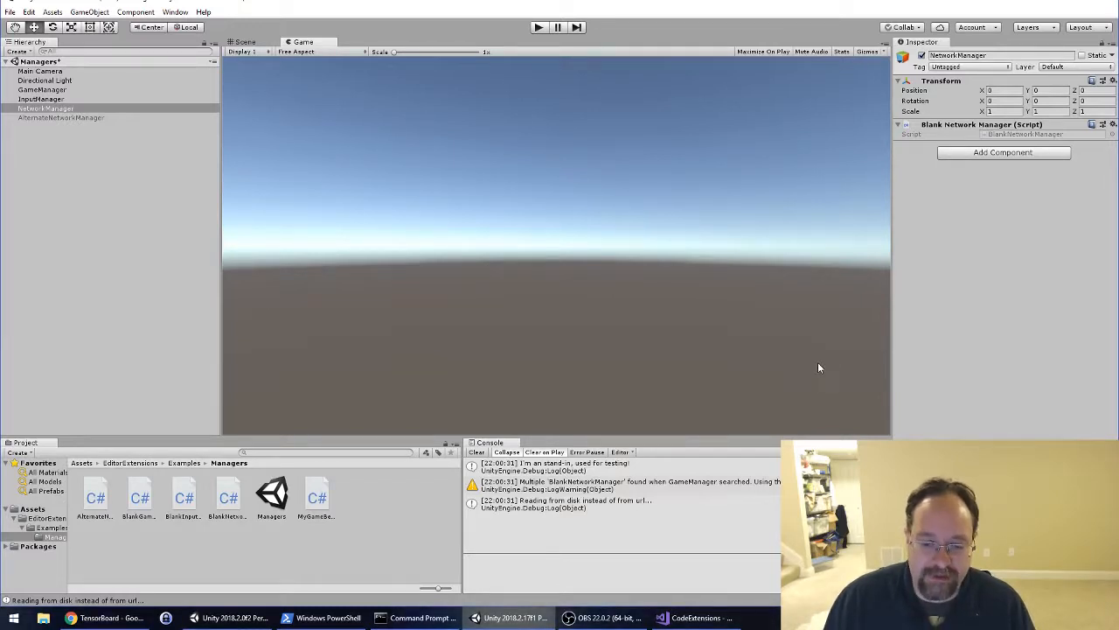
mouse_move(1038, 221)
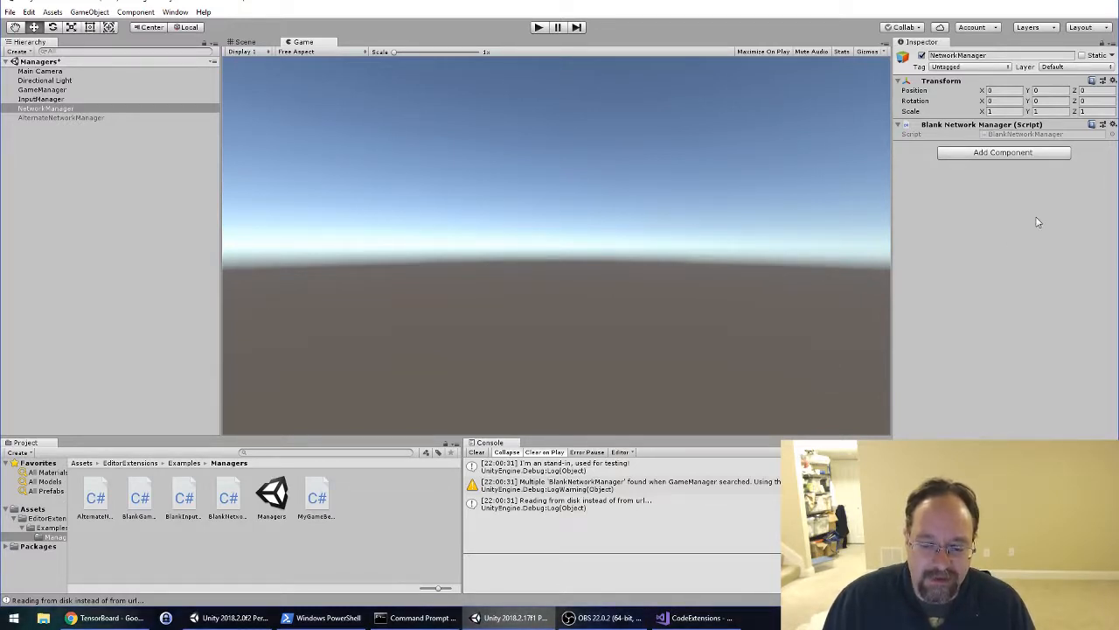
mouse_move(954, 279)
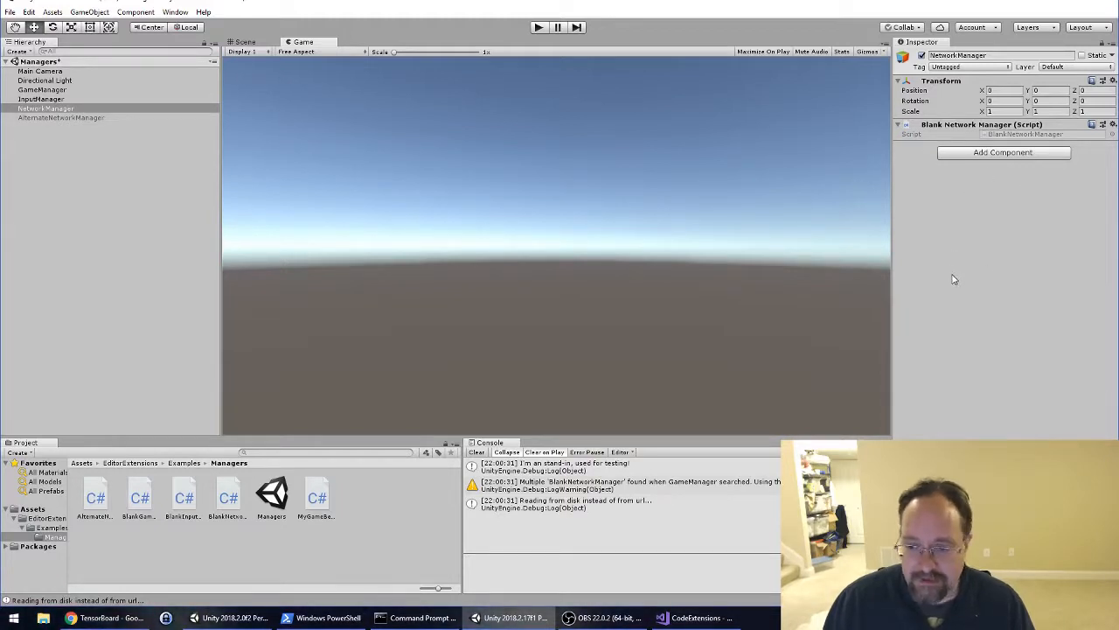
mouse_move(977, 281)
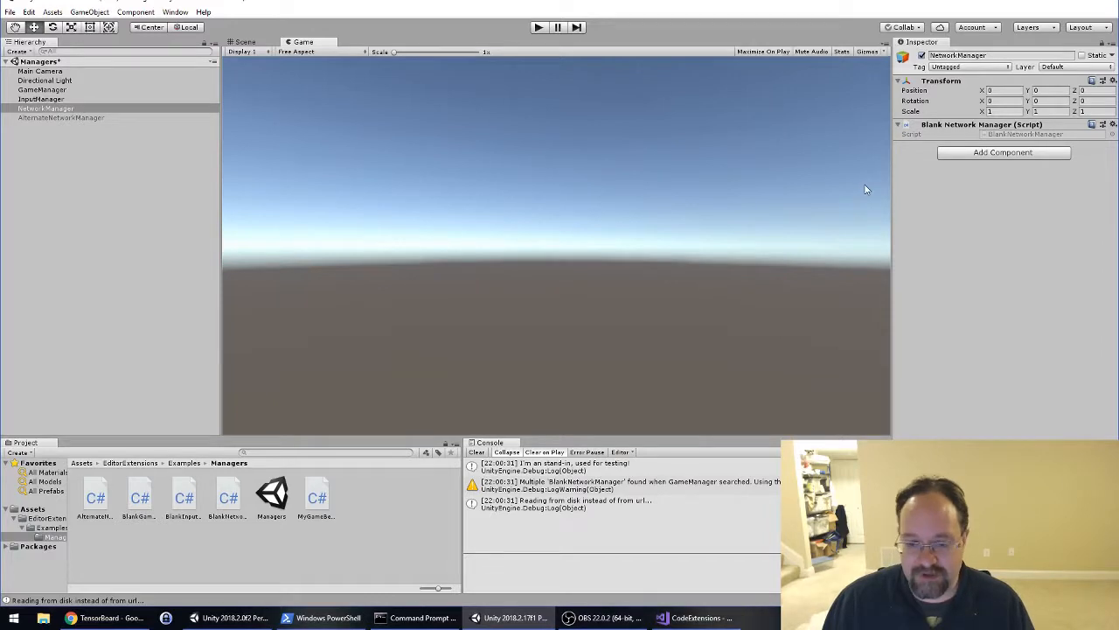
mouse_move(855, 186)
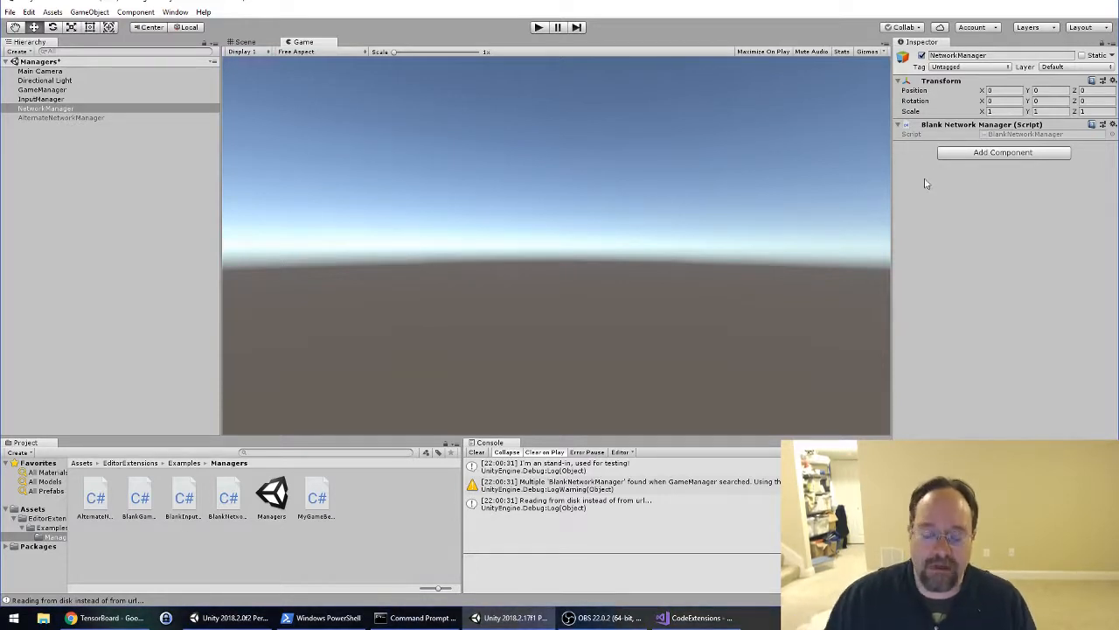
mouse_move(754, 187)
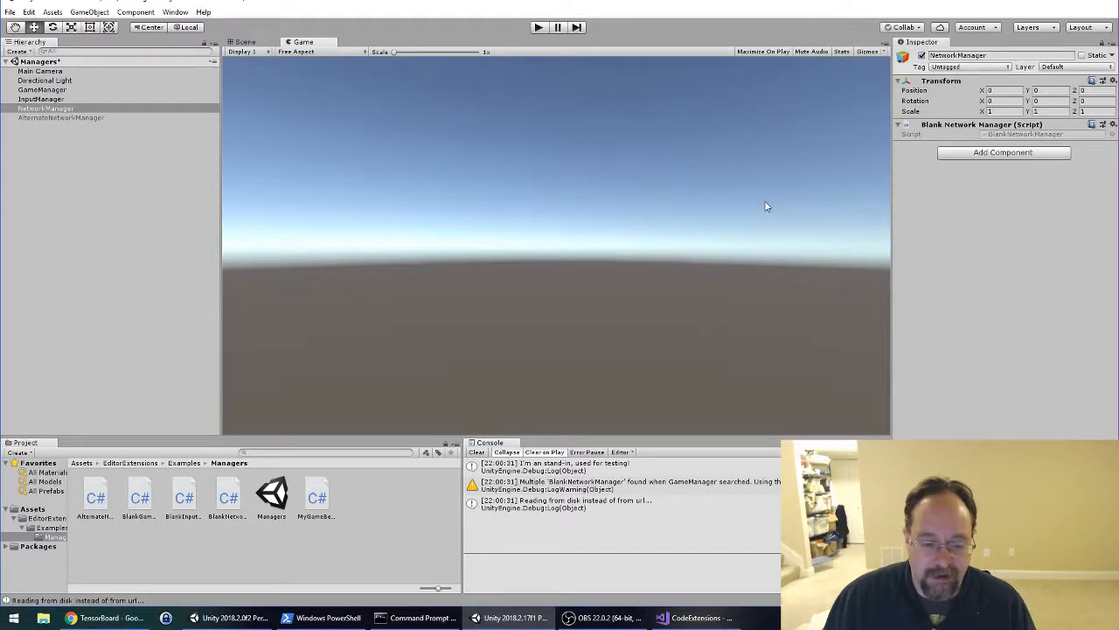
mouse_move(762, 161)
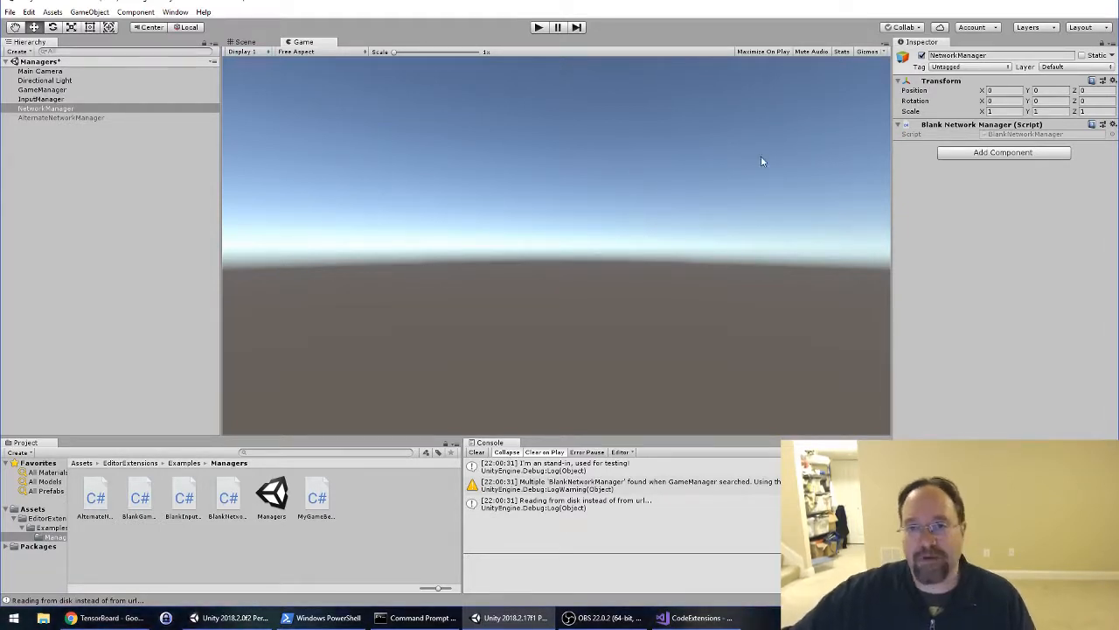
mouse_move(785, 169)
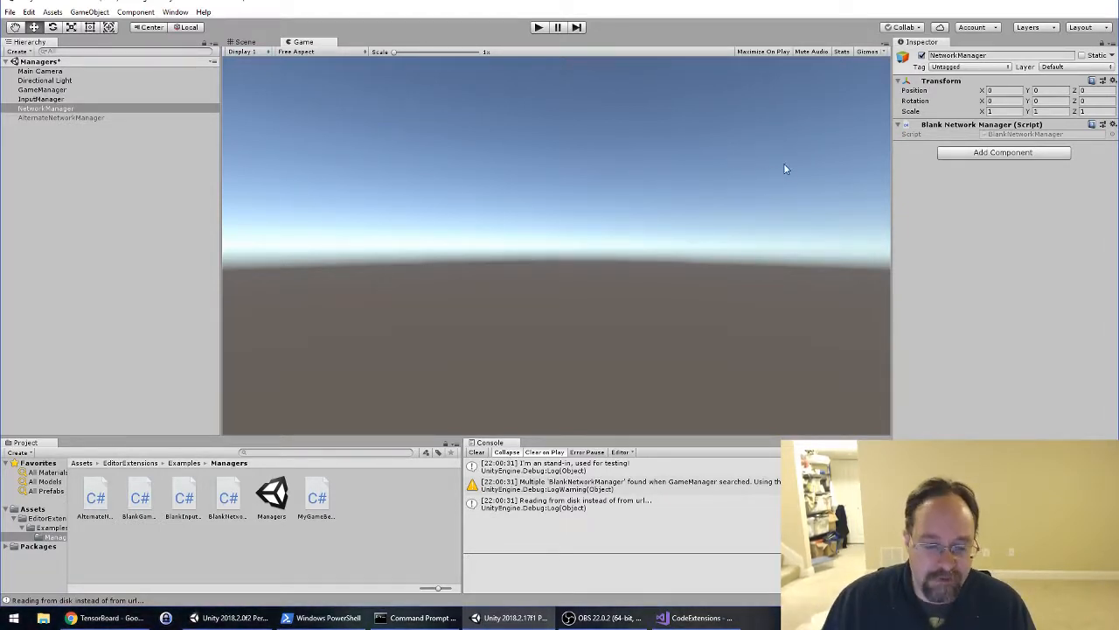
mouse_move(794, 203)
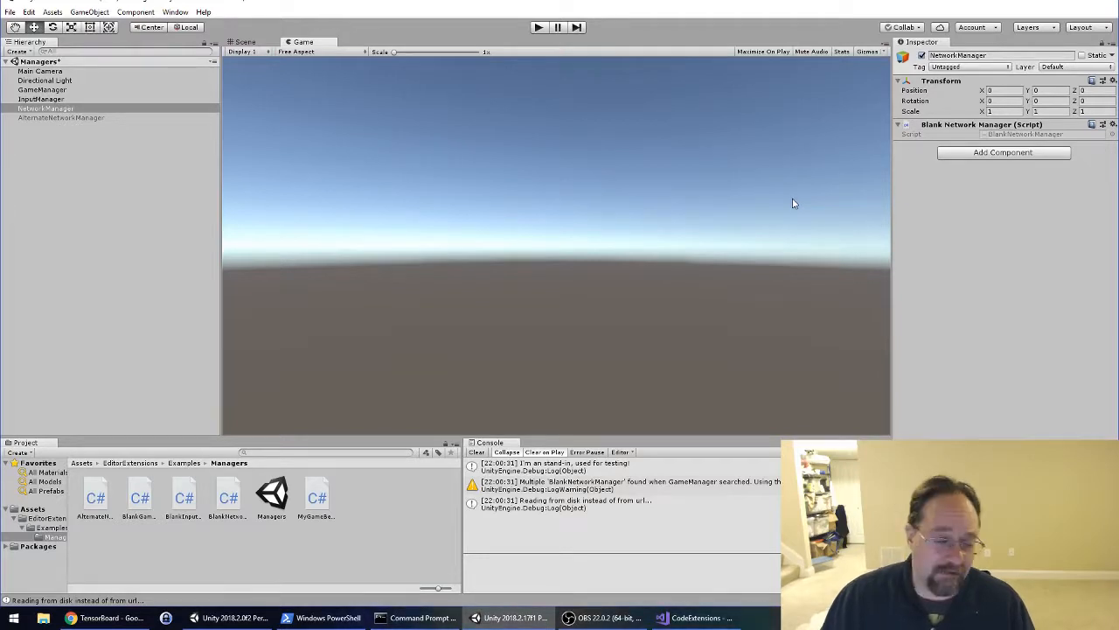